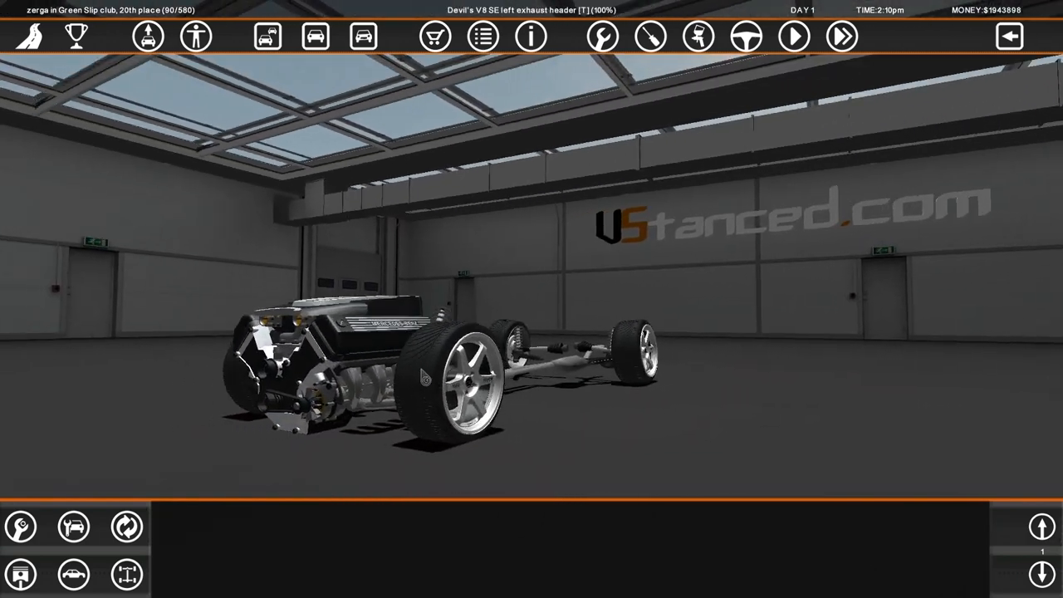
# Step: Browse the vehicle shop and preview the Audi S3 quattro (8L) as chassis and complete car
pyautogui.click(73, 574)
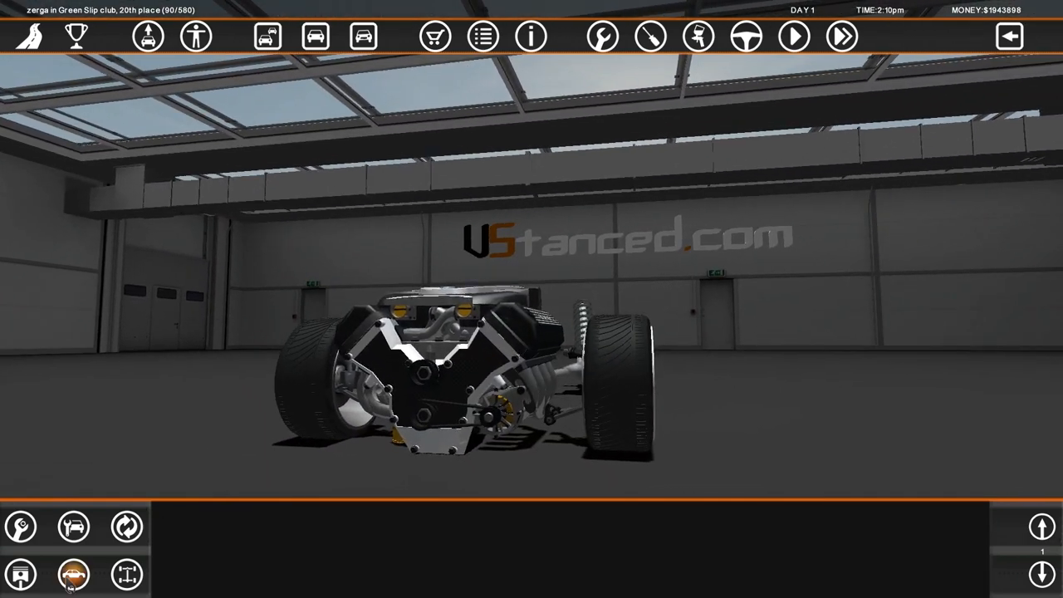
pyautogui.click(432, 36)
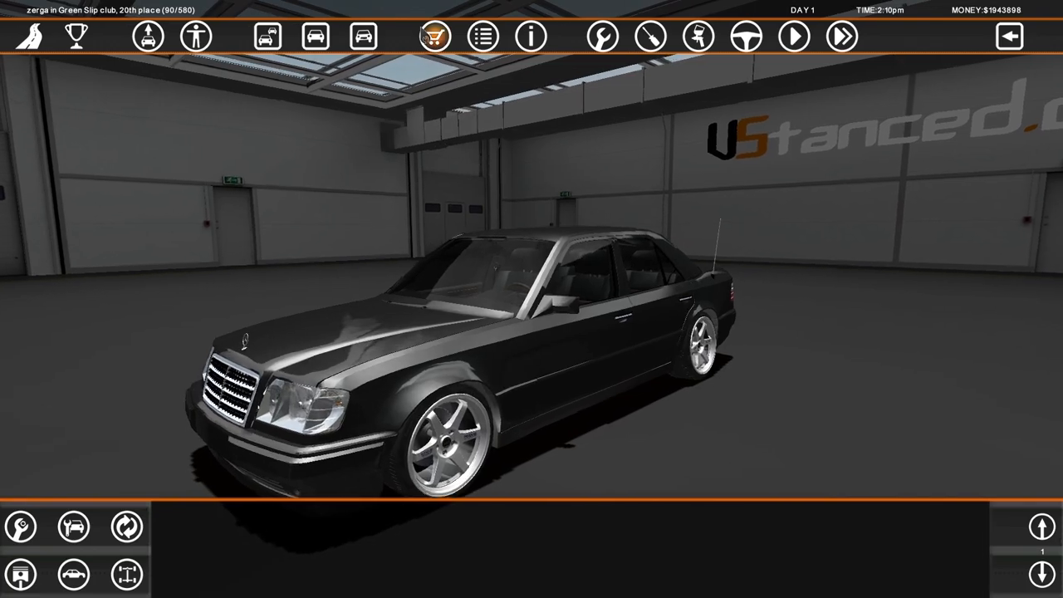
pyautogui.click(432, 37)
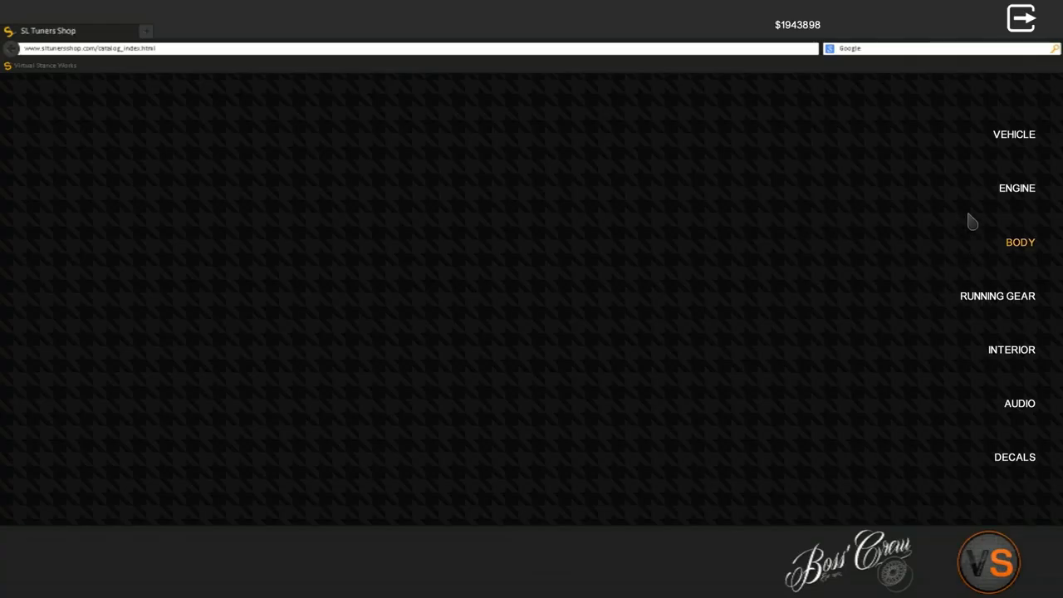
pyautogui.click(1013, 133)
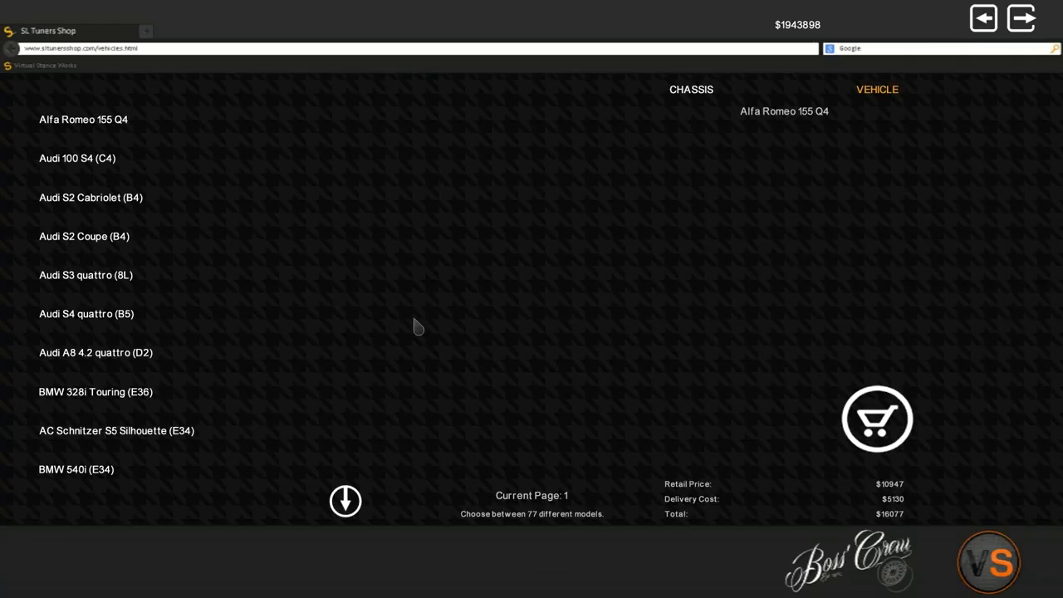
pyautogui.click(85, 275)
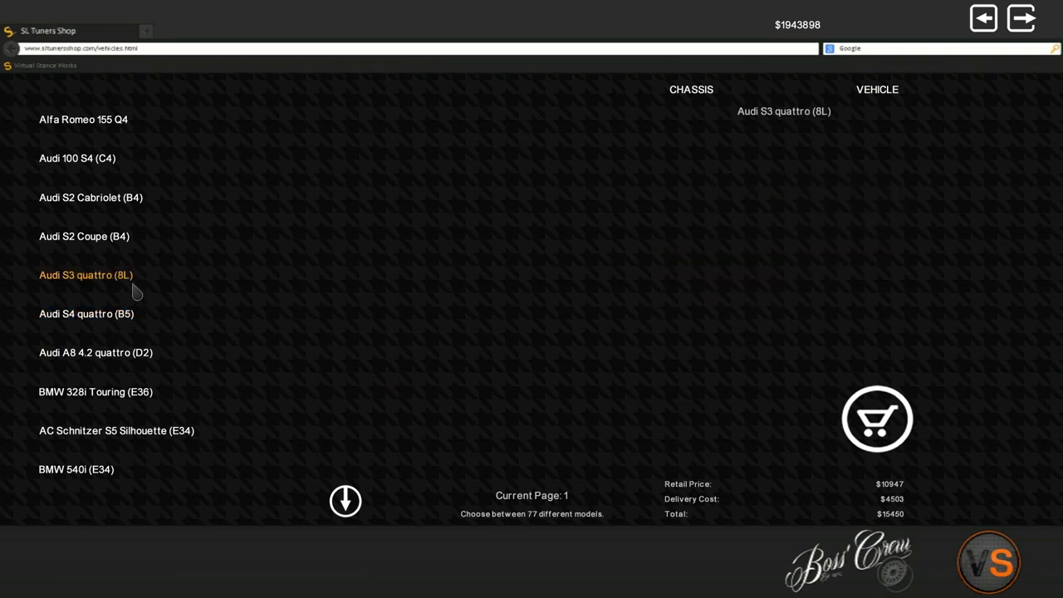
pyautogui.click(876, 89)
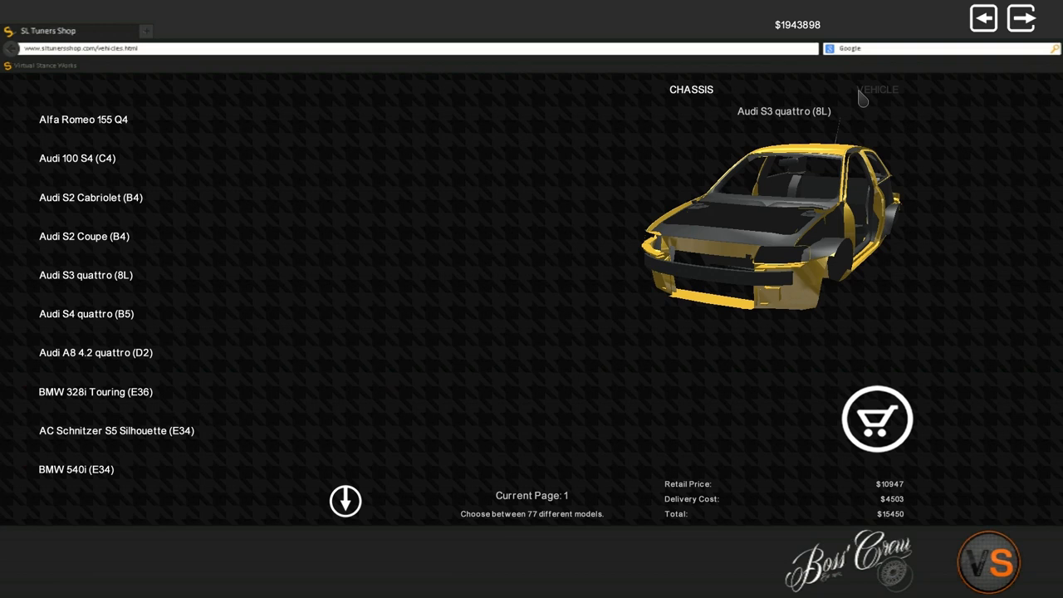
pyautogui.click(876, 88)
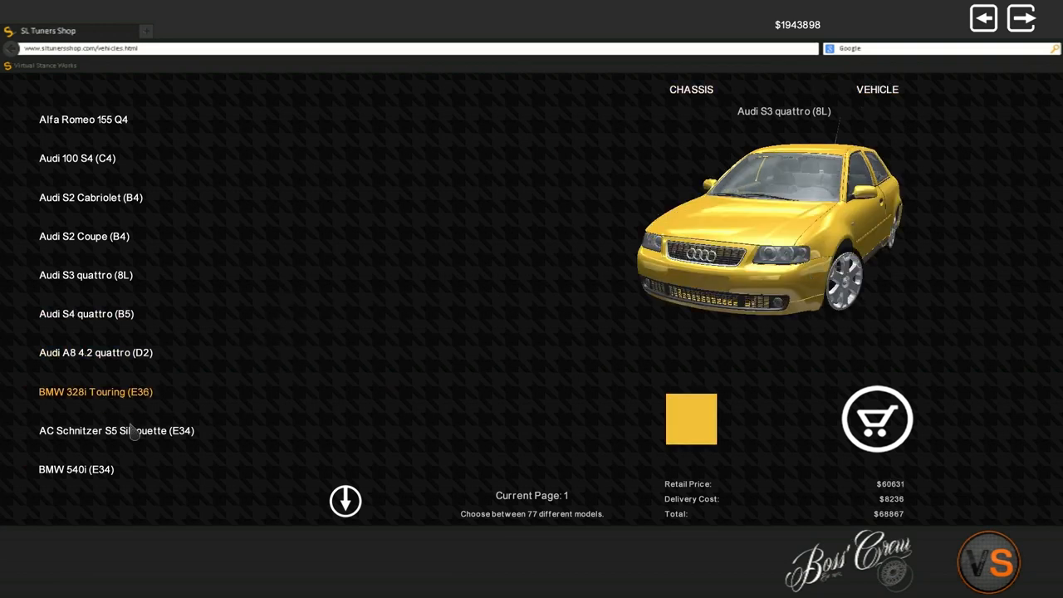
# Step: Page through the car list, previewing the BMW 730i, Ford Ka GLX (1999) and Ford Ka GLX (1997)
pyautogui.click(344, 500)
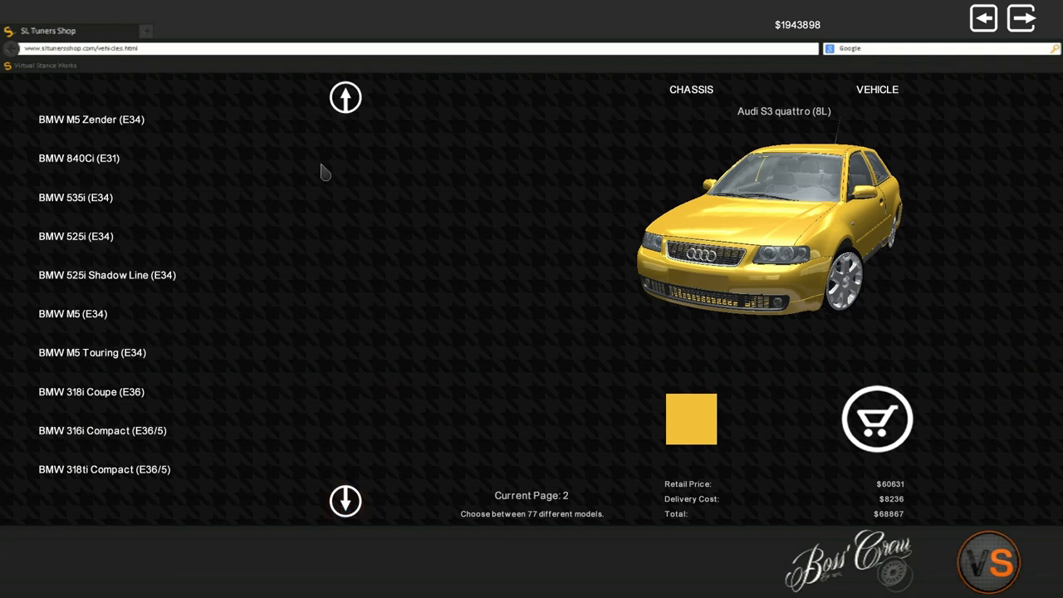
pyautogui.click(345, 97)
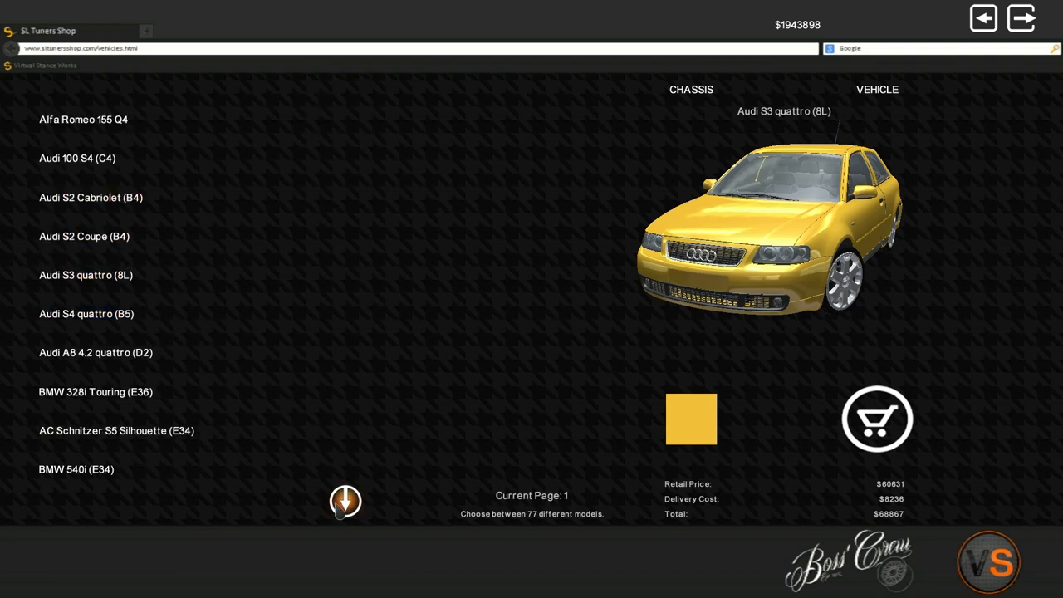
pyautogui.moveTo(91, 236)
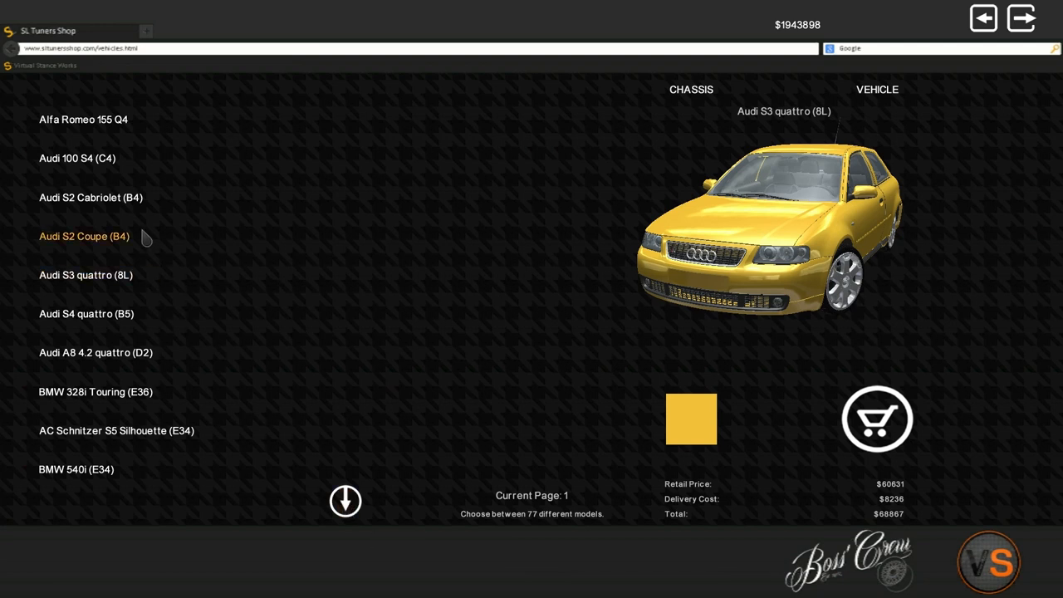
pyautogui.click(346, 500)
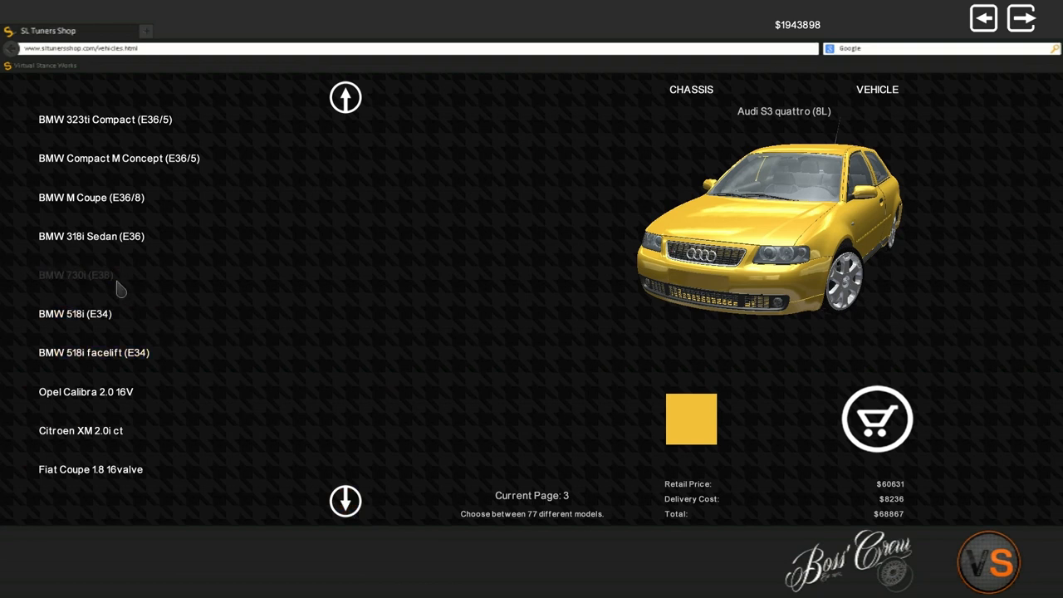
pyautogui.click(76, 274)
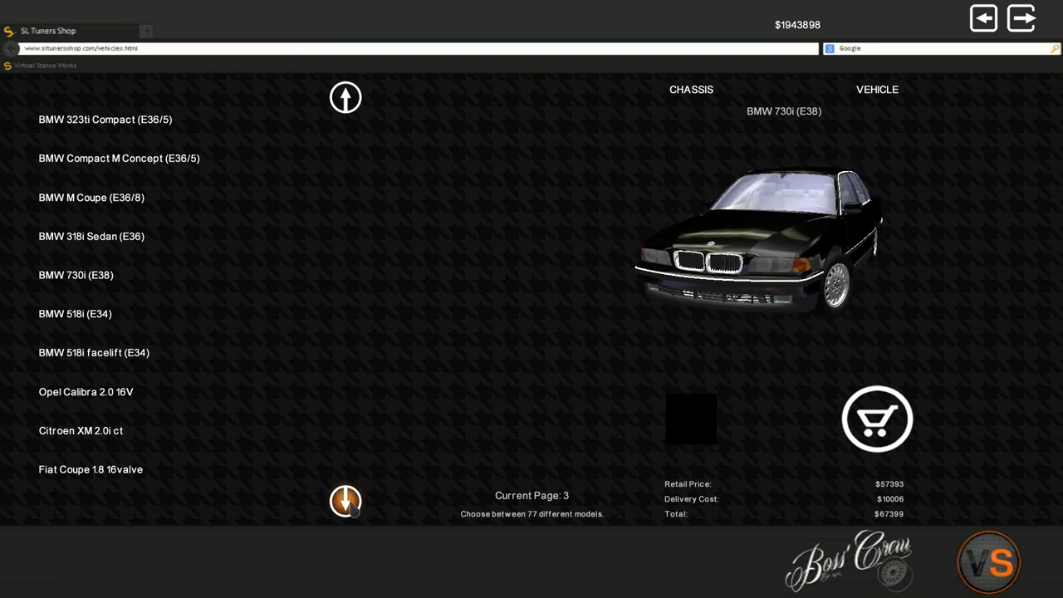
pyautogui.click(345, 499)
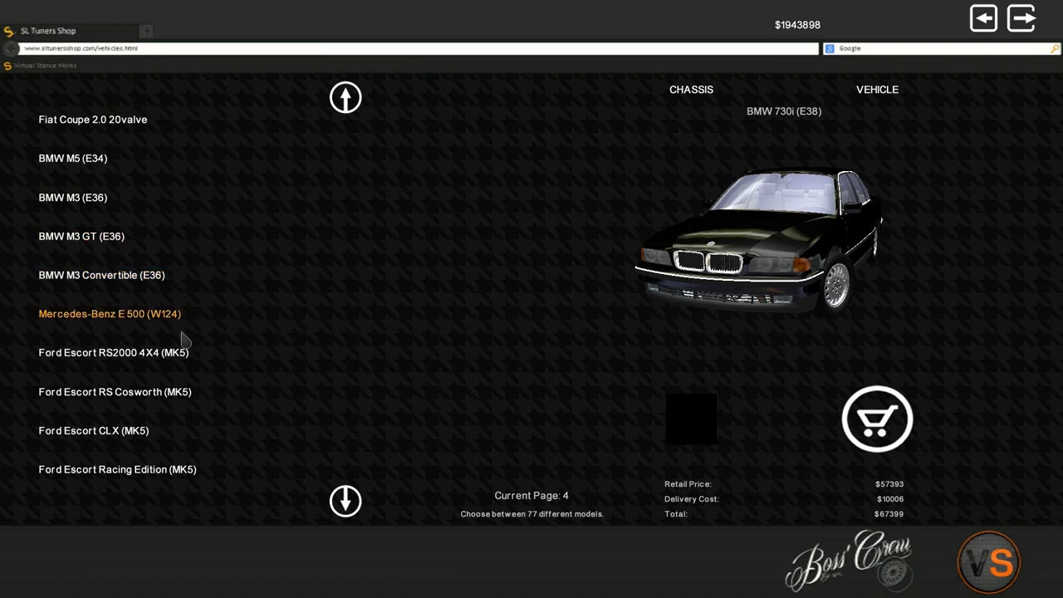
pyautogui.click(344, 500)
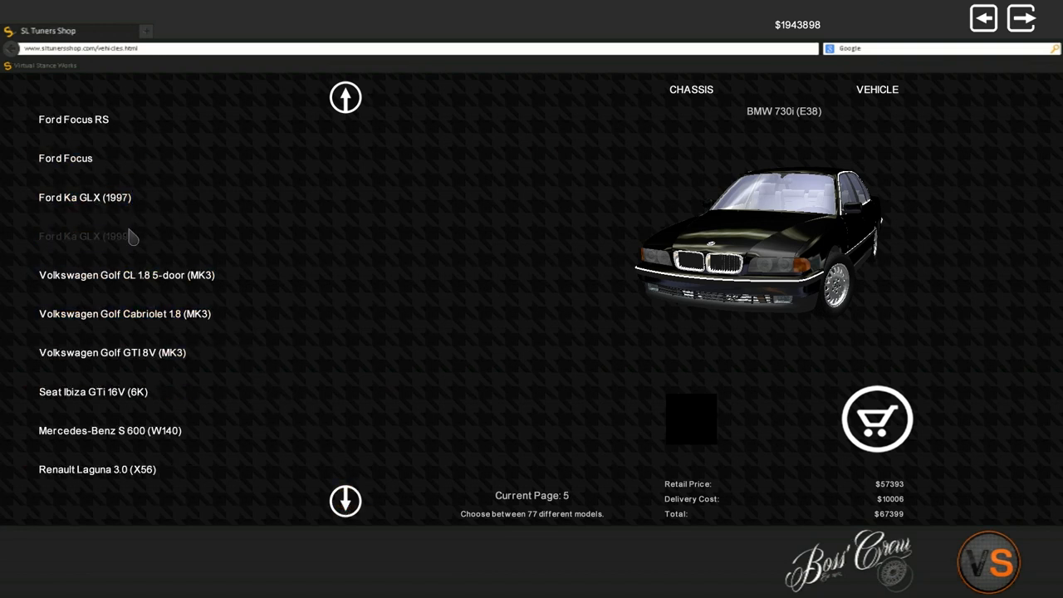
pyautogui.click(85, 236)
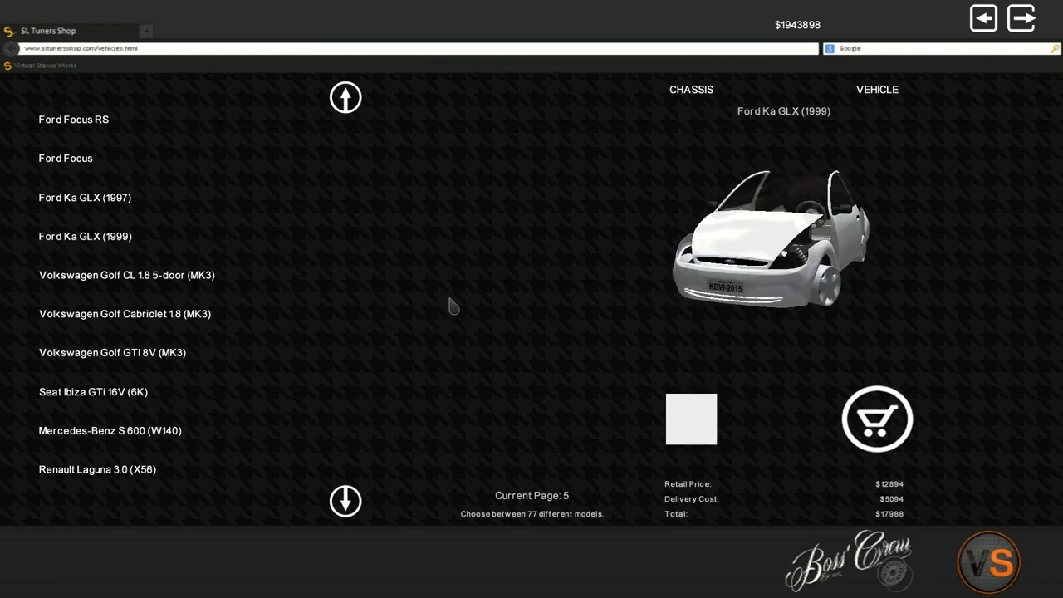
pyautogui.click(85, 197)
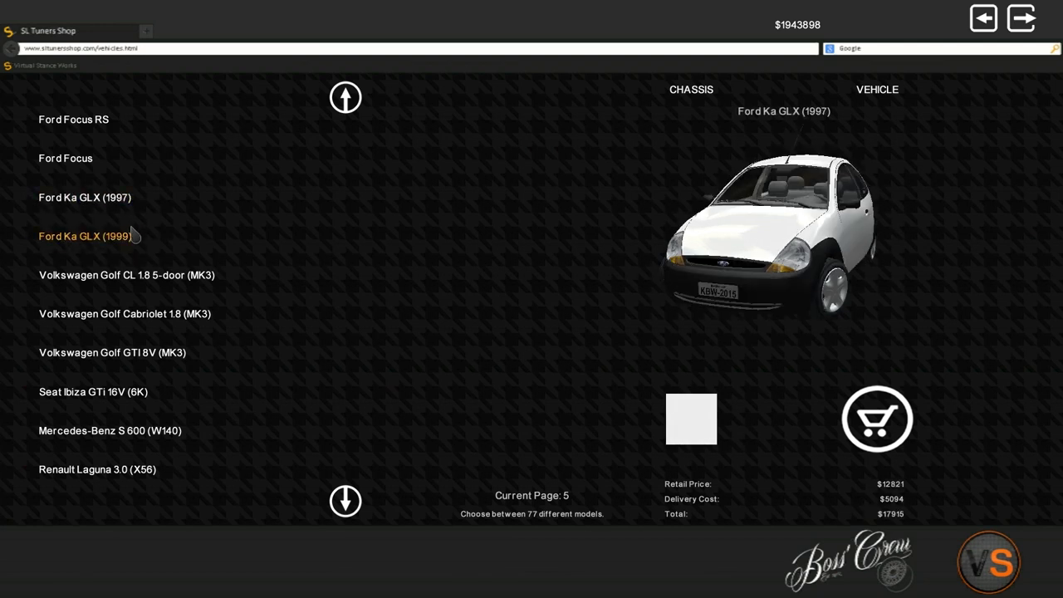
pyautogui.moveTo(158, 256)
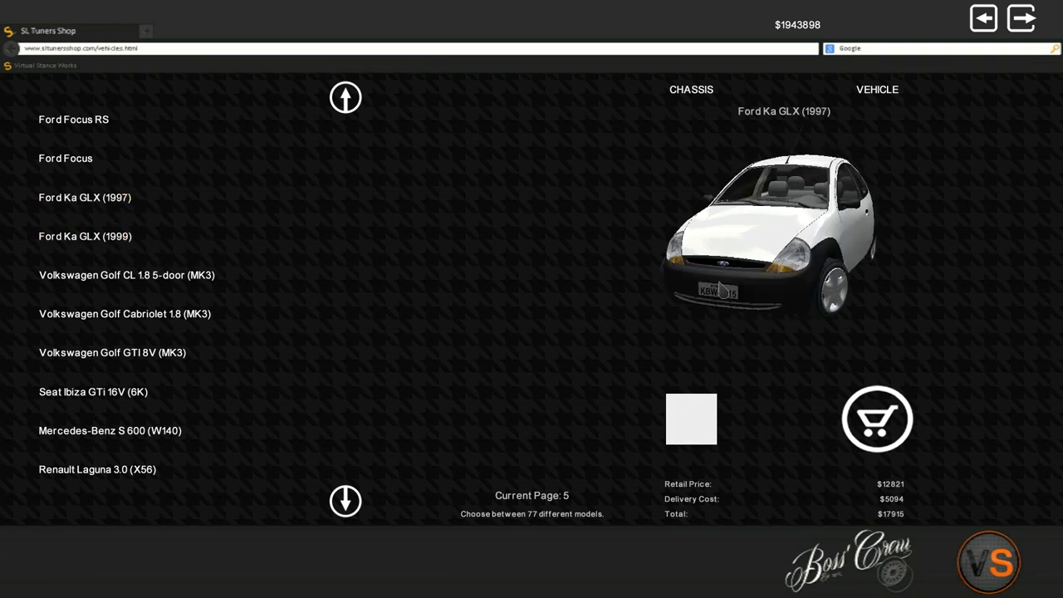
pyautogui.moveTo(780, 349)
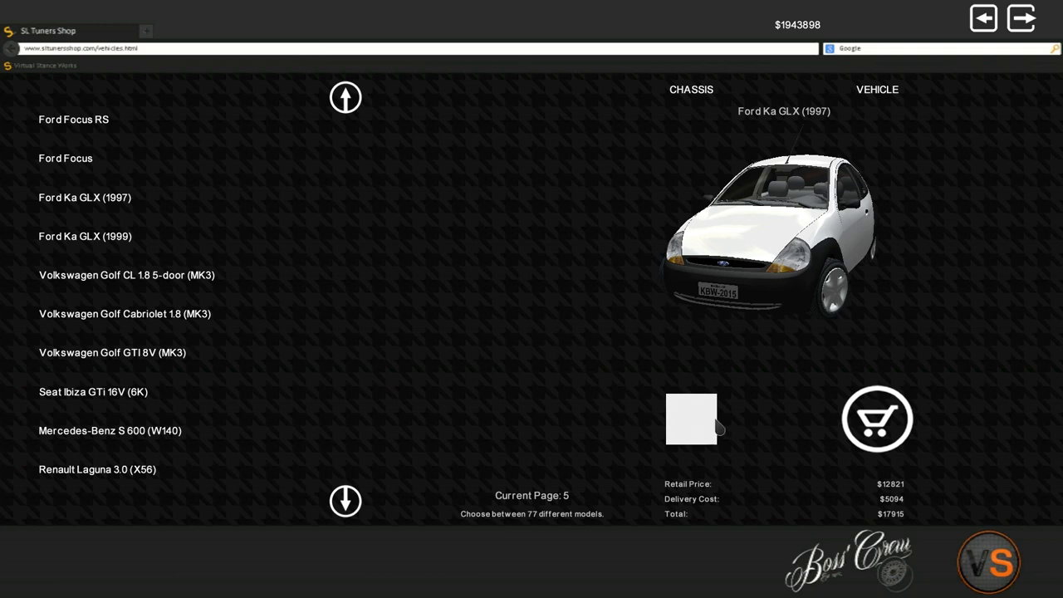
# Step: Buy the Ford Ka GLX (1997) for $17,915 and review its engine performance graph
pyautogui.click(876, 418)
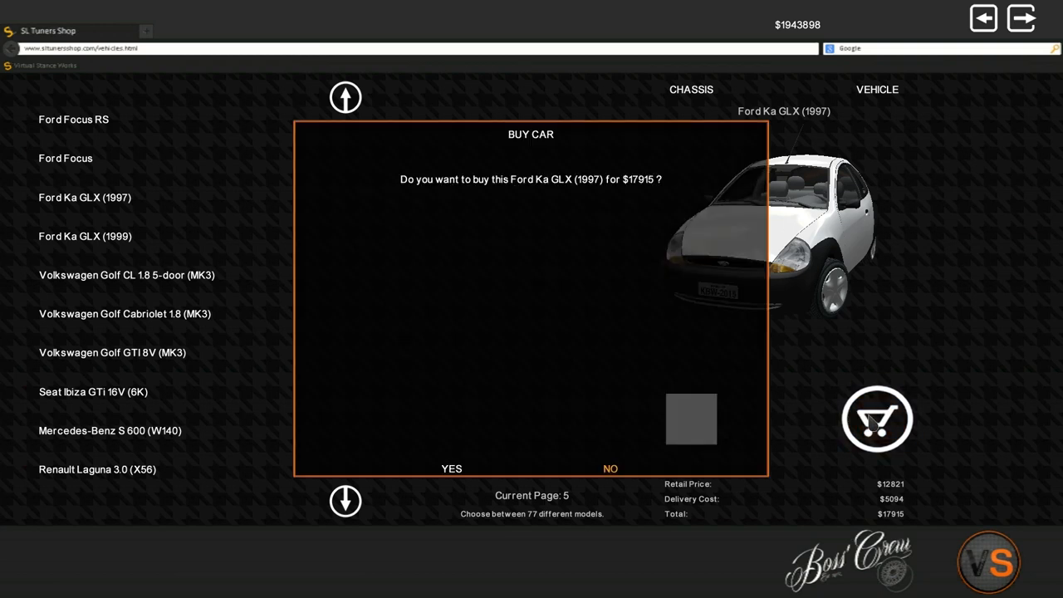
pyautogui.click(451, 468)
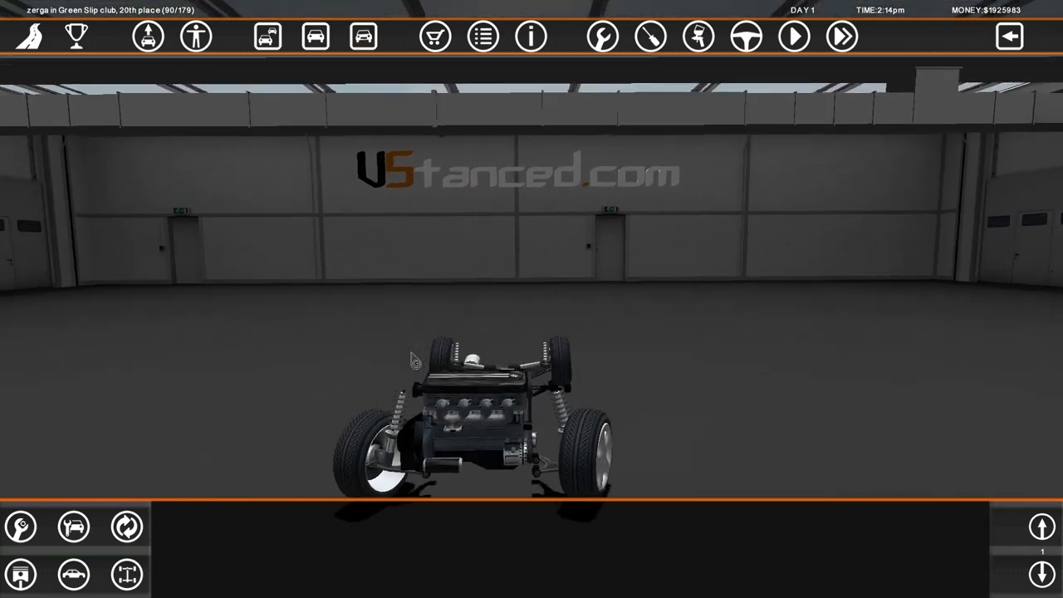
pyautogui.click(531, 37)
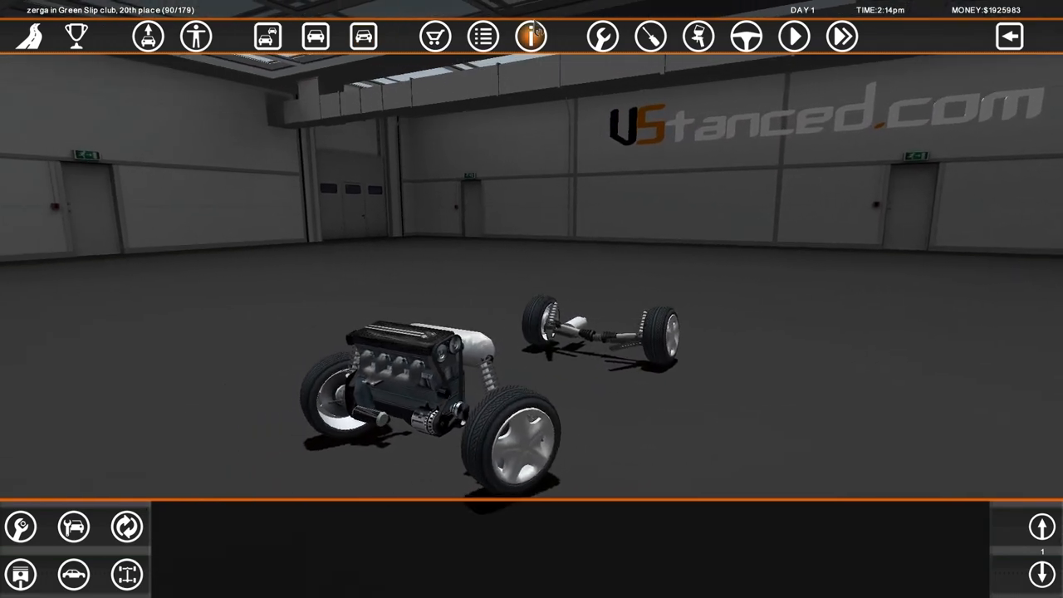
pyautogui.click(530, 36)
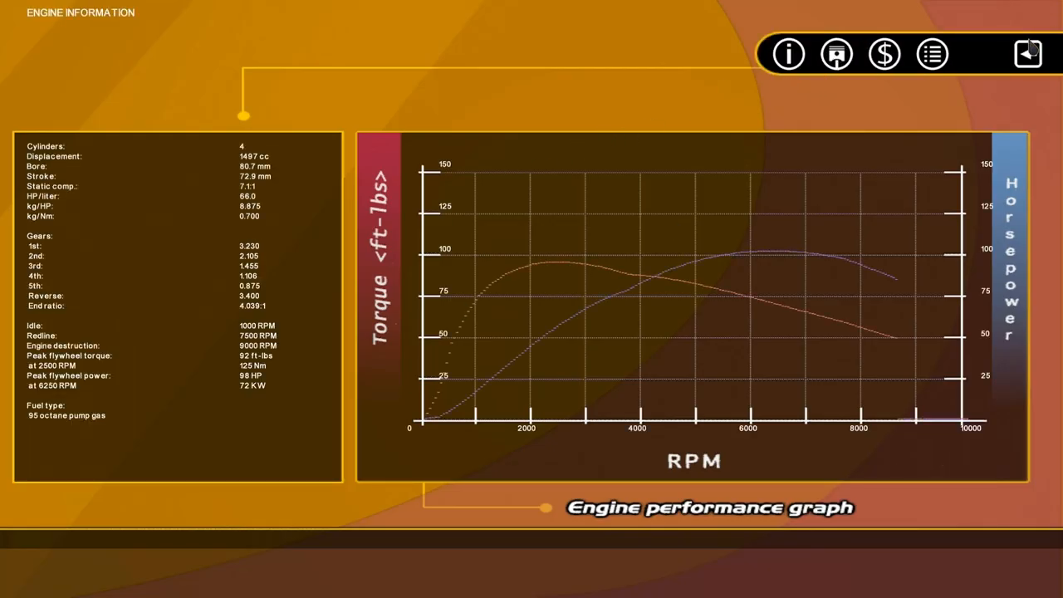
pyautogui.click(1027, 53)
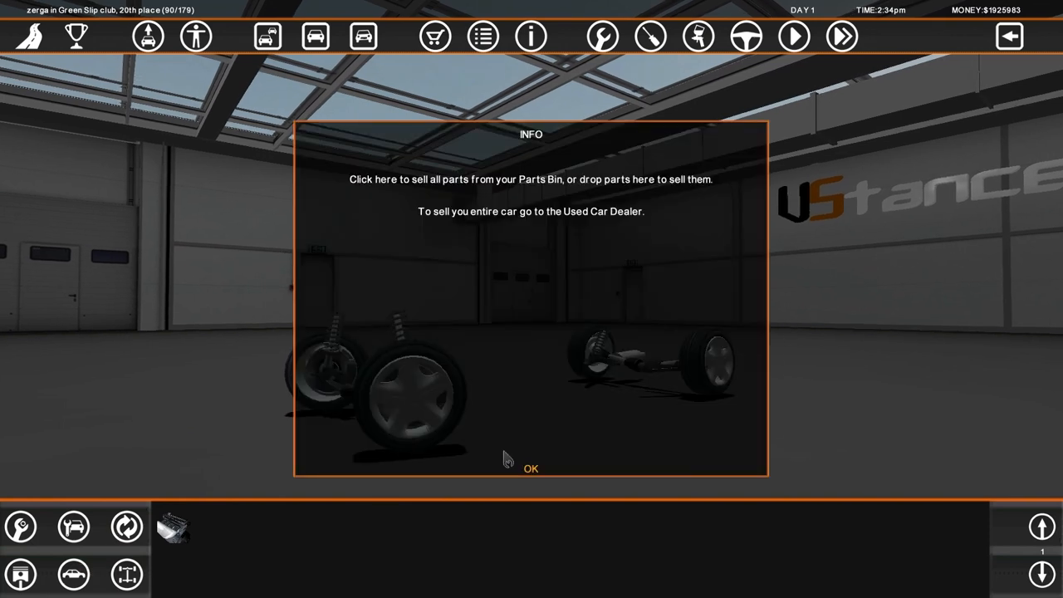
# Step: Dismiss the notice and sell all parts in the bin for $4,752
pyautogui.click(531, 468)
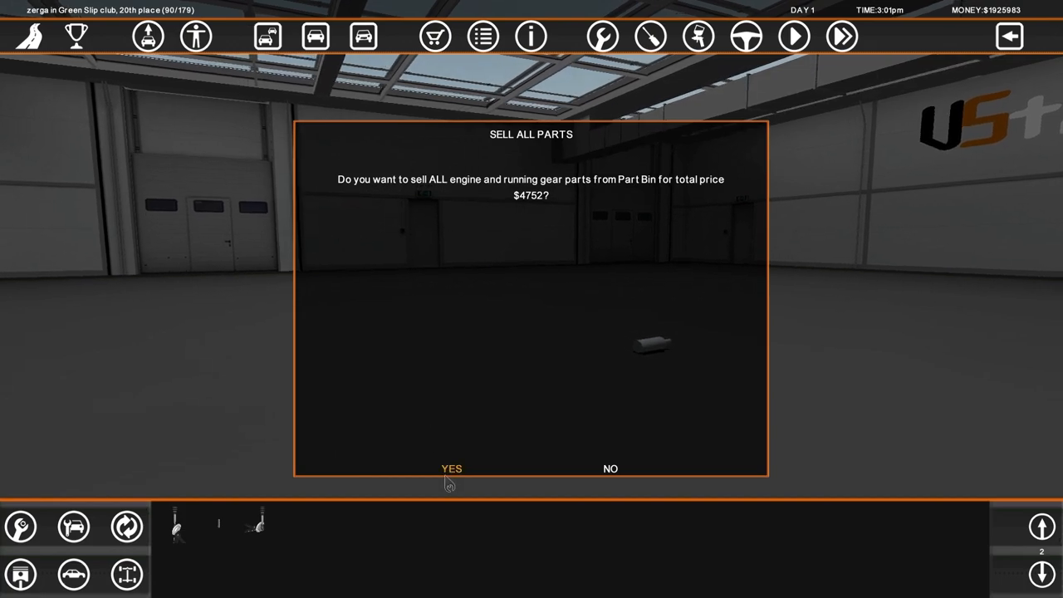
pyautogui.click(451, 468)
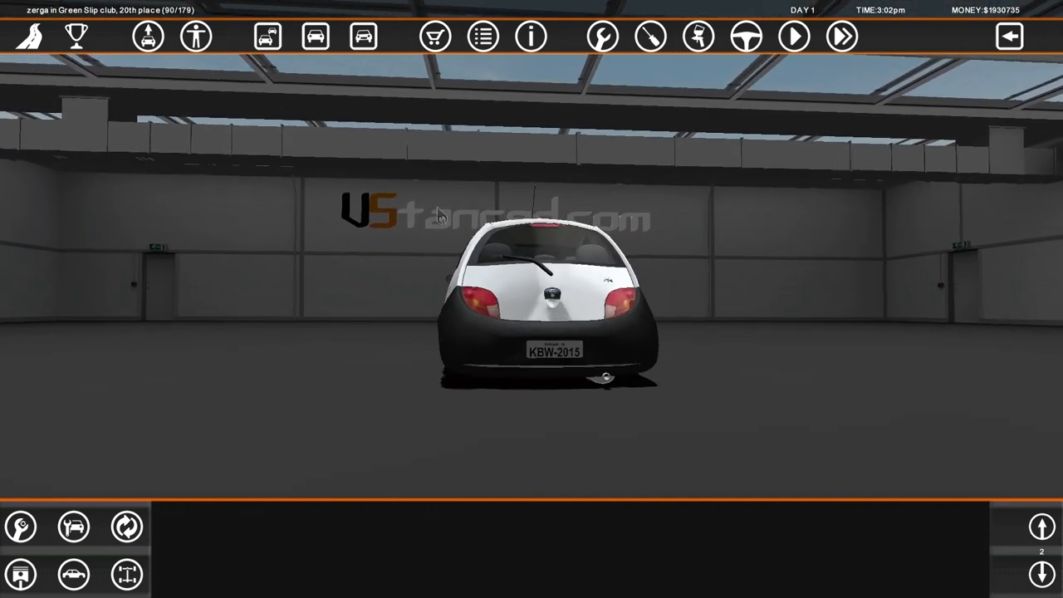
# Step: Open the SL Tuners Shop on its ENGINE parts catalogue
pyautogui.click(434, 37)
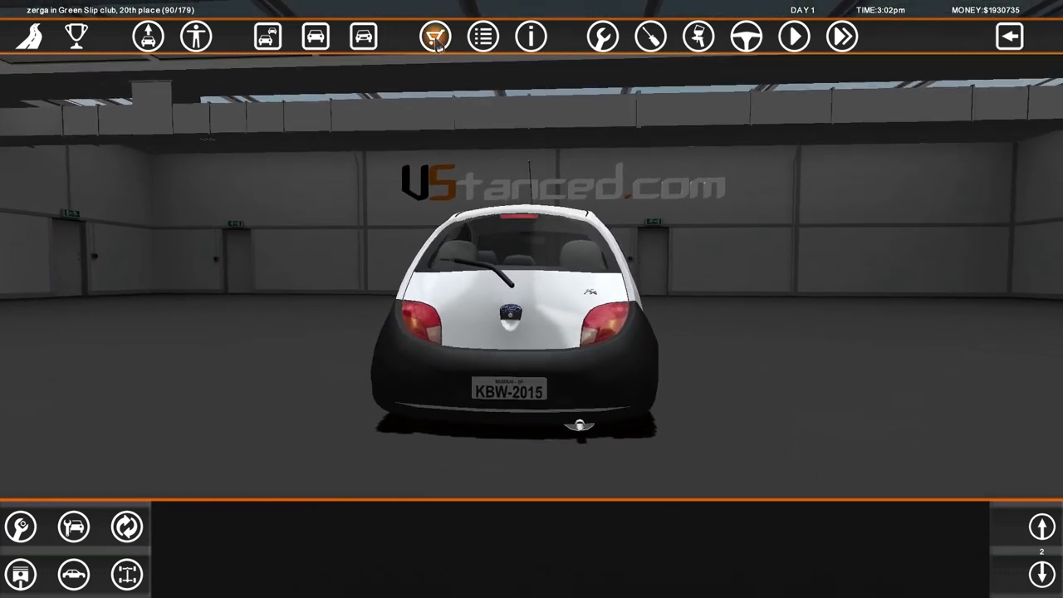
pyautogui.click(434, 36)
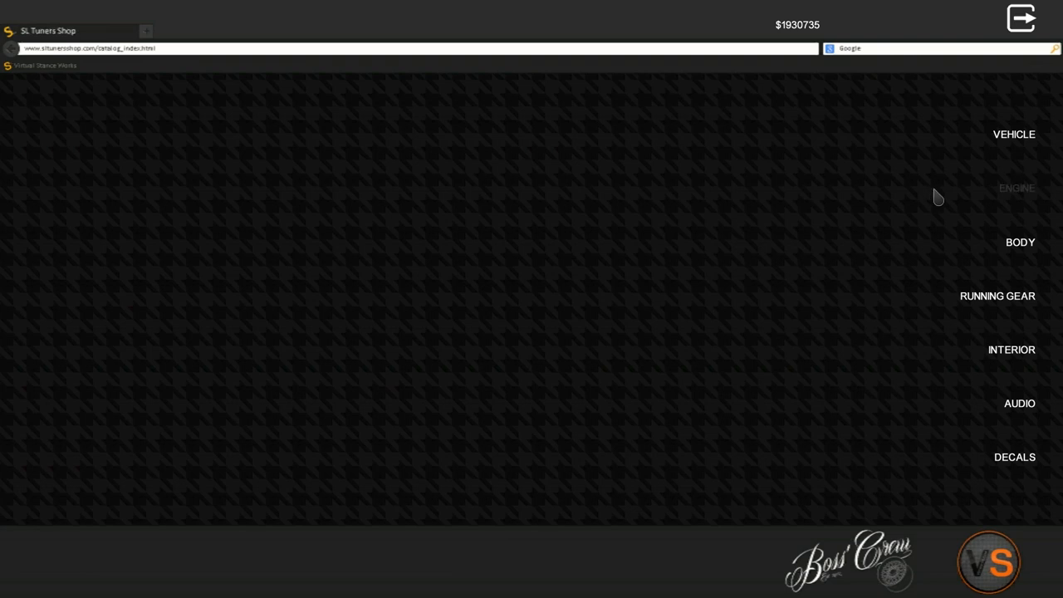
pyautogui.click(1016, 188)
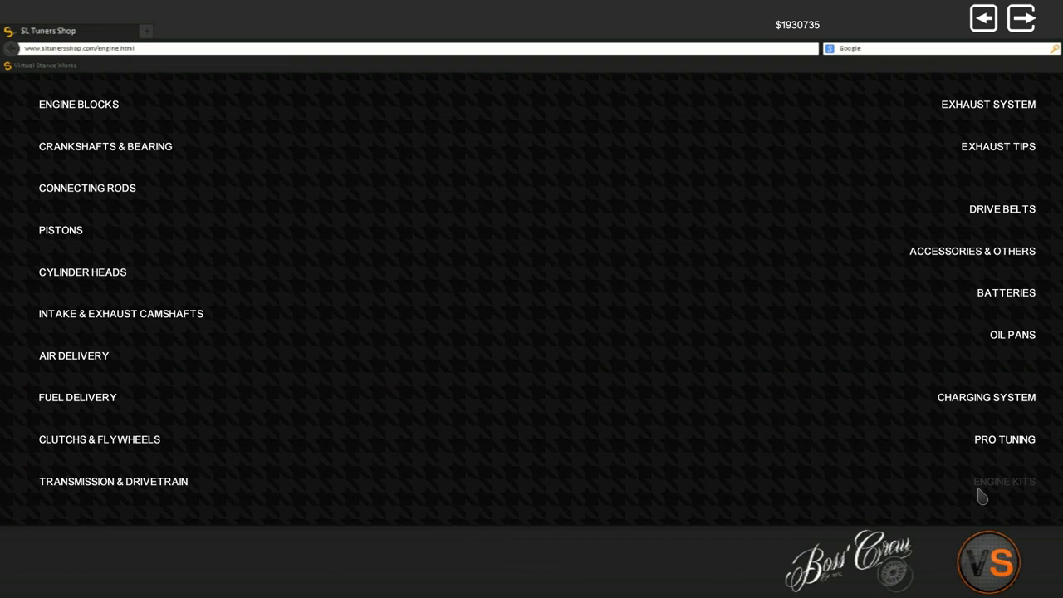
# Step: Buy the Fiat FiveTech 2.0 20v Turbo engine kit from the engine kits pages
pyautogui.click(1004, 480)
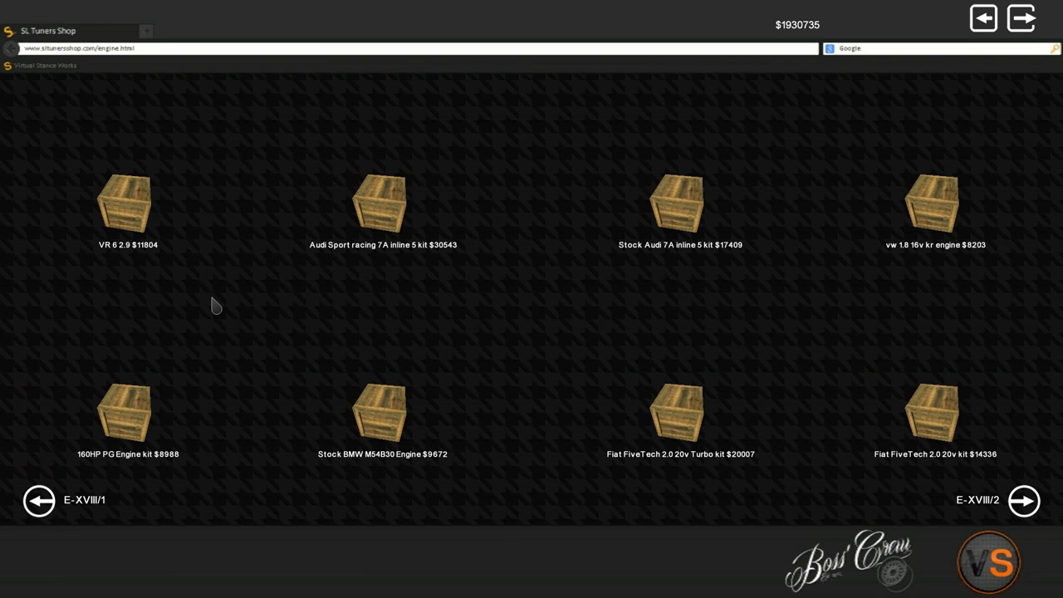
pyautogui.moveTo(338, 212)
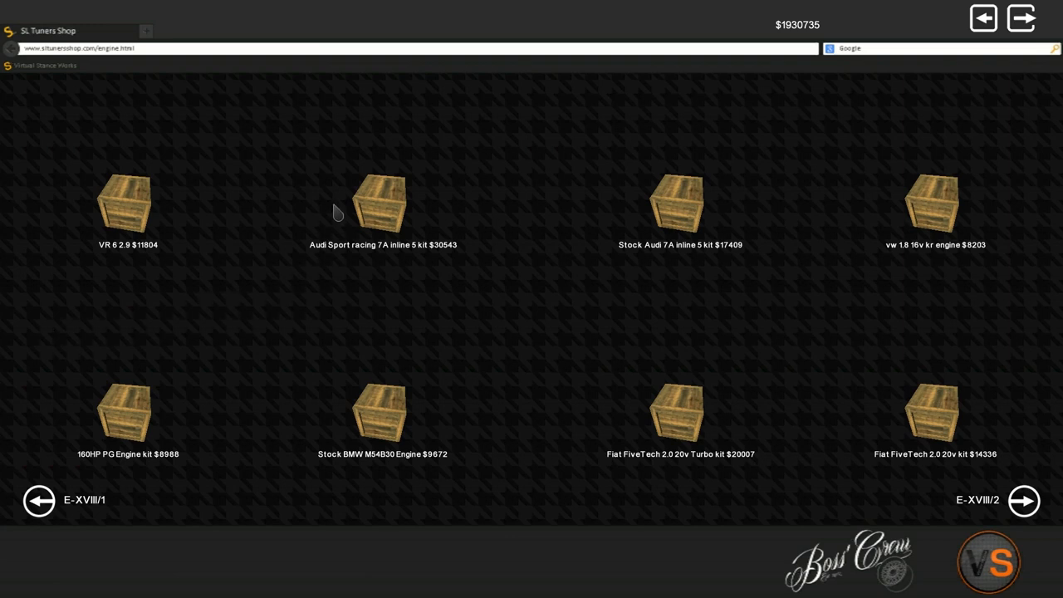
pyautogui.moveTo(241, 257)
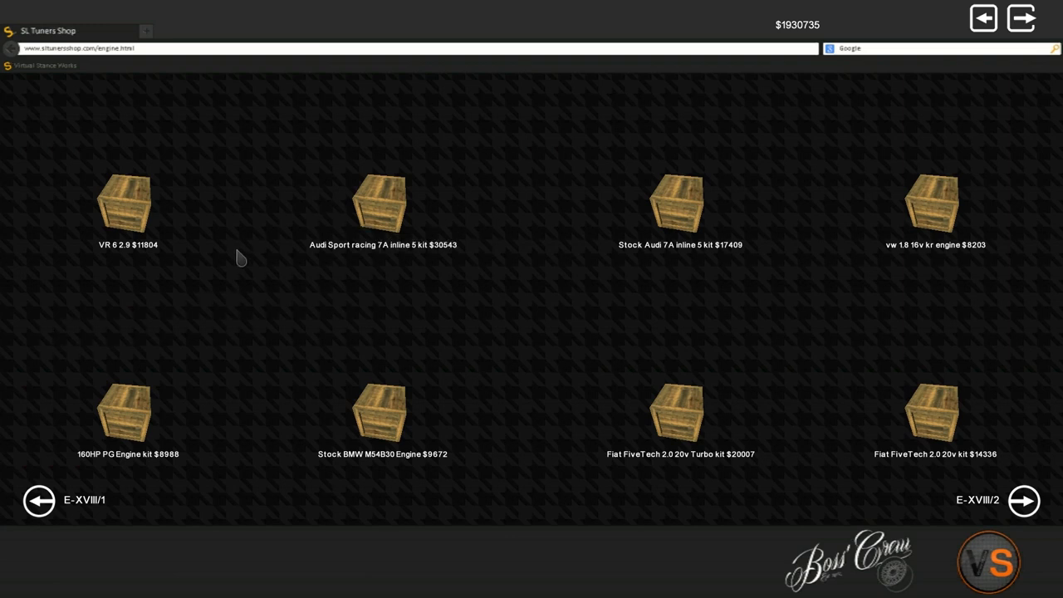
pyautogui.moveTo(383, 203)
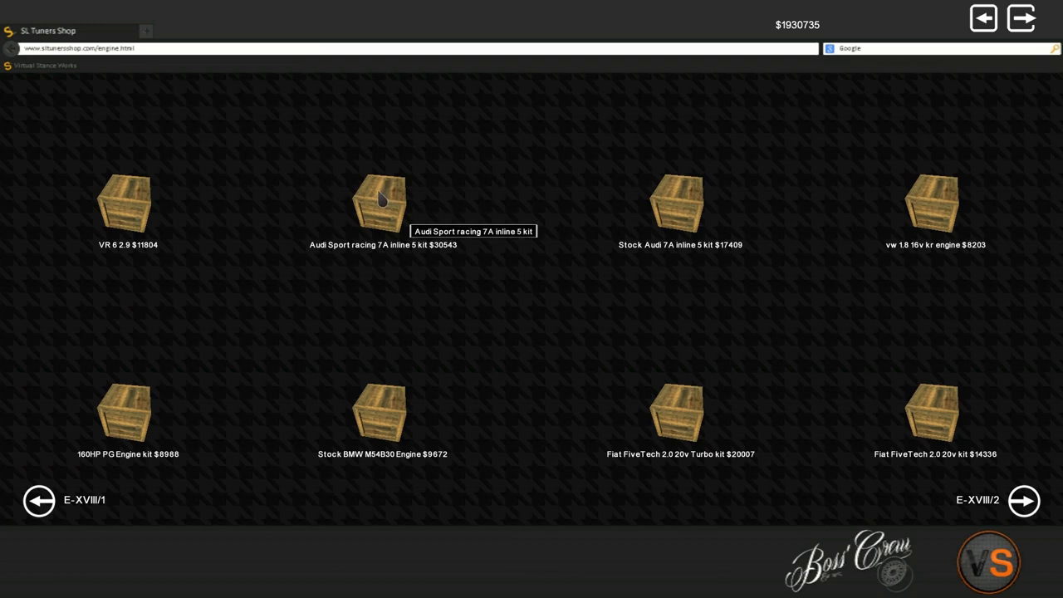
pyautogui.moveTo(1042, 512)
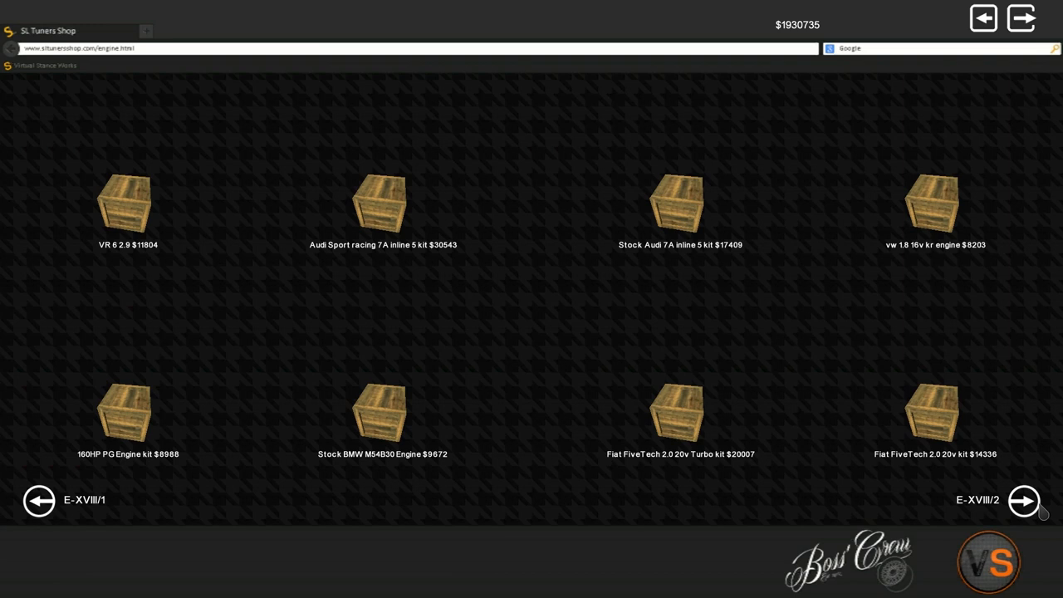
pyautogui.click(1023, 500)
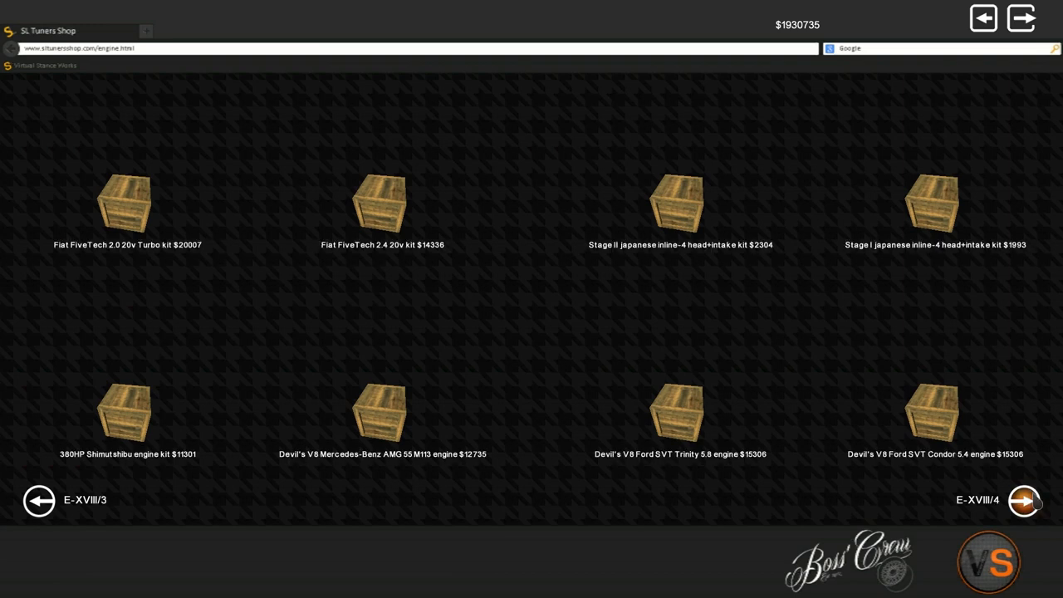
pyautogui.moveTo(247, 287)
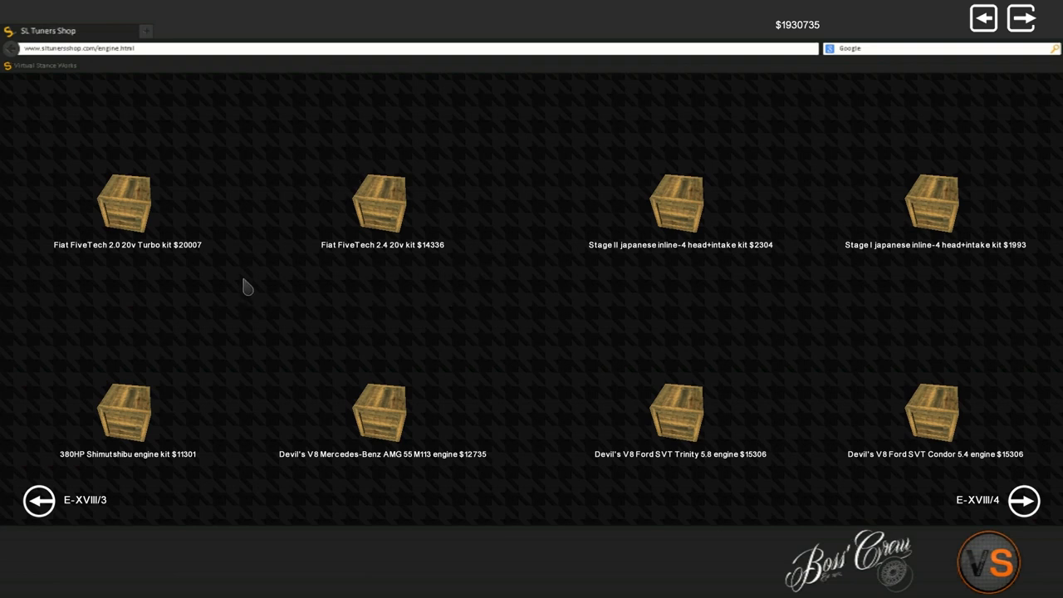
pyautogui.moveTo(212, 234)
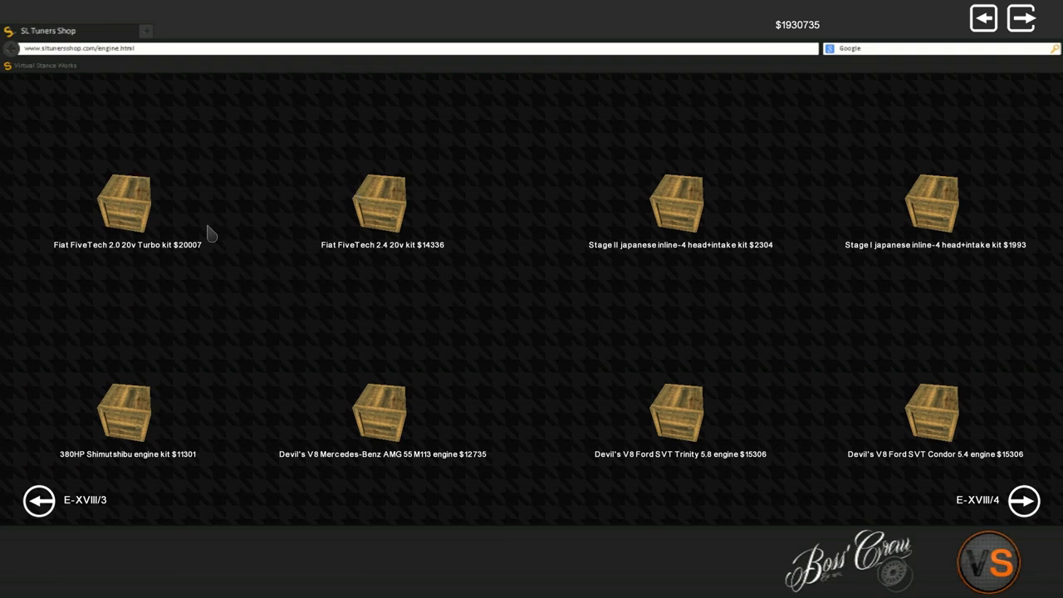
pyautogui.click(124, 201)
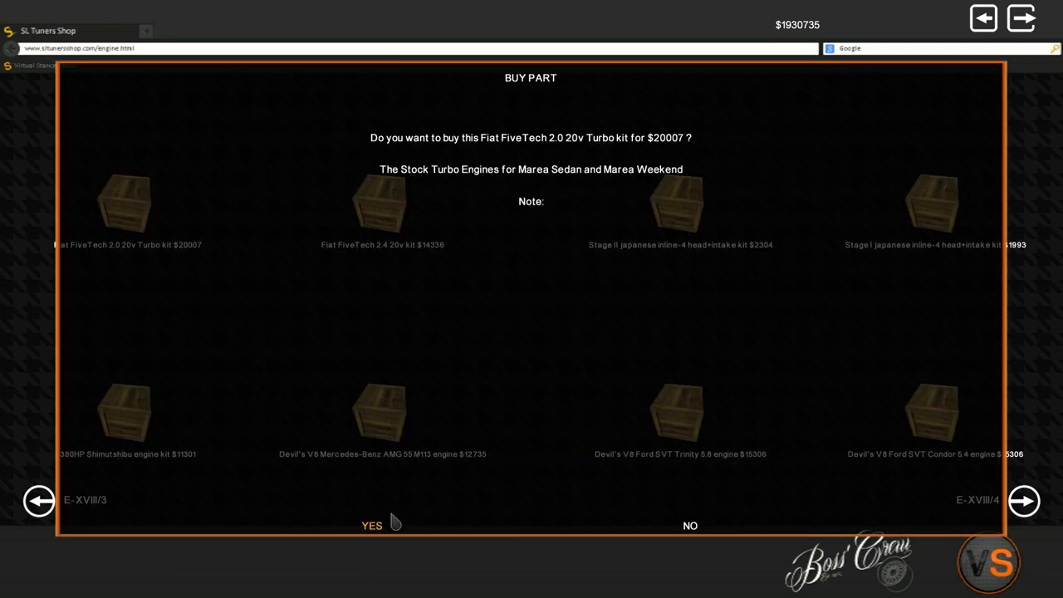
pyautogui.click(371, 524)
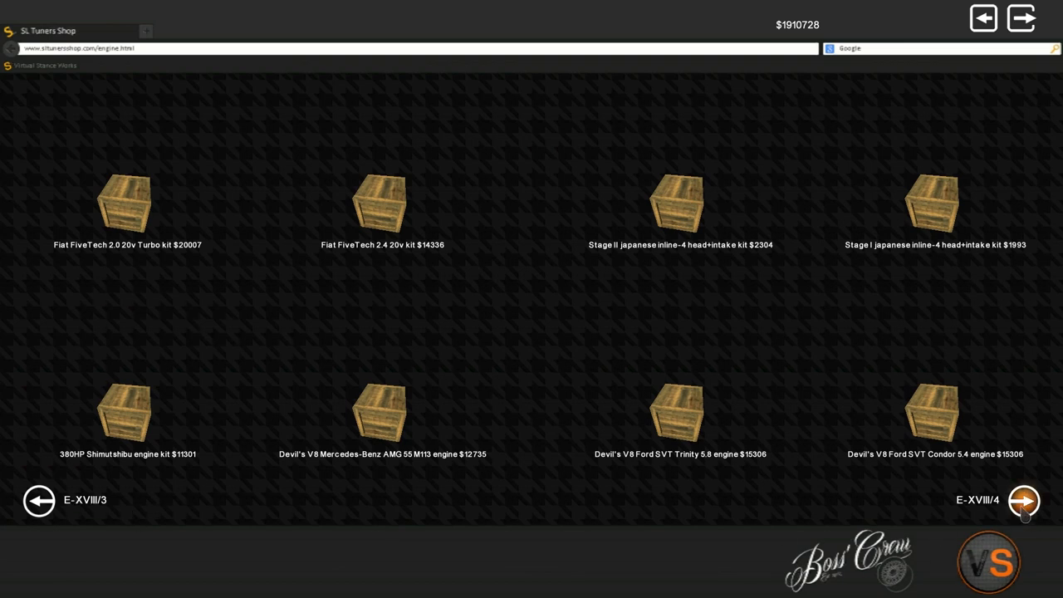
# Step: Buy the Audi Sport racing 7A inline 5 kit for $30,543
pyautogui.click(1023, 500)
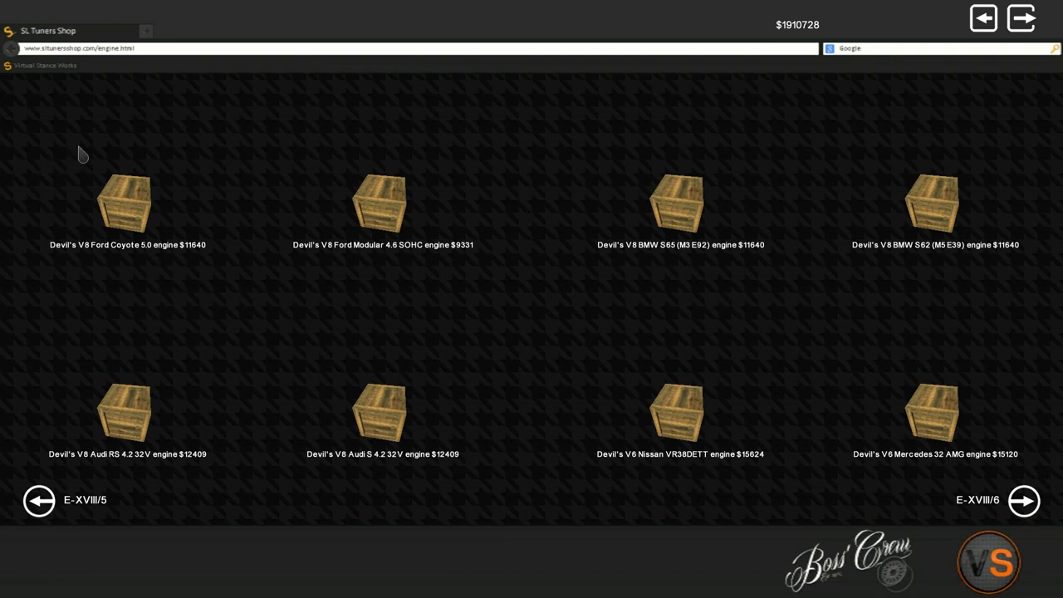
pyautogui.moveTo(806, 428)
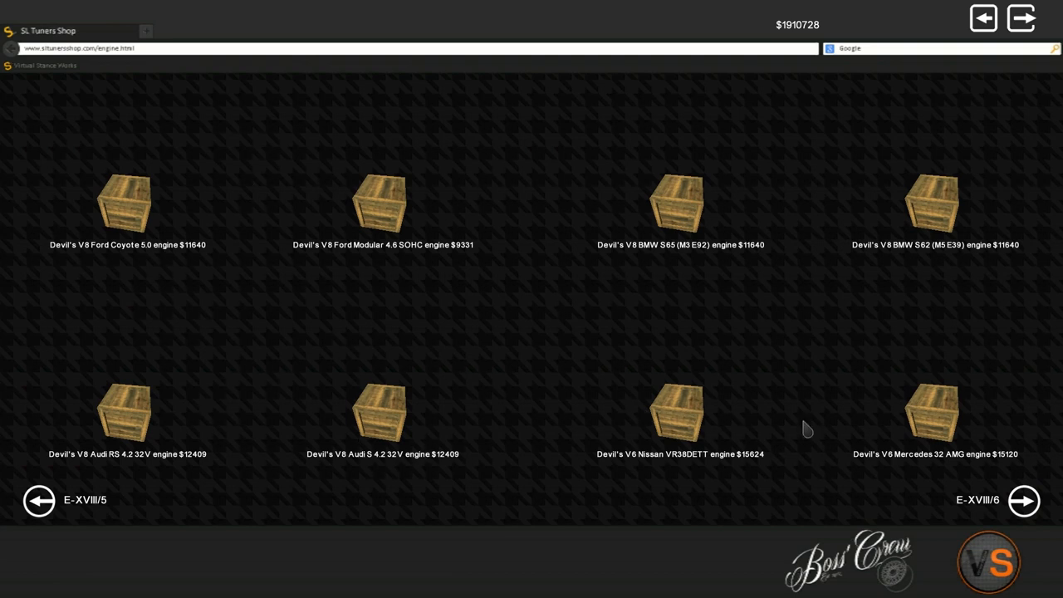
pyautogui.click(1023, 501)
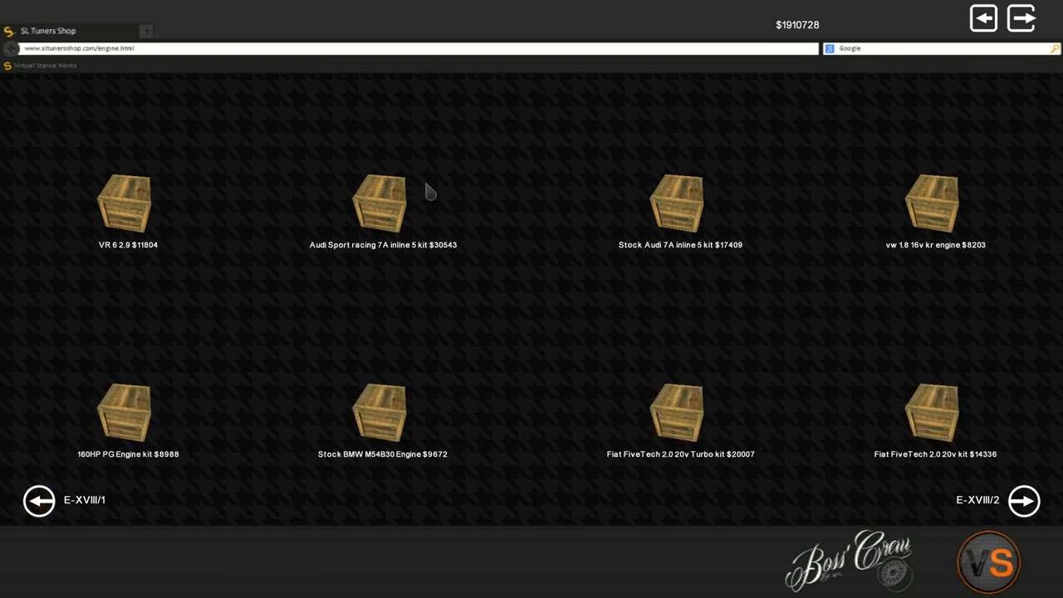
pyautogui.click(1021, 17)
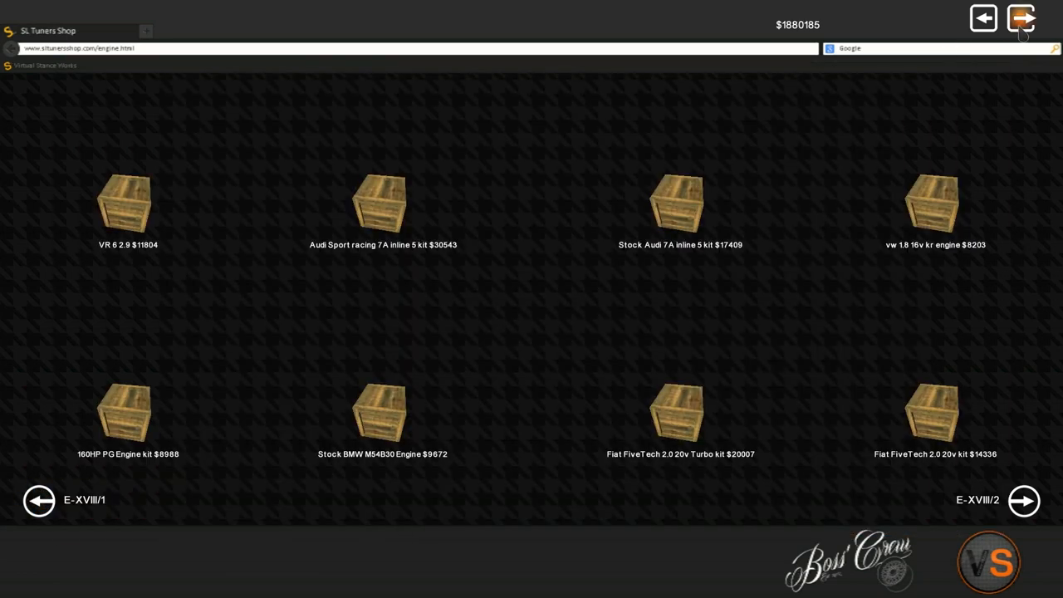
pyautogui.click(1021, 18)
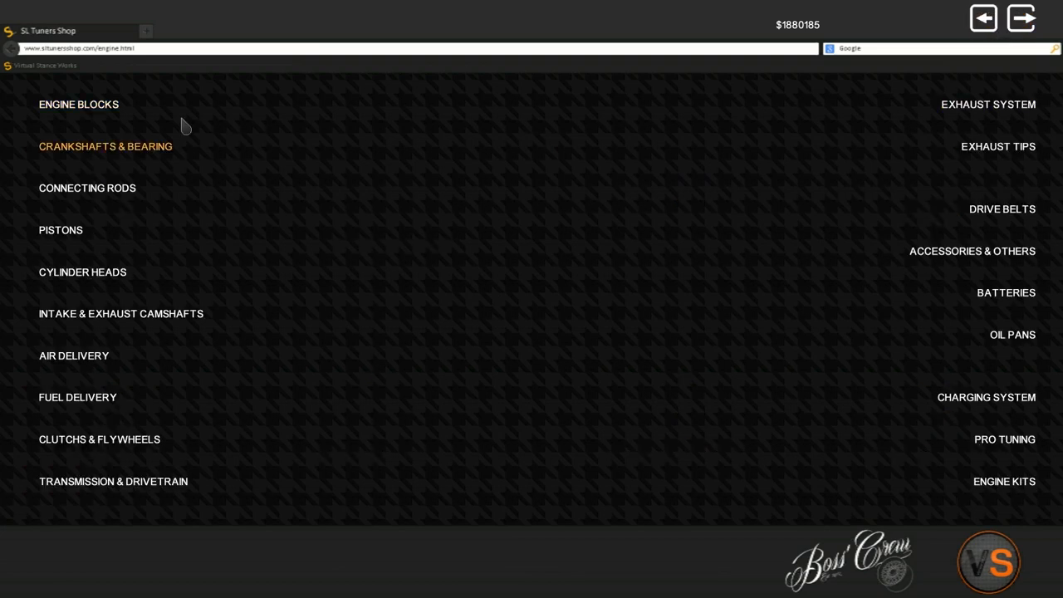
# Step: Browse through the engine blocks catalogue pages
pyautogui.click(79, 103)
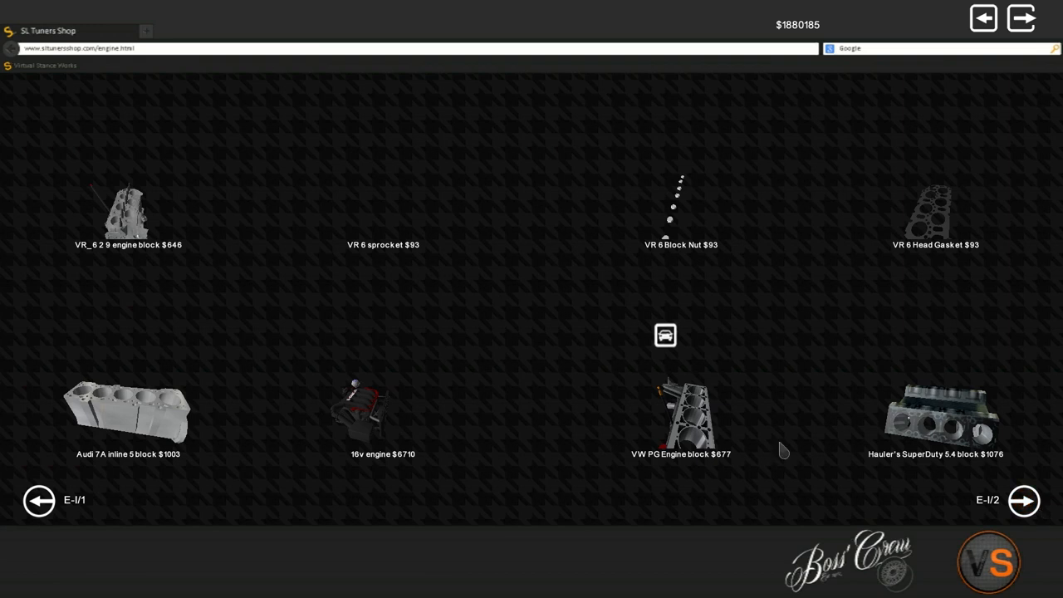
pyautogui.click(1023, 500)
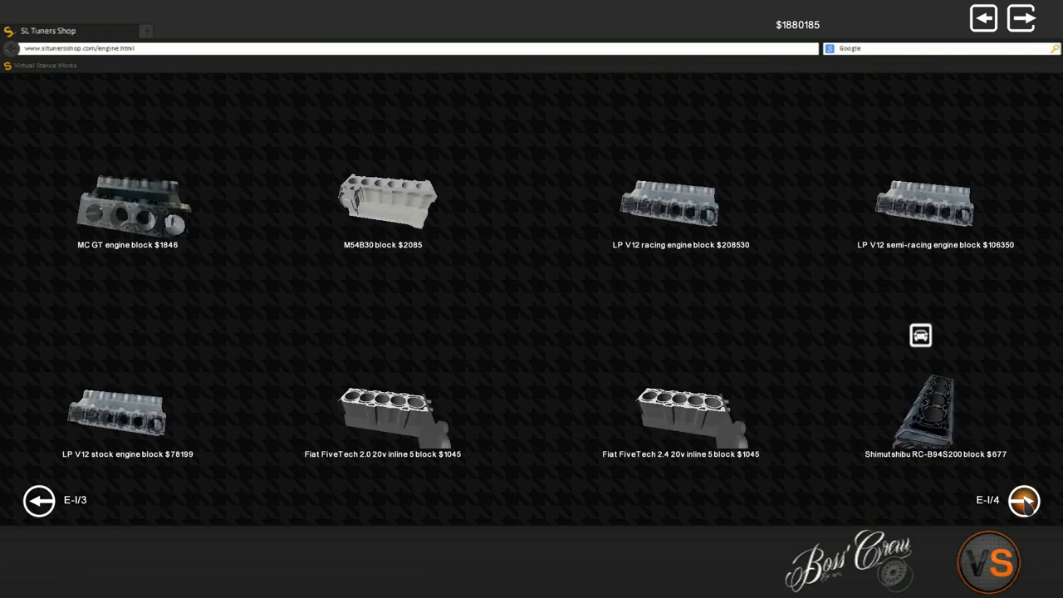
pyautogui.click(1023, 499)
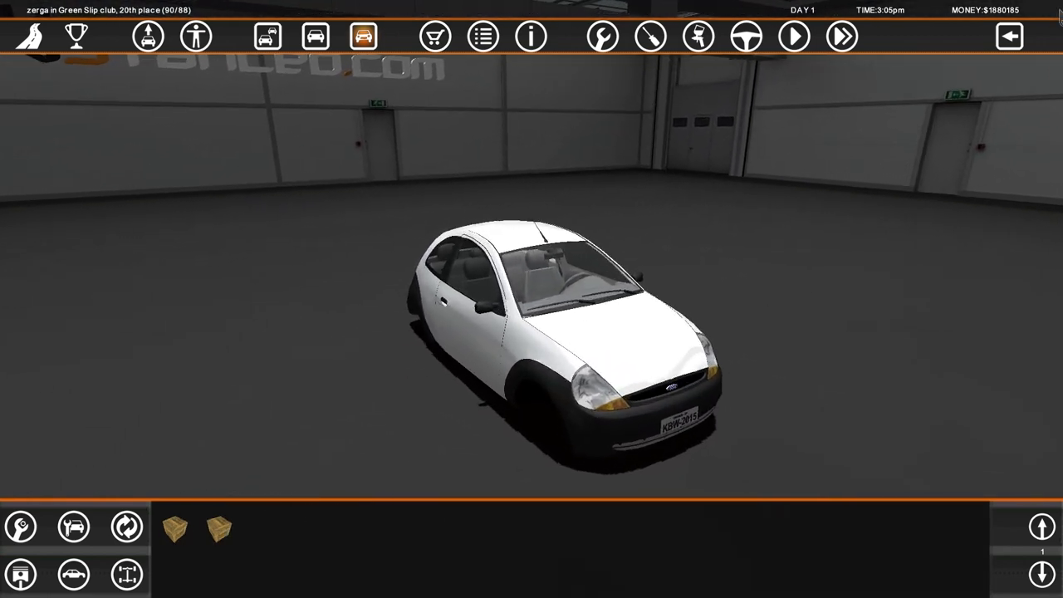
# Step: Return to the garage from the main menu and unpack the Fiat turbo engine crate
pyautogui.click(1008, 35)
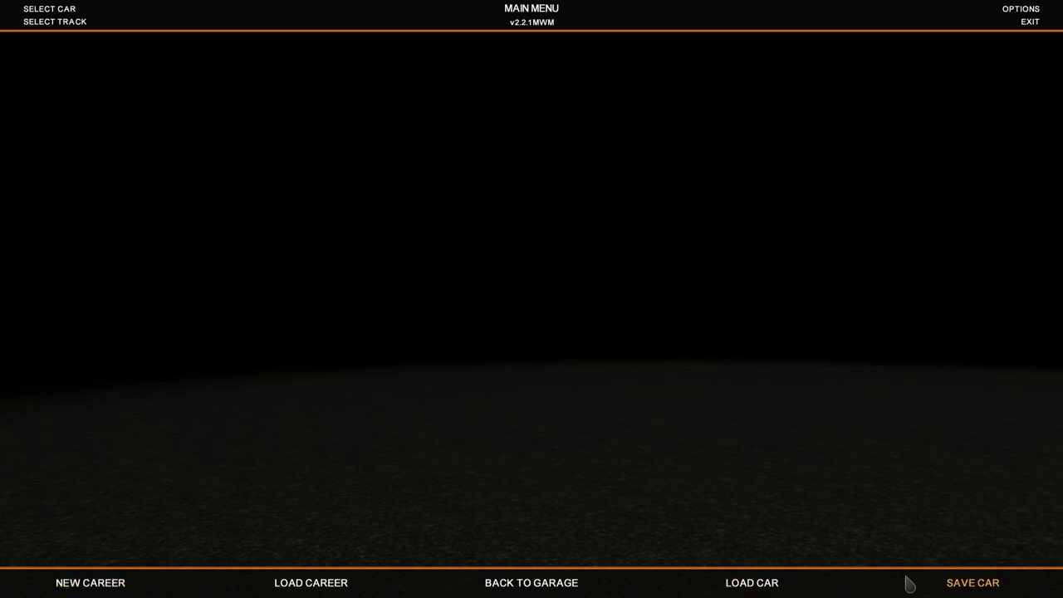
pyautogui.click(530, 582)
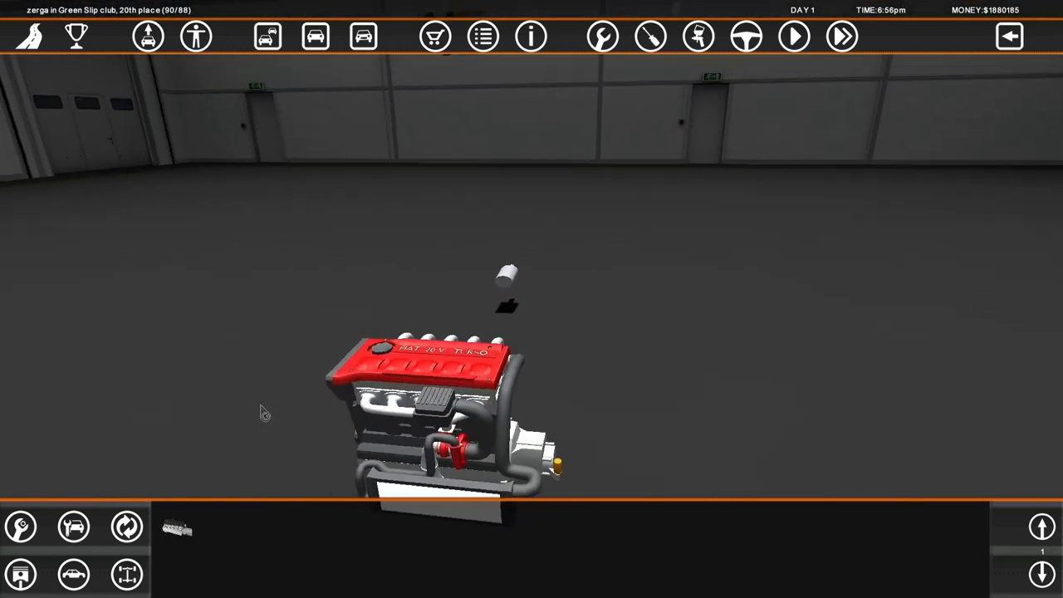
# Step: Store the Fiat 20v Turbo engine in the parts bin and bring the Ford Ka back
pyautogui.click(73, 574)
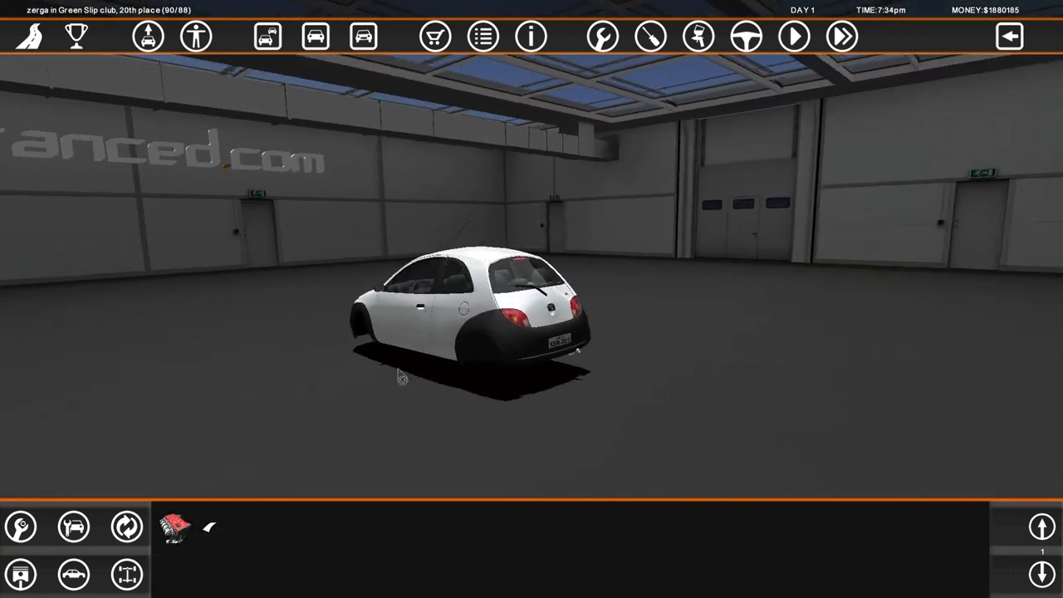
# Step: Unpack the Audi inline-5 and check its specs: 2309 cc, 513 HP peak
pyautogui.click(530, 36)
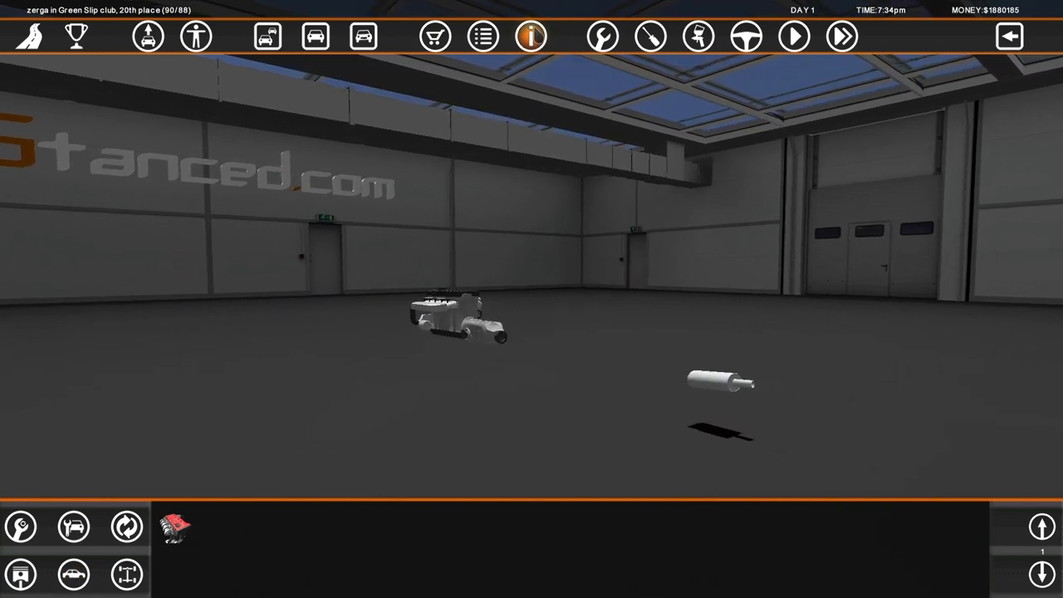
pyautogui.click(531, 36)
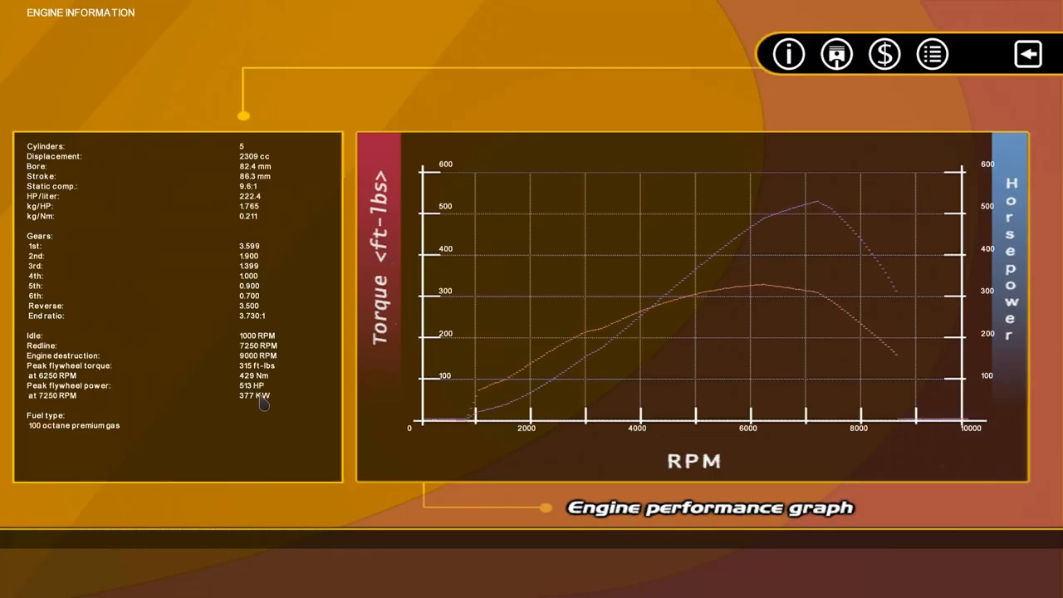
pyautogui.click(1027, 54)
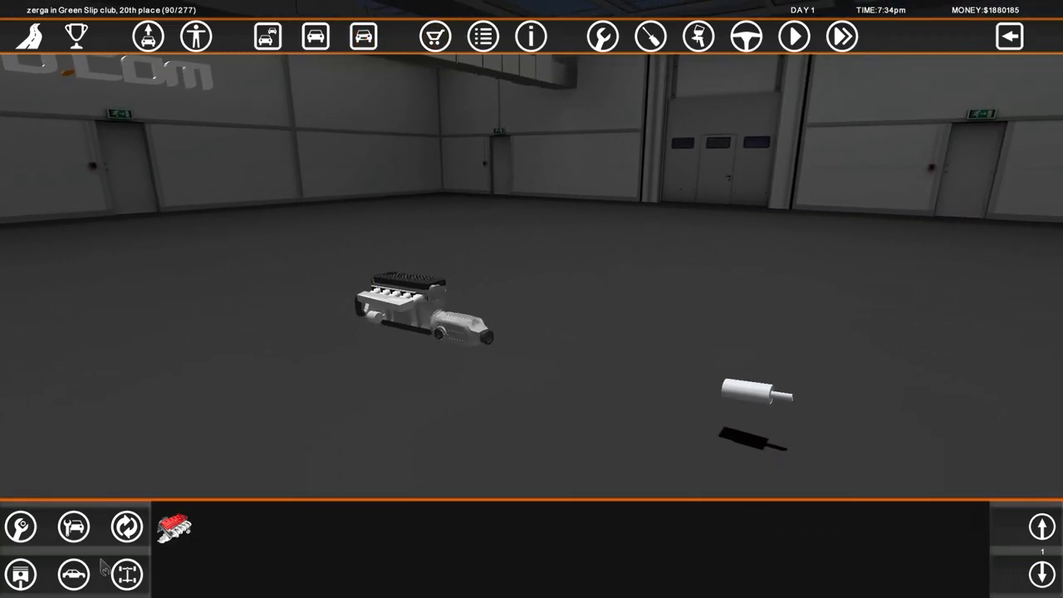
pyautogui.click(433, 36)
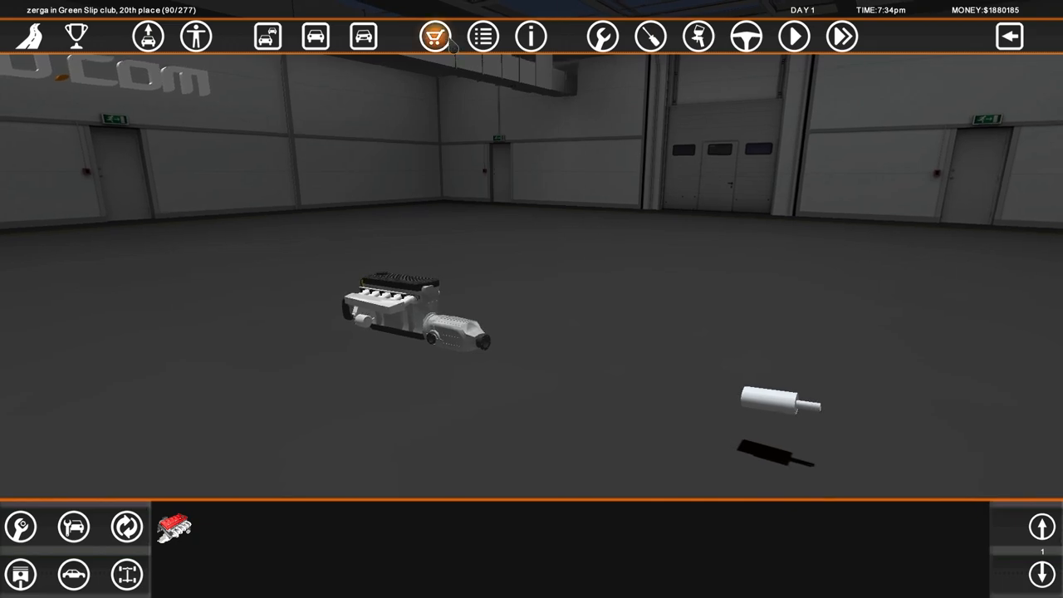
# Step: Open the running gear suspension listing and buy two MrSir adjustable suspension parts
pyautogui.click(434, 36)
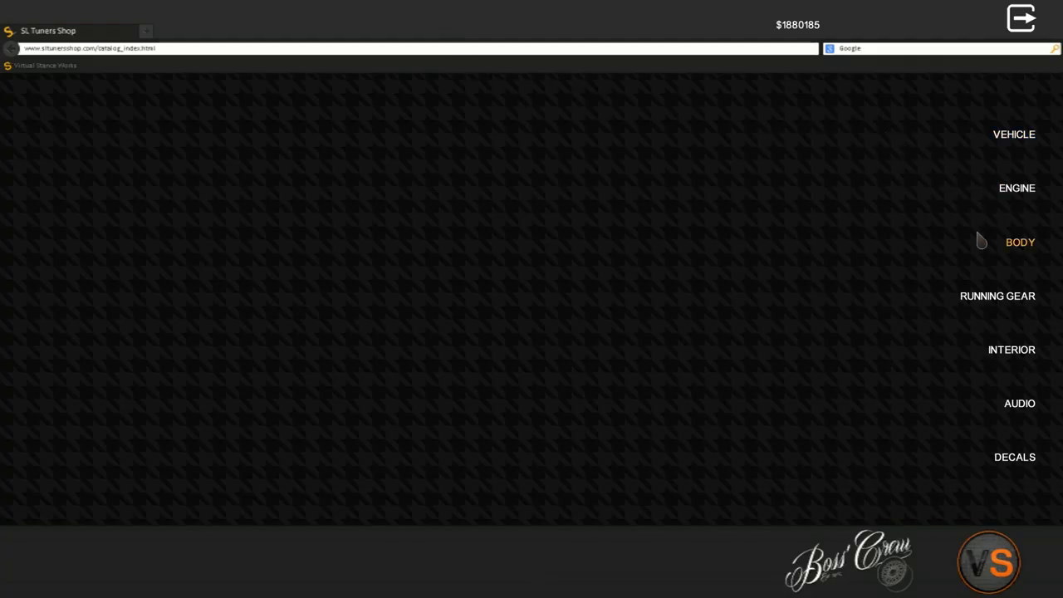
pyautogui.click(997, 295)
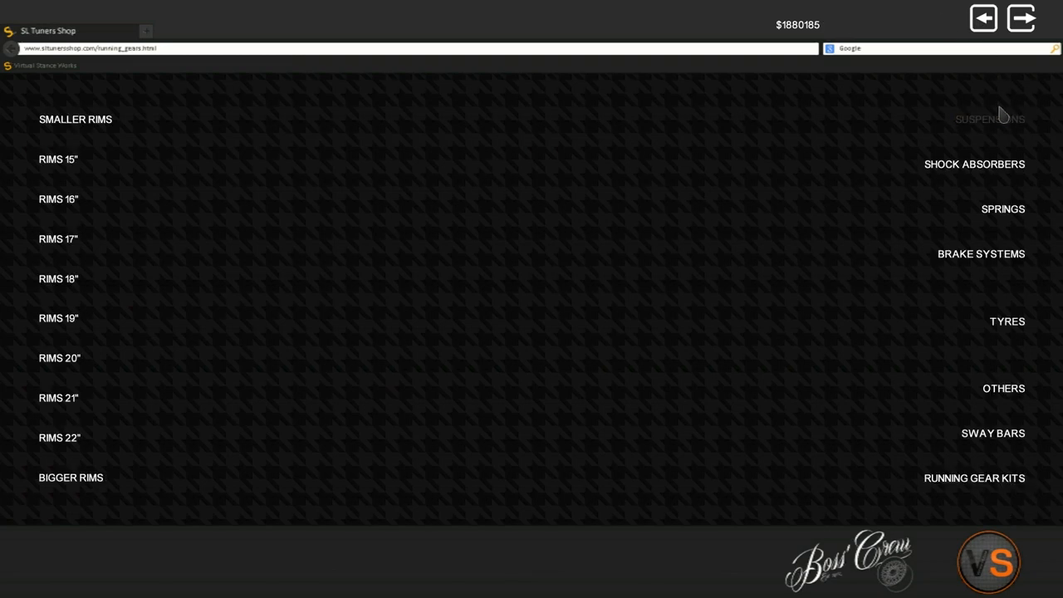
pyautogui.click(990, 118)
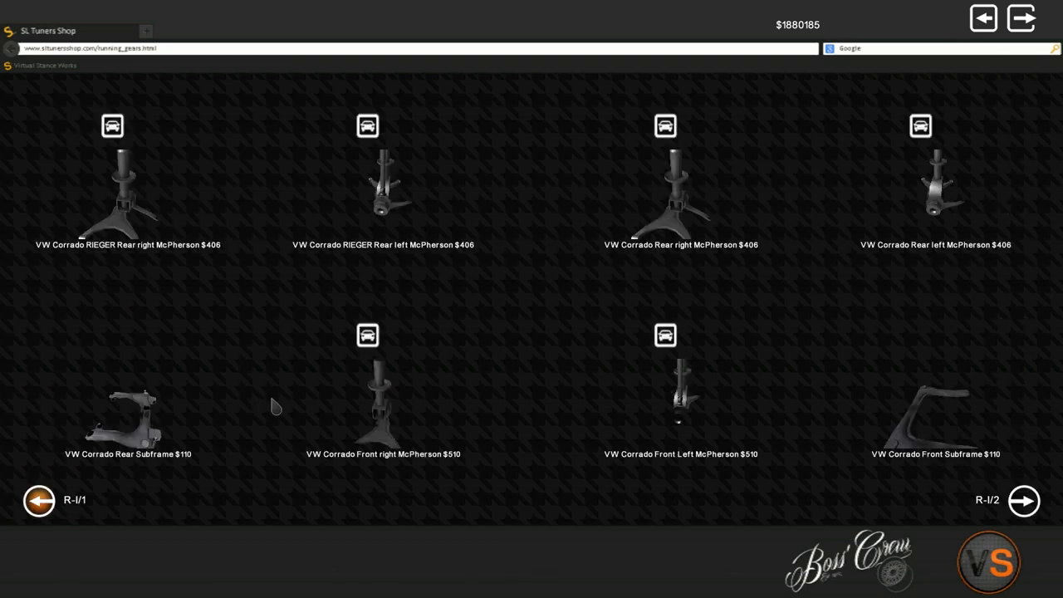
pyautogui.click(1023, 500)
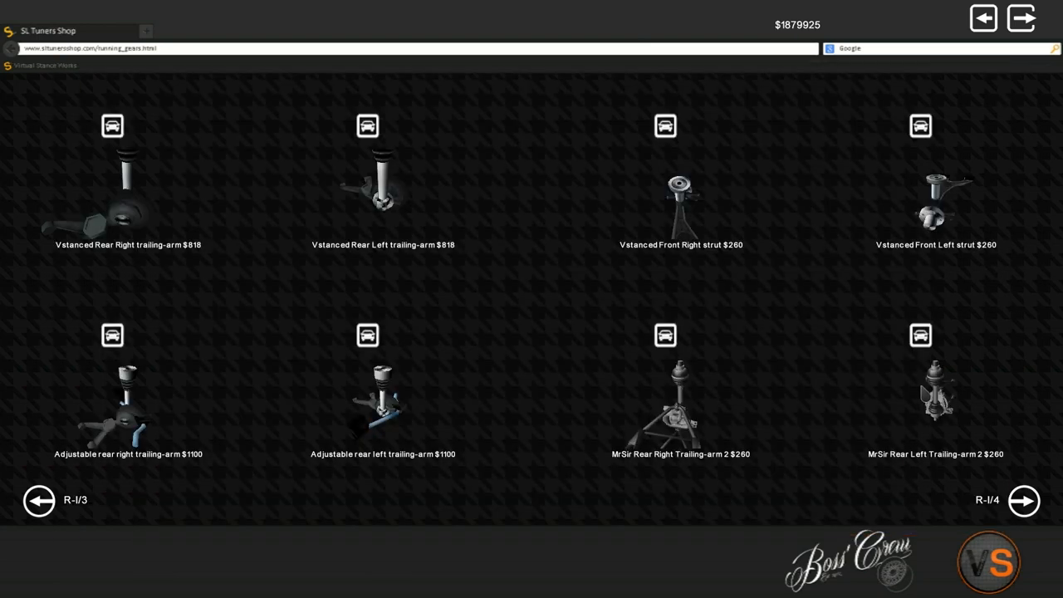
pyautogui.click(1022, 499)
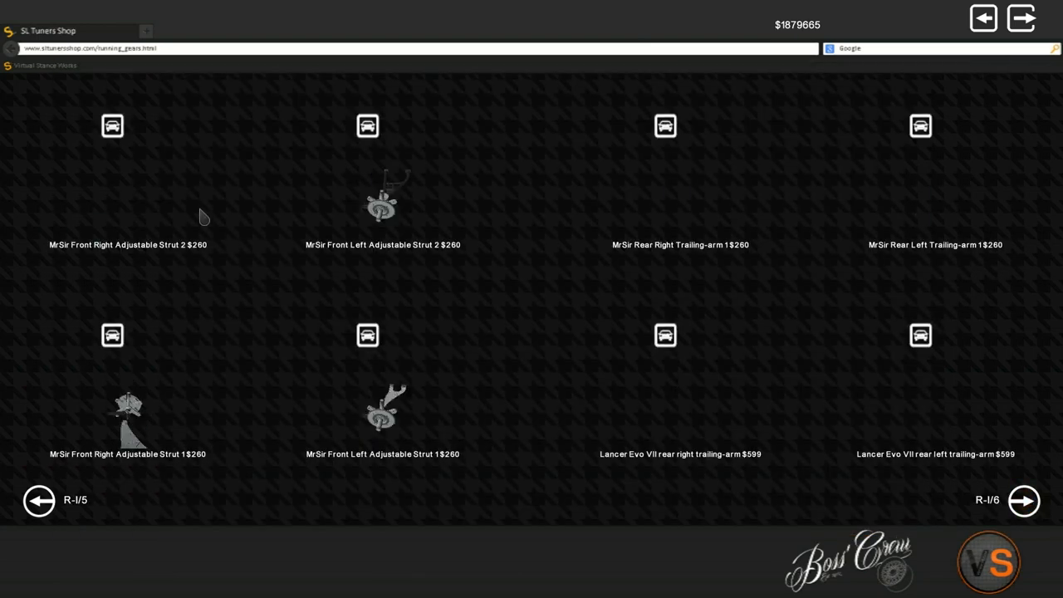
pyautogui.click(382, 199)
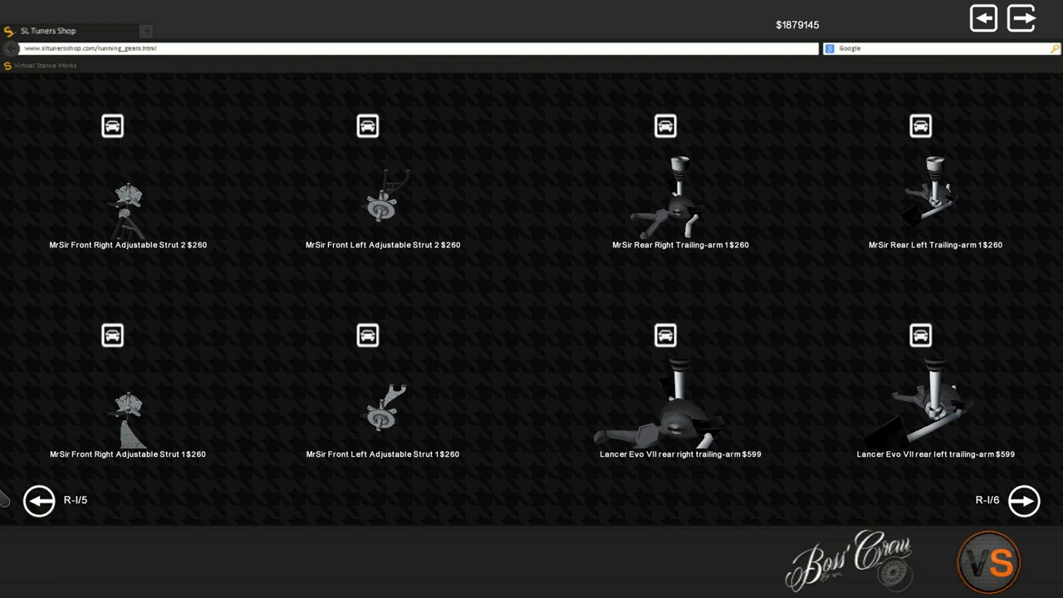
pyautogui.moveTo(326, 489)
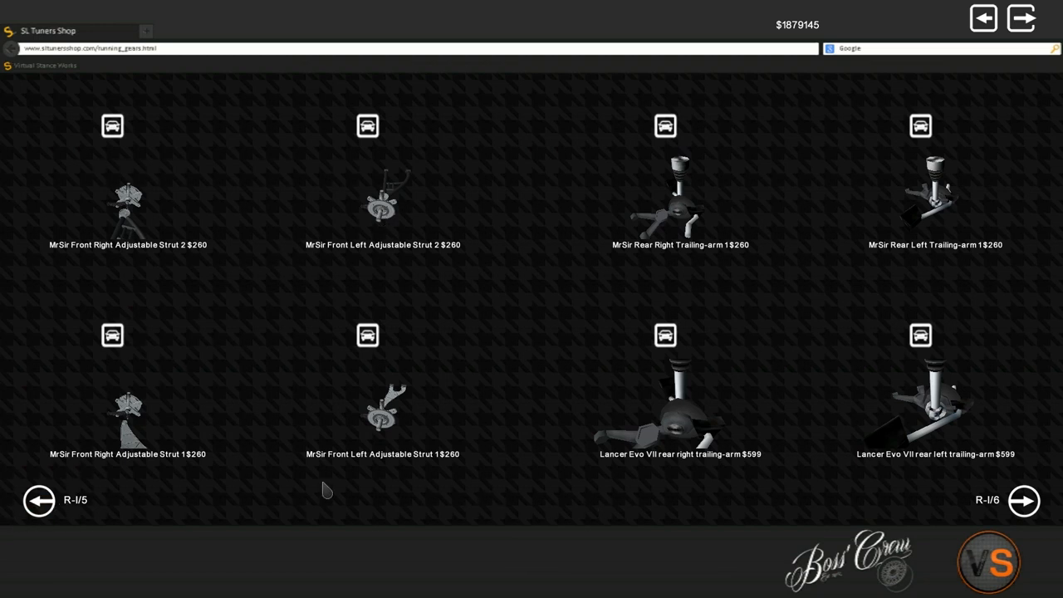
pyautogui.moveTo(326, 214)
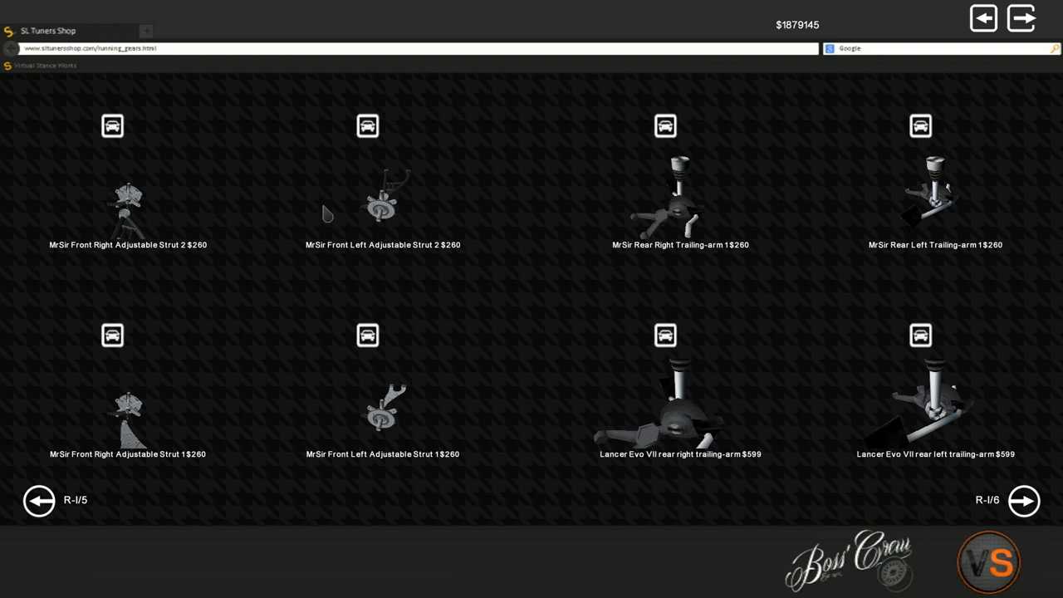
# Step: Browse more suspension pages, then buy from the Shock Absorbers and Springs catalogues
pyautogui.click(38, 500)
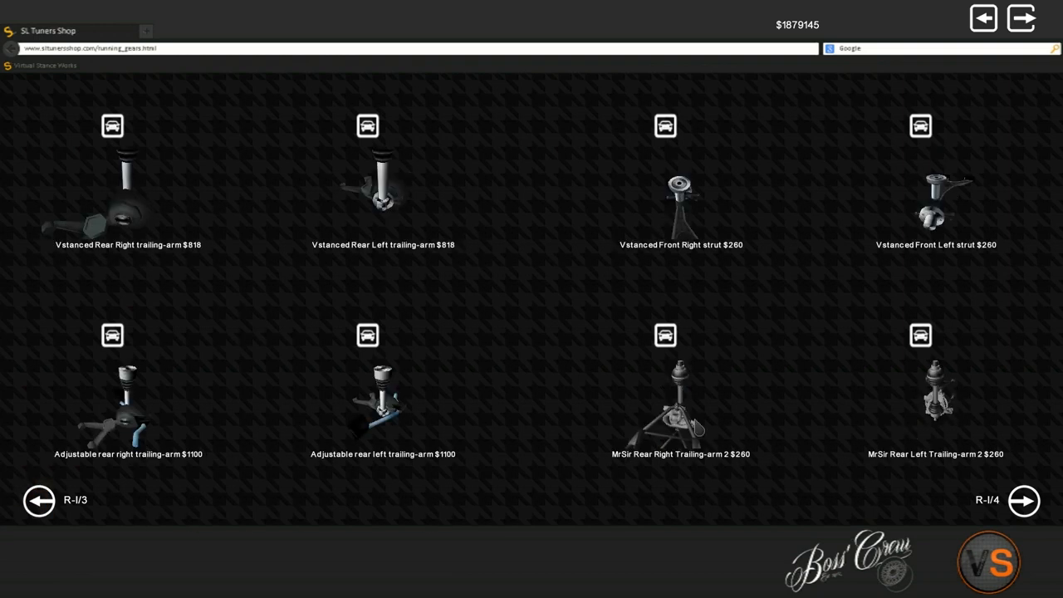
pyautogui.moveTo(1011, 513)
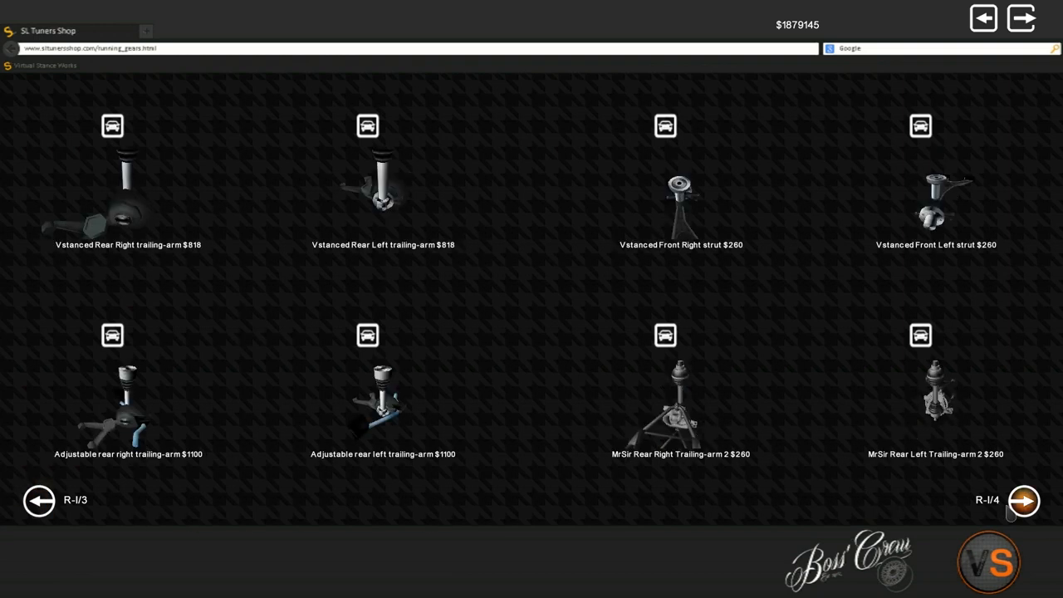
pyautogui.click(1023, 500)
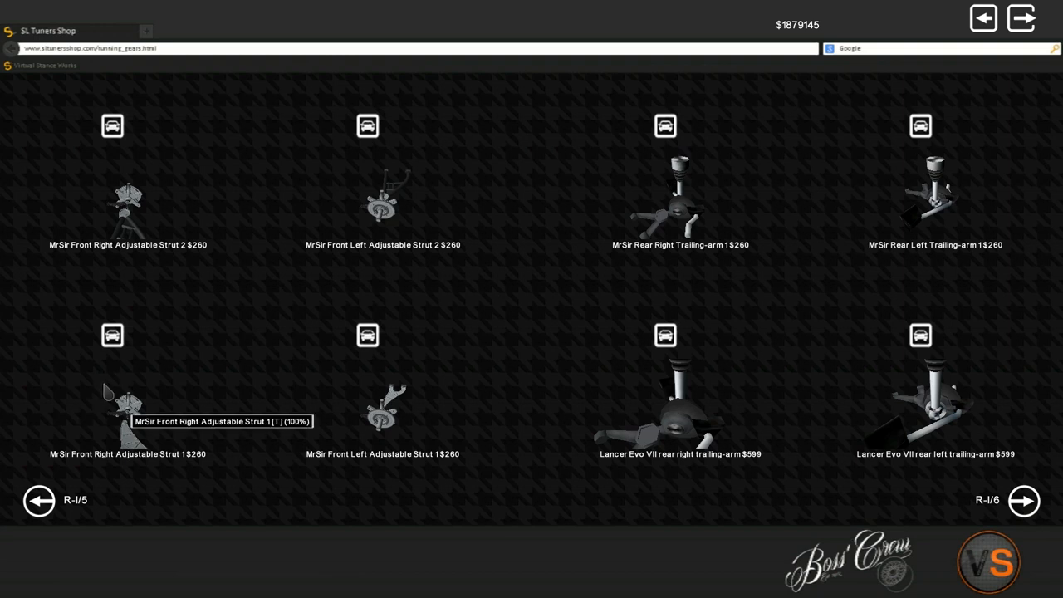
pyautogui.click(983, 18)
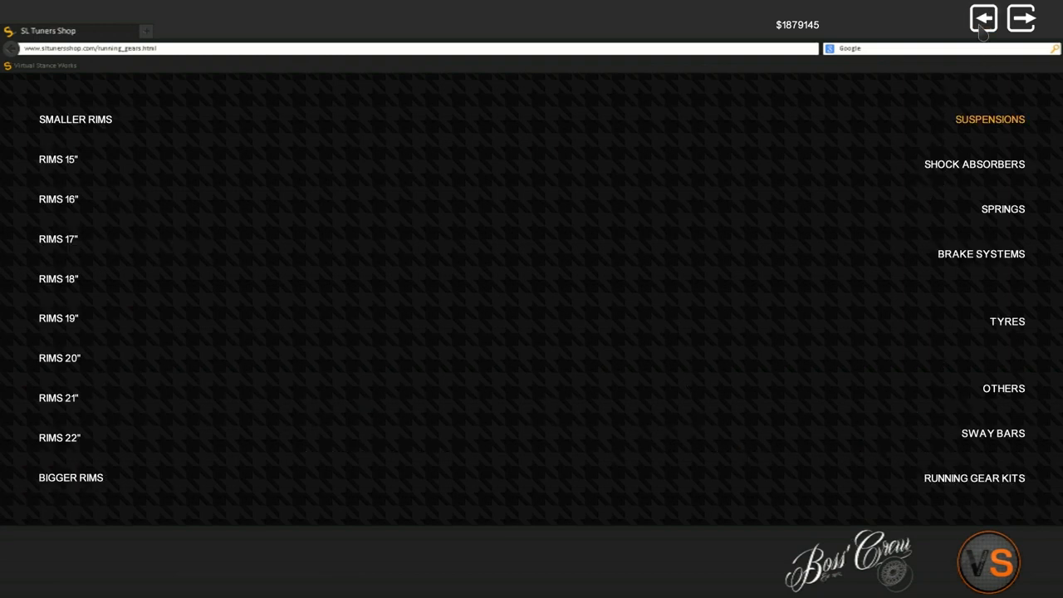
pyautogui.moveTo(973, 165)
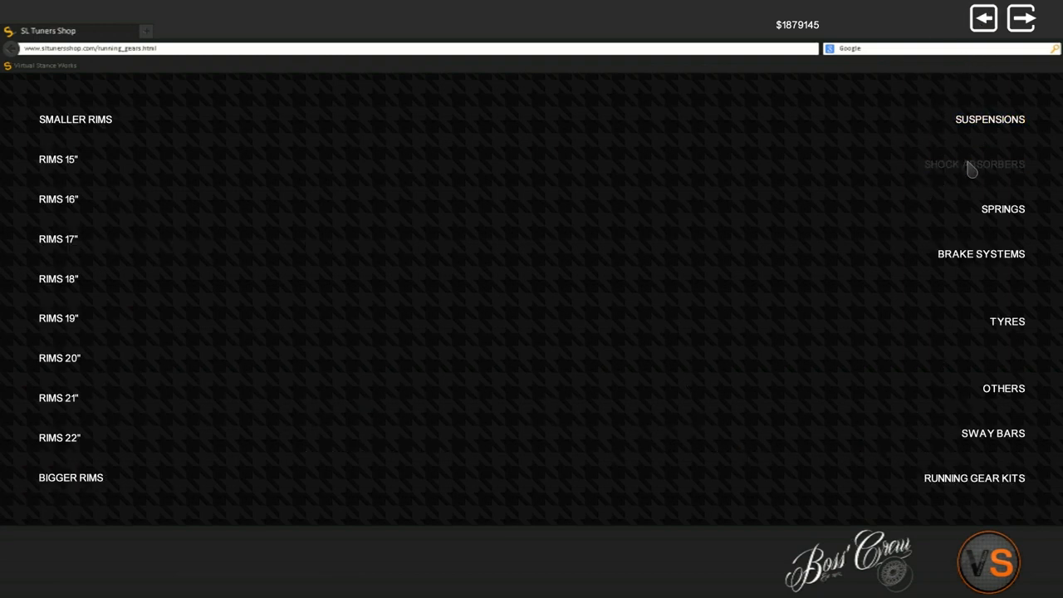
pyautogui.click(974, 163)
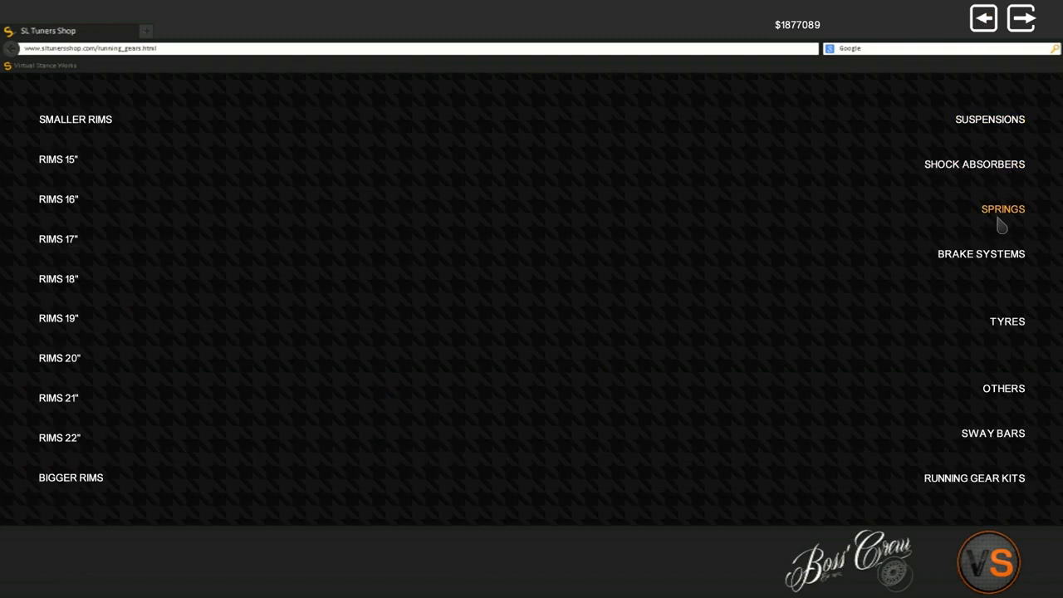
pyautogui.click(1002, 208)
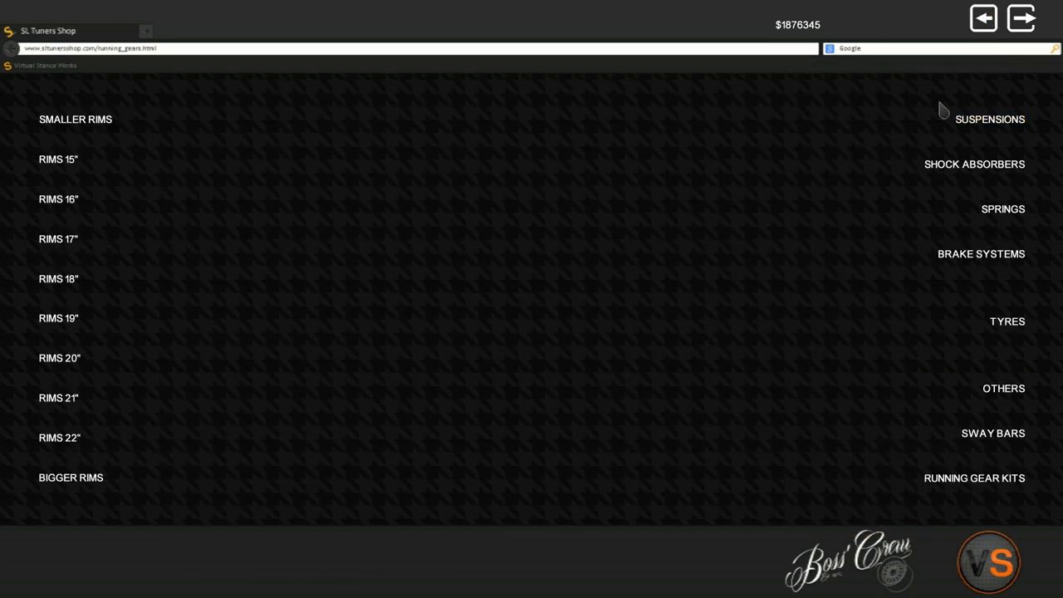
# Step: Page through the Brake Systems catalogue and buy the WC Corrado brake calipers
pyautogui.click(980, 253)
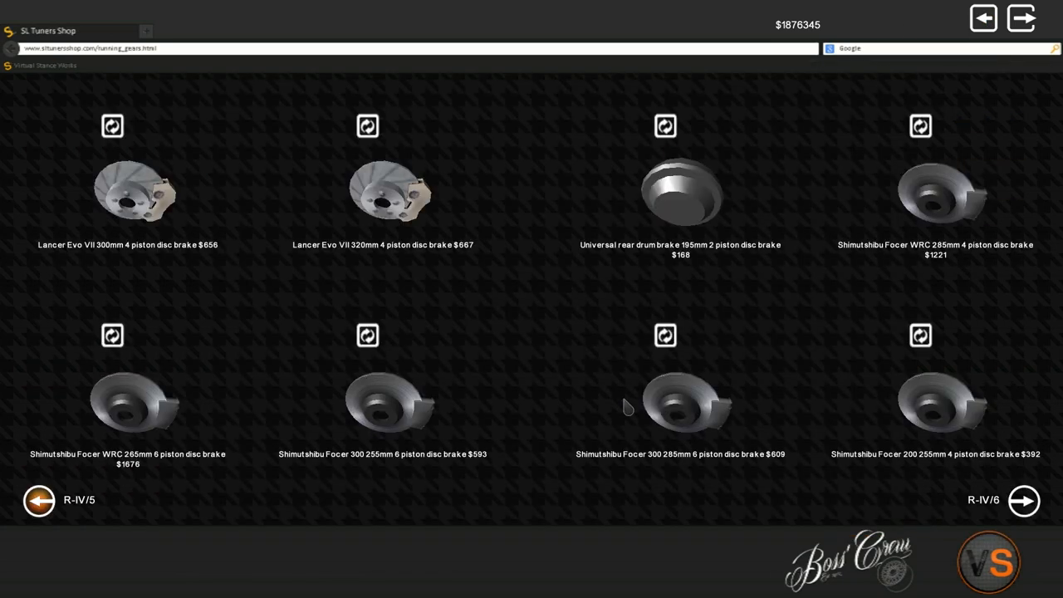
pyautogui.click(1023, 500)
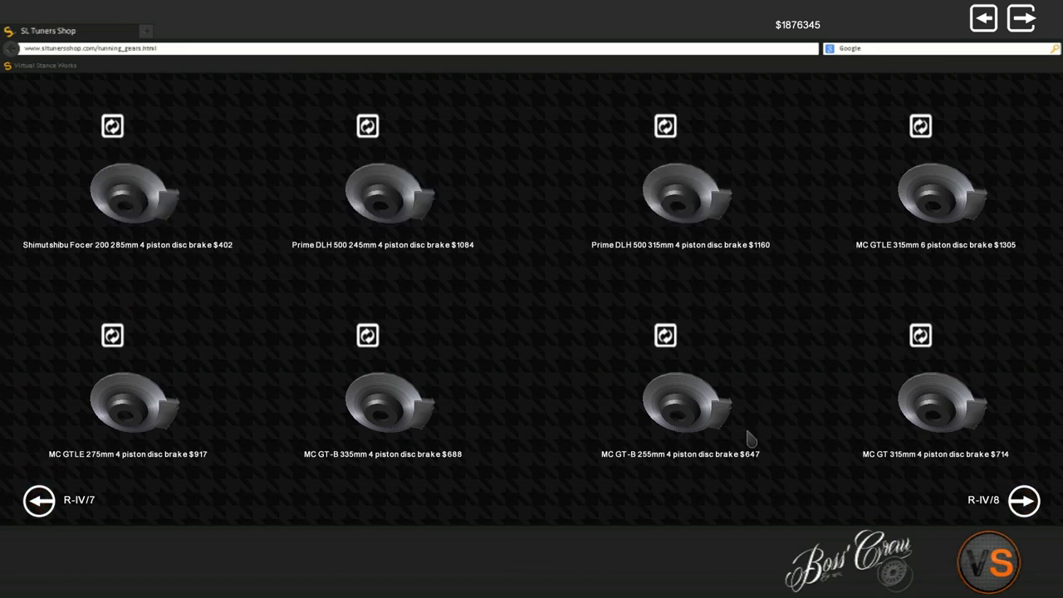
pyautogui.click(1023, 500)
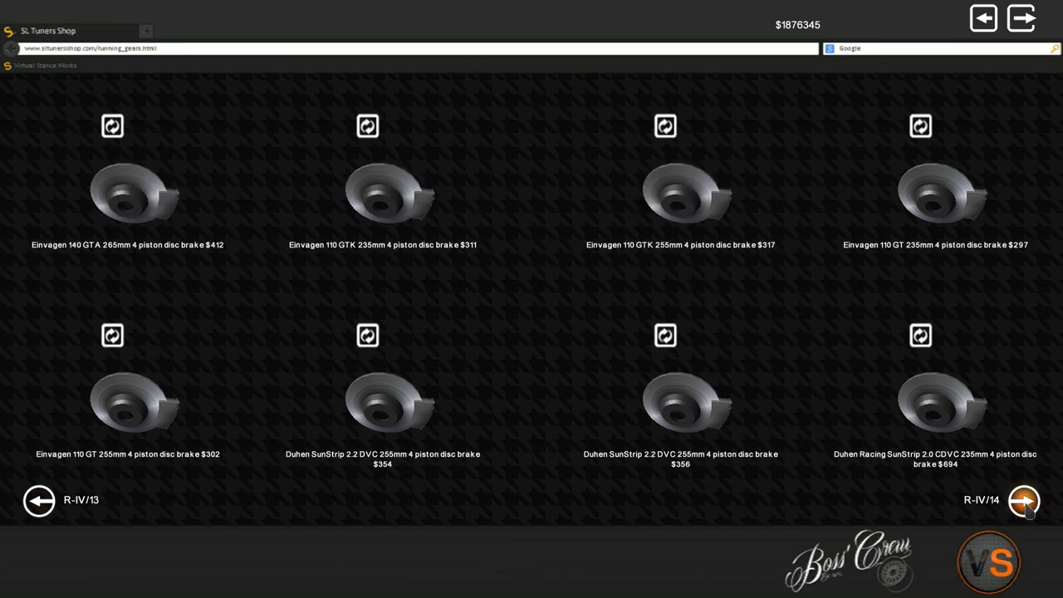
pyautogui.click(1024, 500)
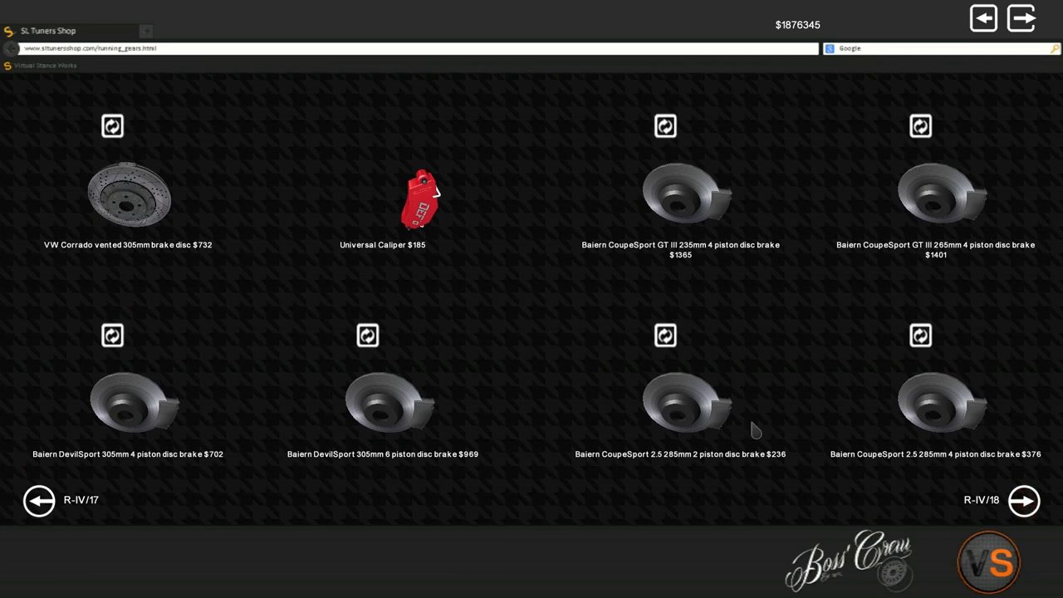
pyautogui.click(38, 499)
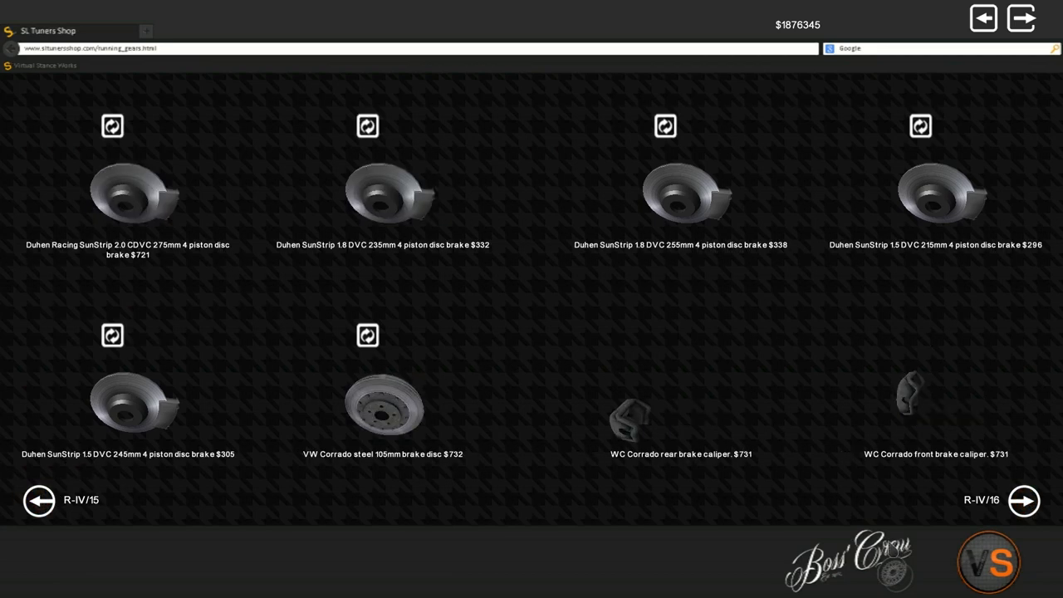
pyautogui.click(1023, 499)
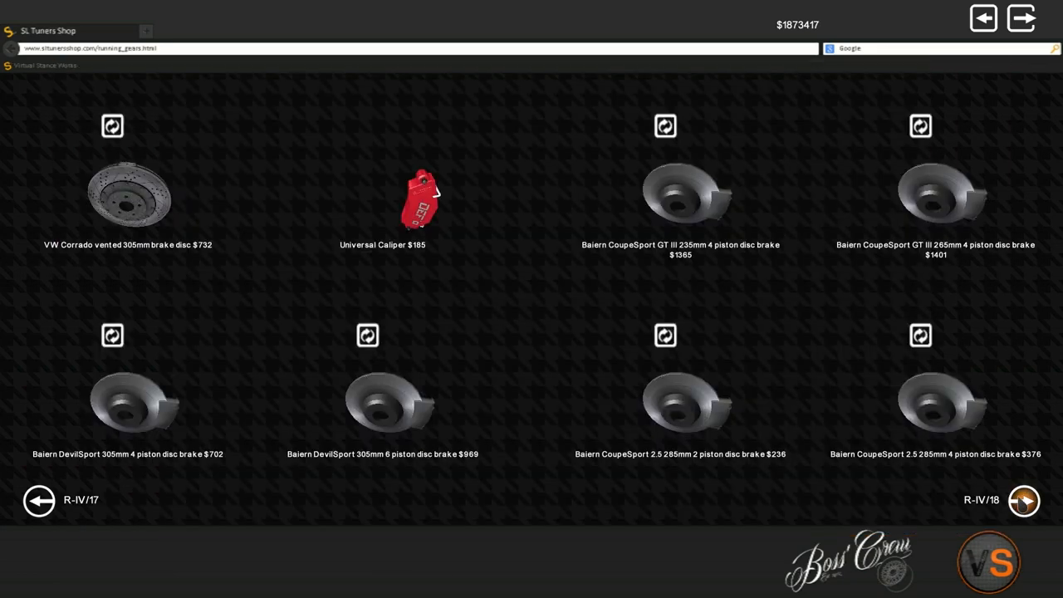
pyautogui.click(39, 499)
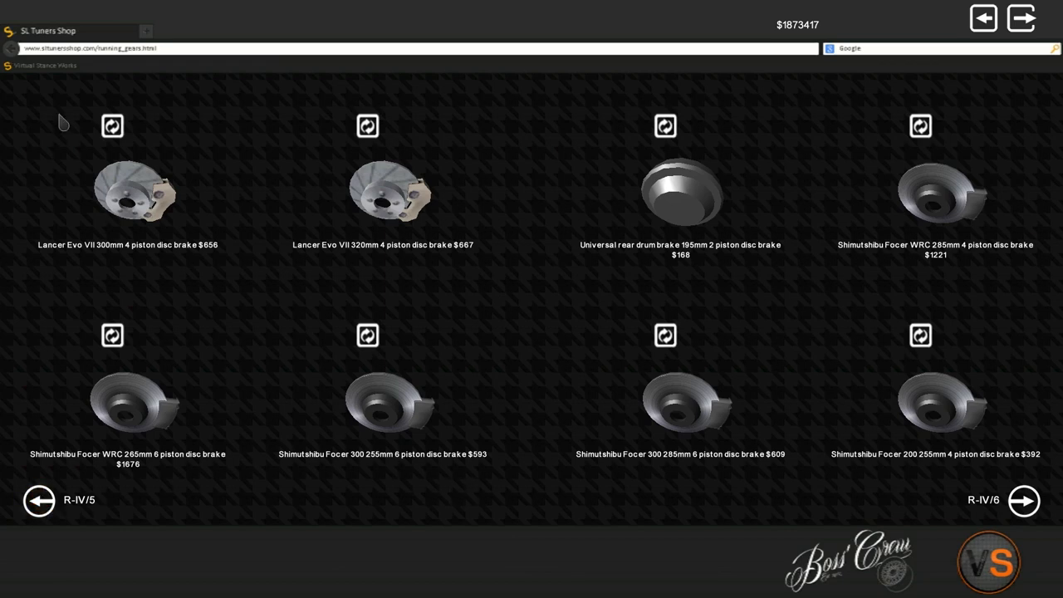
pyautogui.moveTo(179, 210)
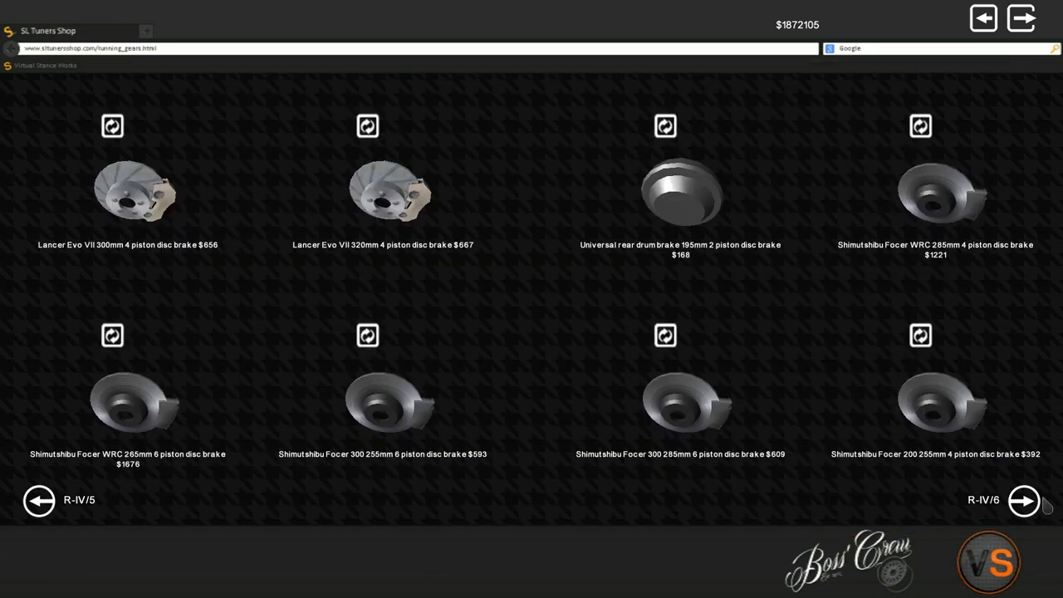
pyautogui.click(1023, 500)
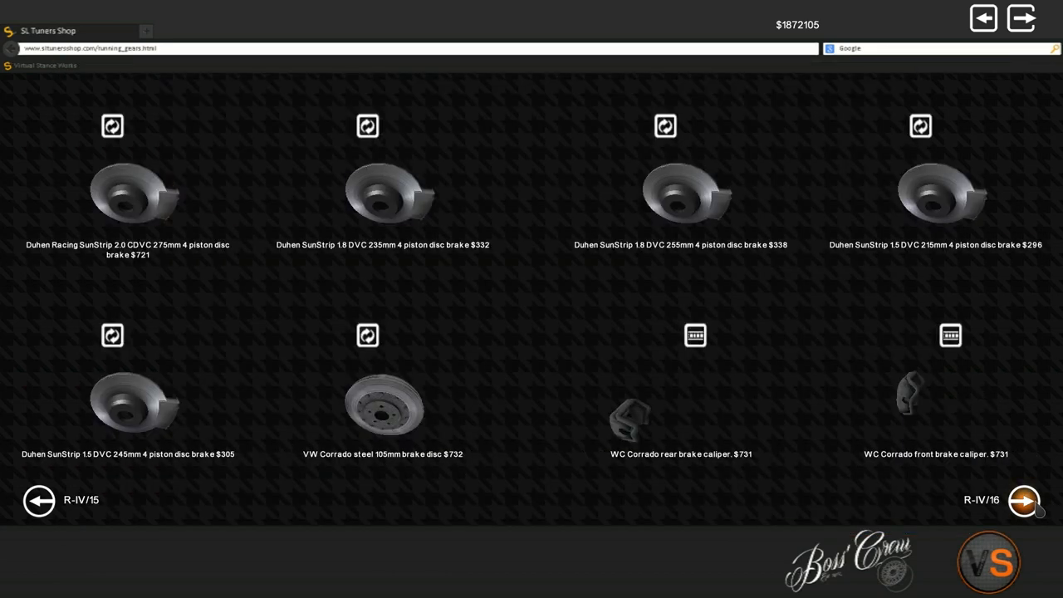
pyautogui.click(1023, 500)
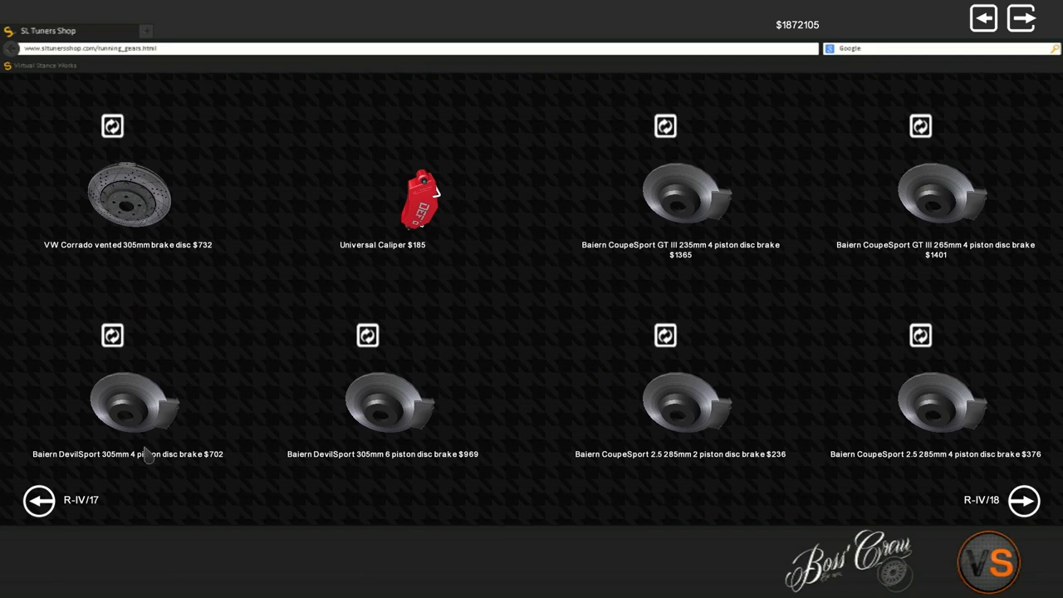
pyautogui.click(38, 500)
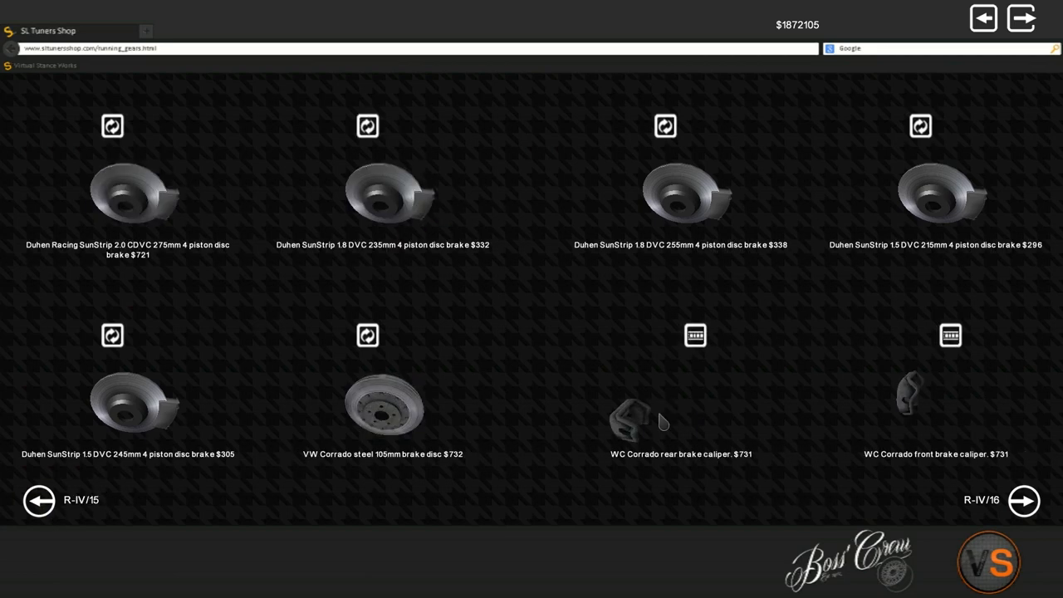
pyautogui.click(911, 399)
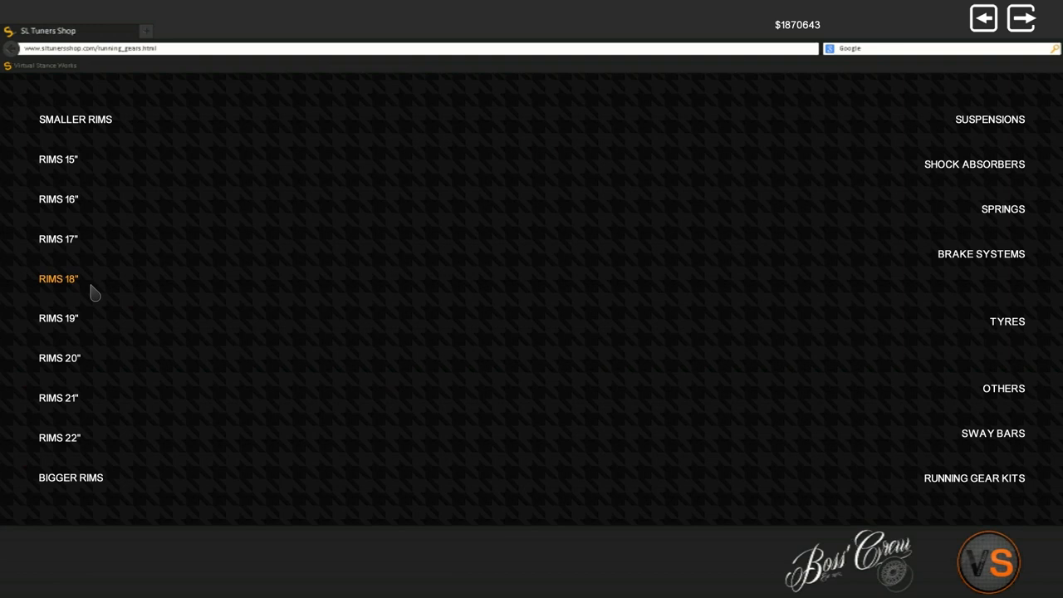
pyautogui.moveTo(58, 318)
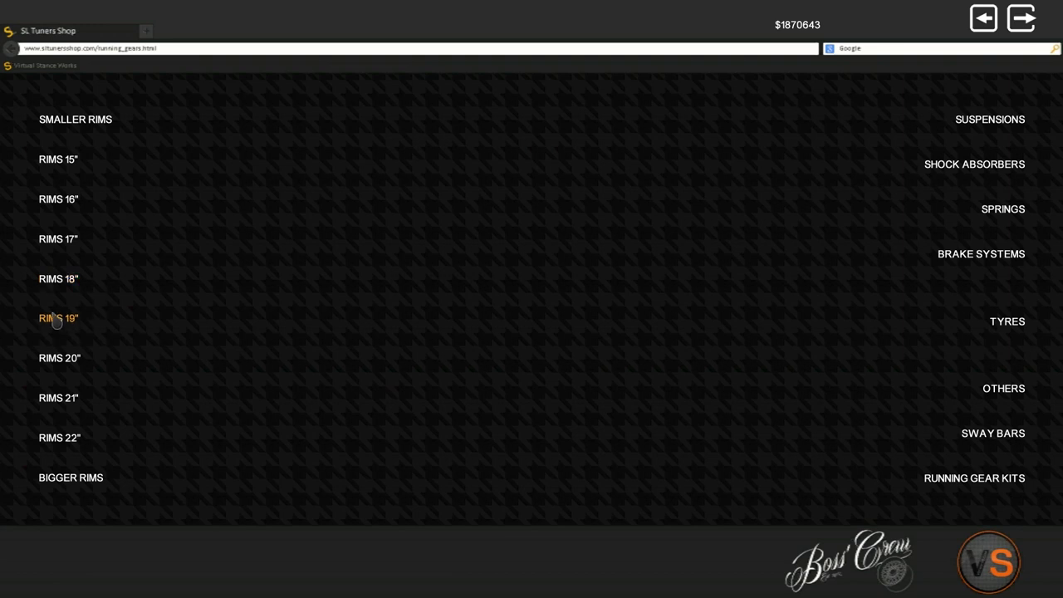
pyautogui.moveTo(58, 239)
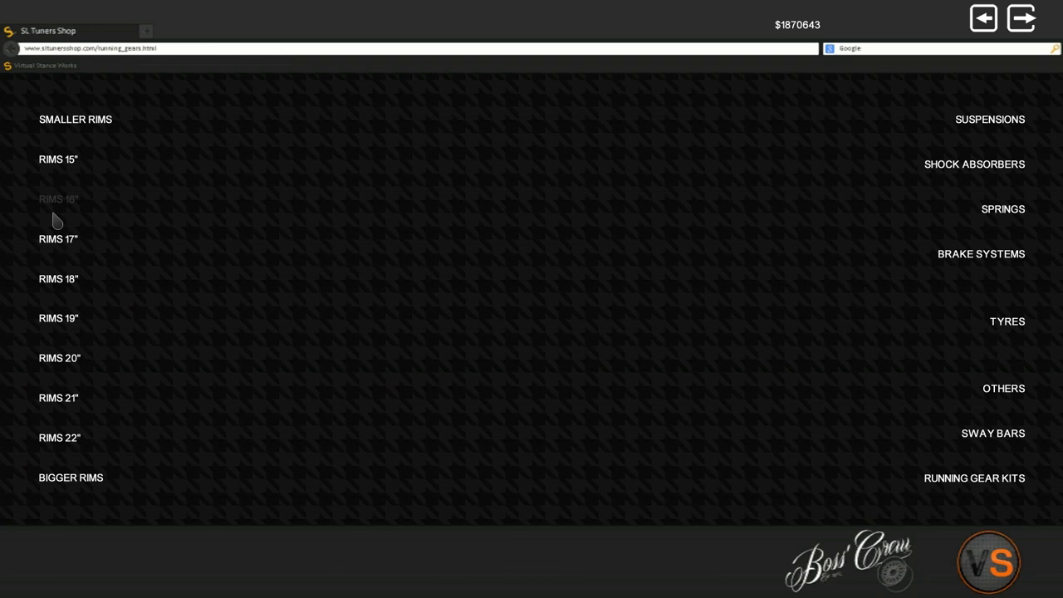
# Step: In the 16-inch rims catalogue, buy the BBS e51s *HQ* 16x10 rim
pyautogui.click(59, 198)
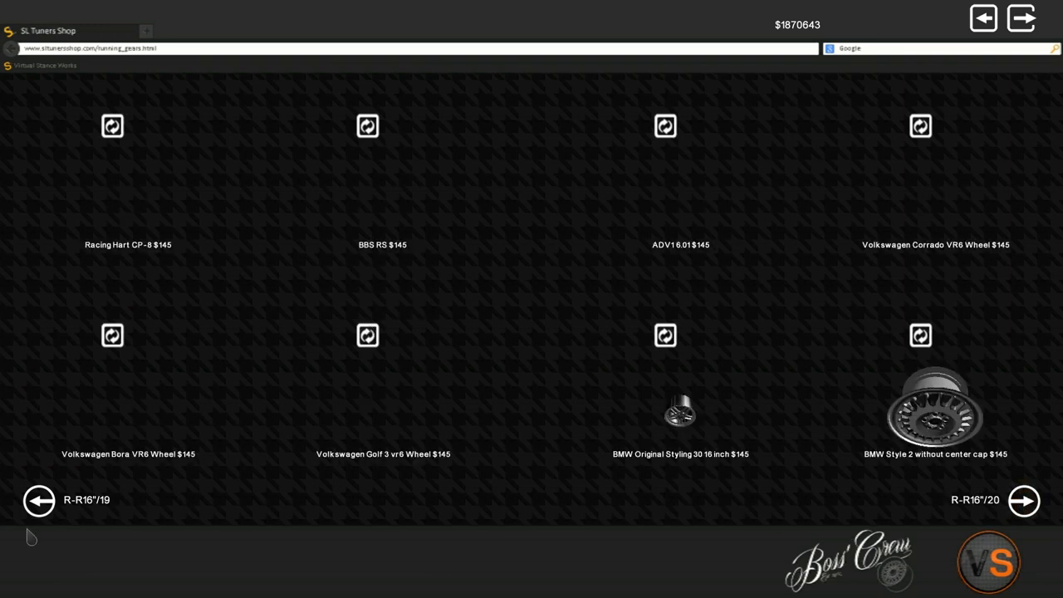
pyautogui.click(38, 500)
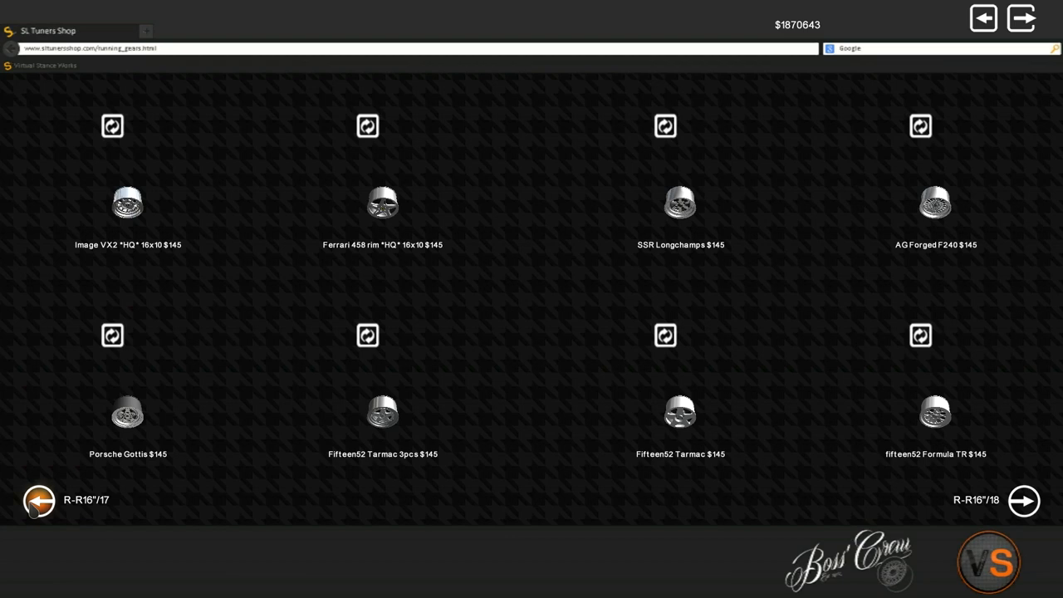
pyautogui.click(39, 500)
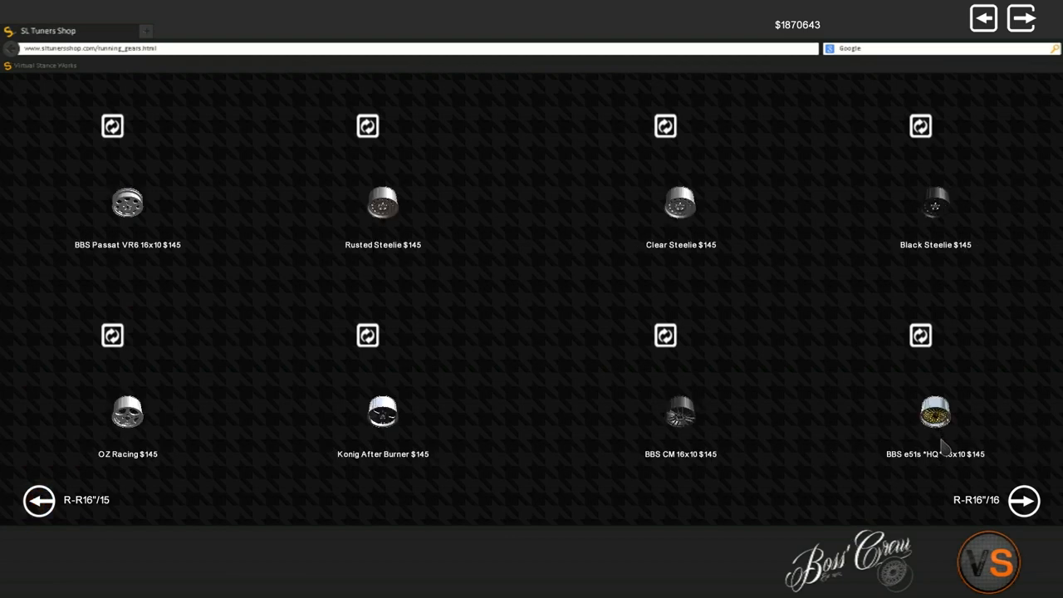
pyautogui.click(935, 412)
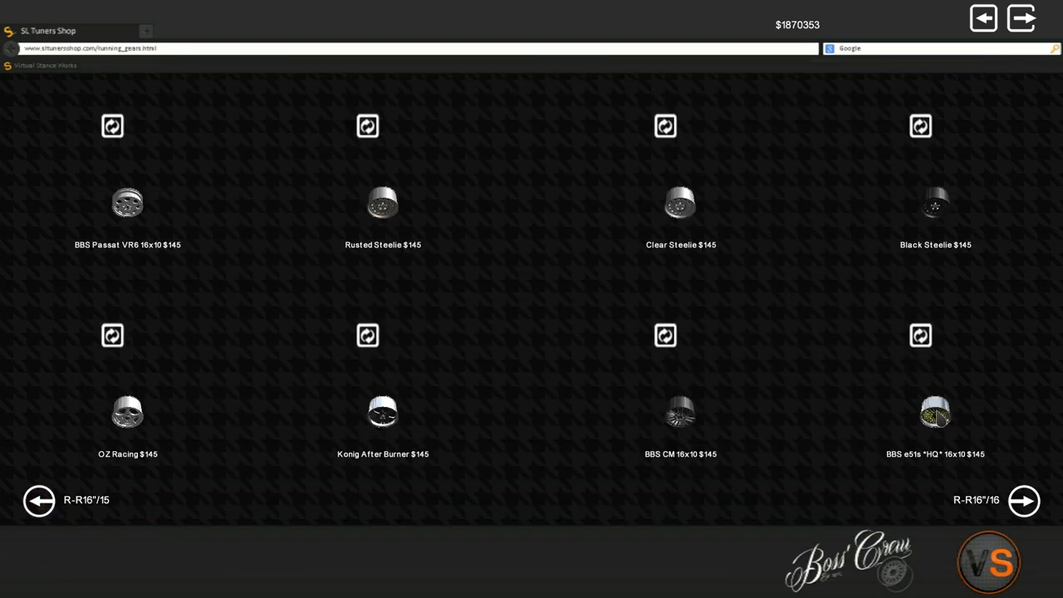
# Step: Buy and confirm the Image VX2 *HQ* 16x10 rim, then page onward
pyautogui.click(1023, 500)
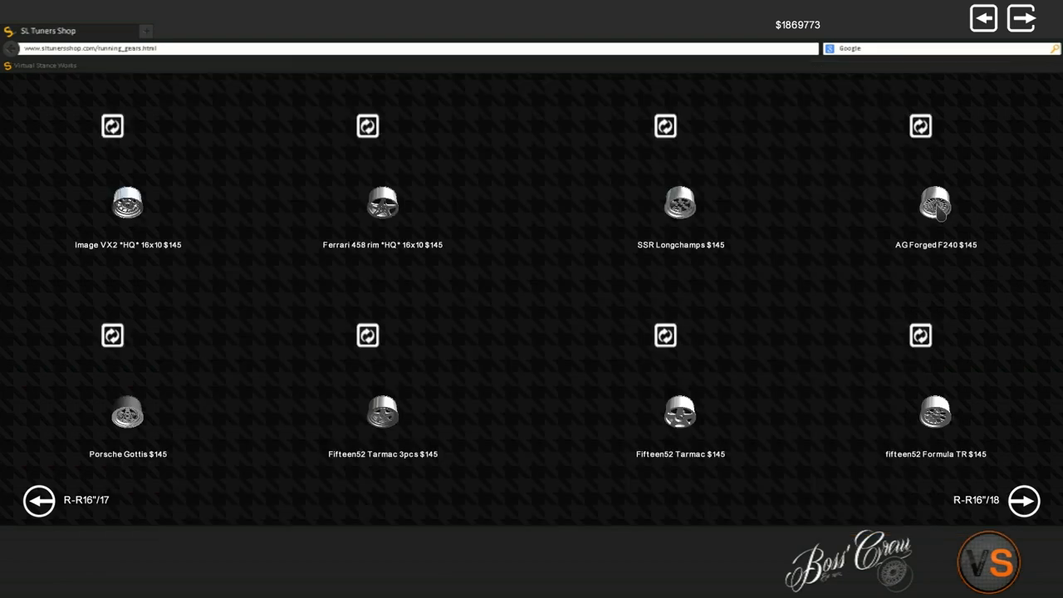
pyautogui.click(127, 203)
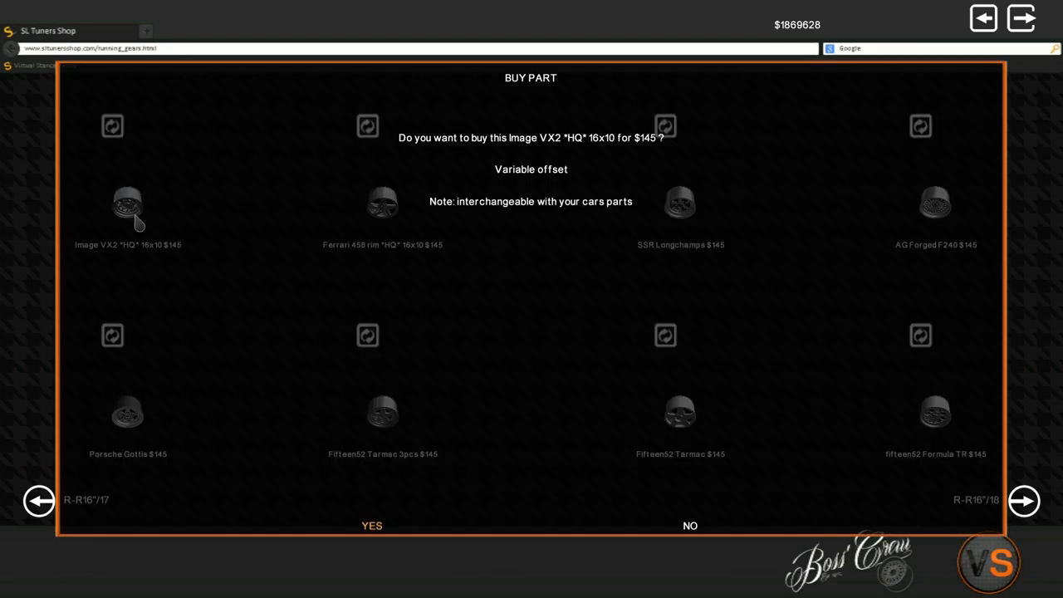
pyautogui.click(371, 525)
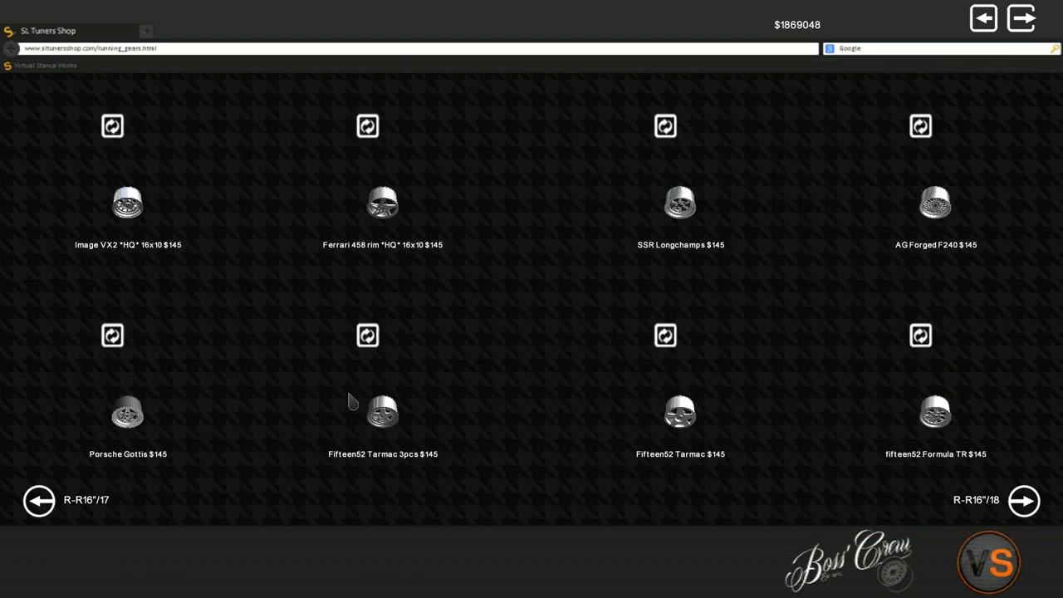
pyautogui.click(1023, 500)
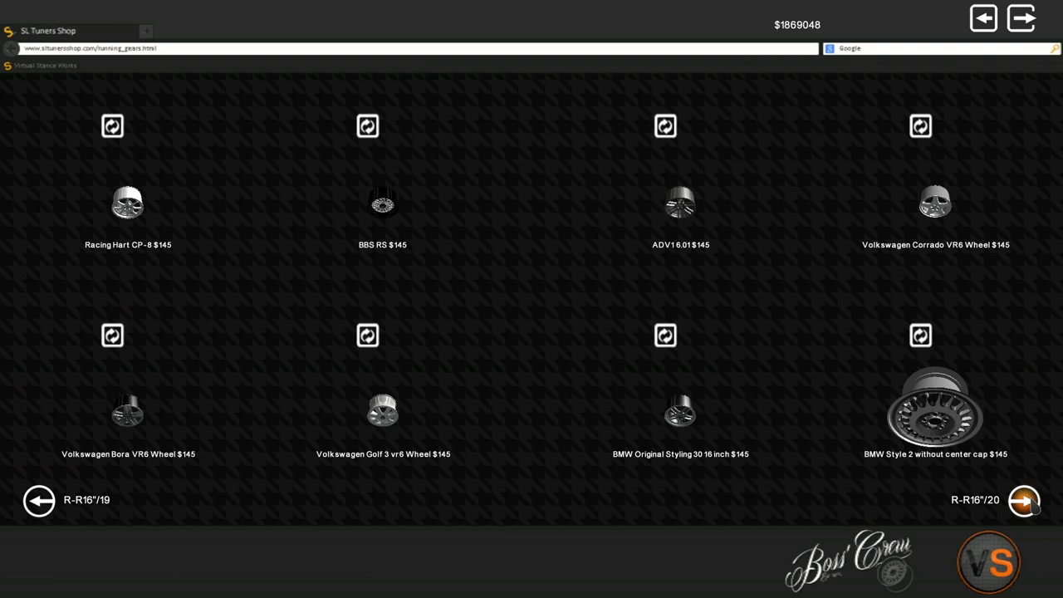
pyautogui.click(1023, 500)
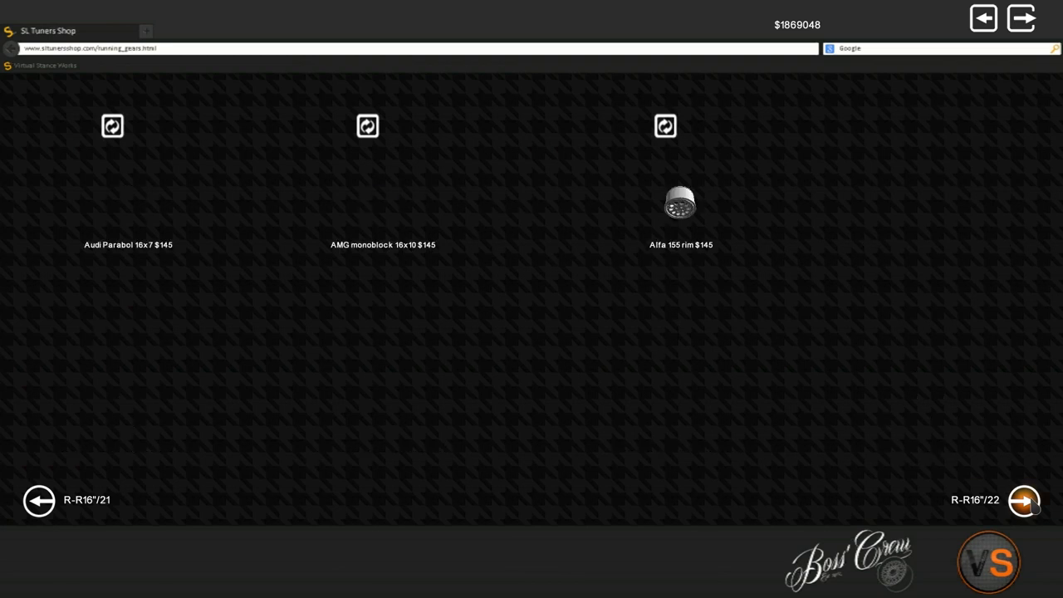
pyautogui.click(1023, 500)
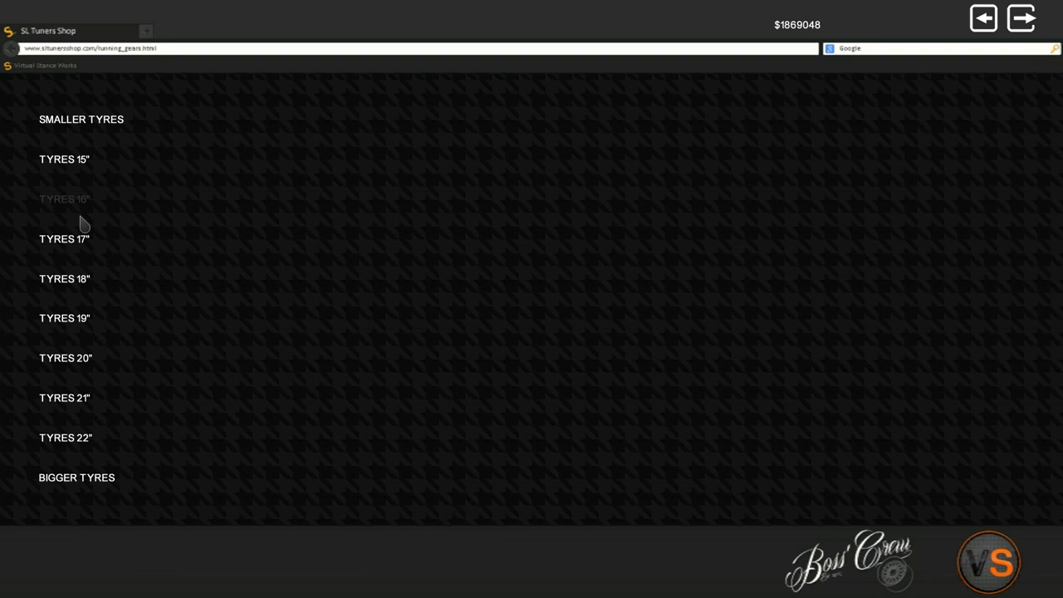
# Step: Buy stretched and exposed-lip Supersport 215/15 R16 tyres from the 16-inch listings
pyautogui.click(64, 198)
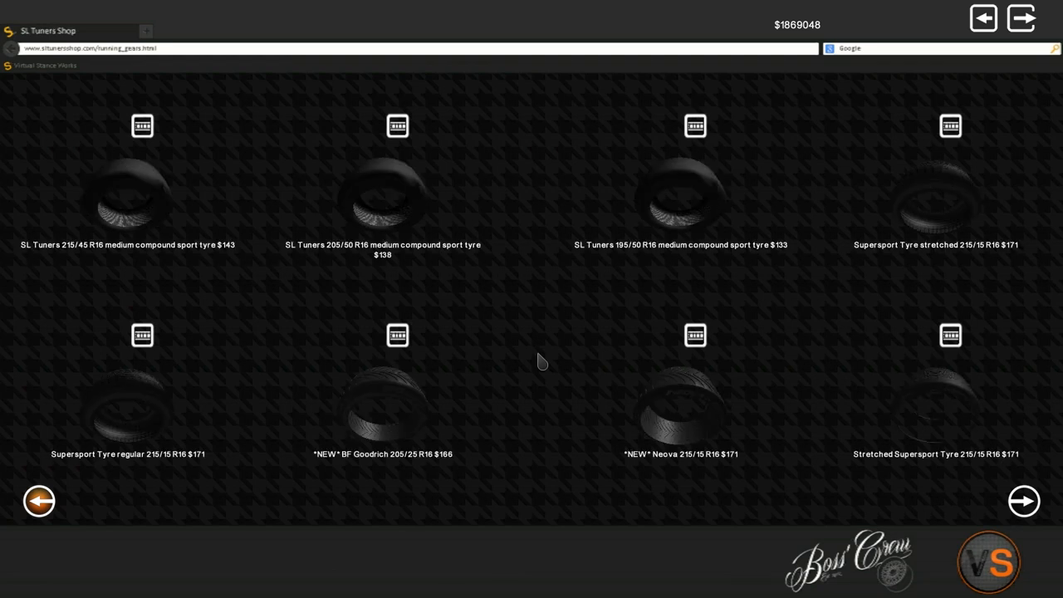
pyautogui.moveTo(962, 388)
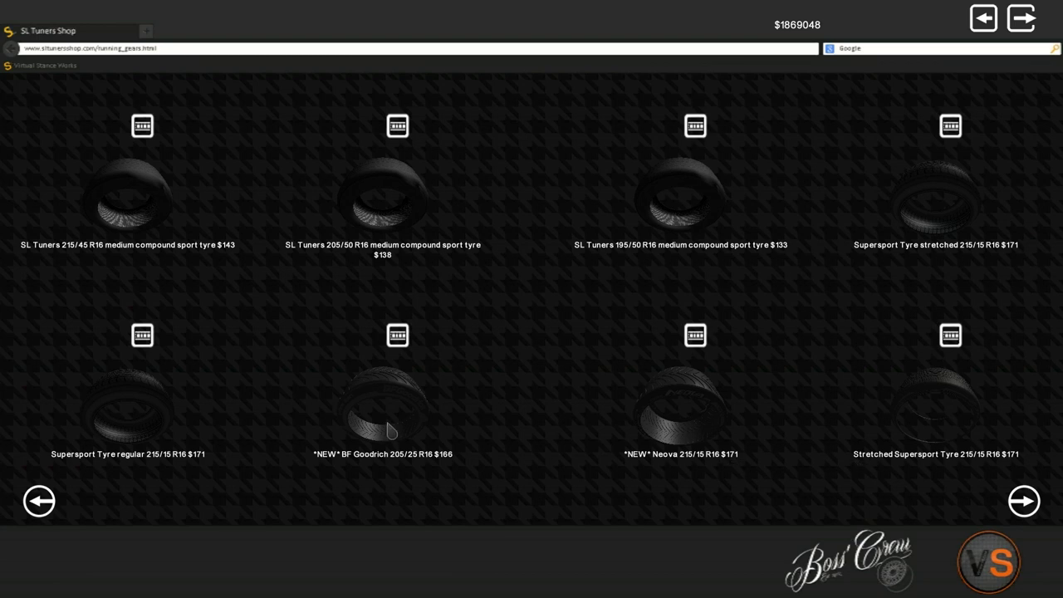
pyautogui.moveTo(705, 427)
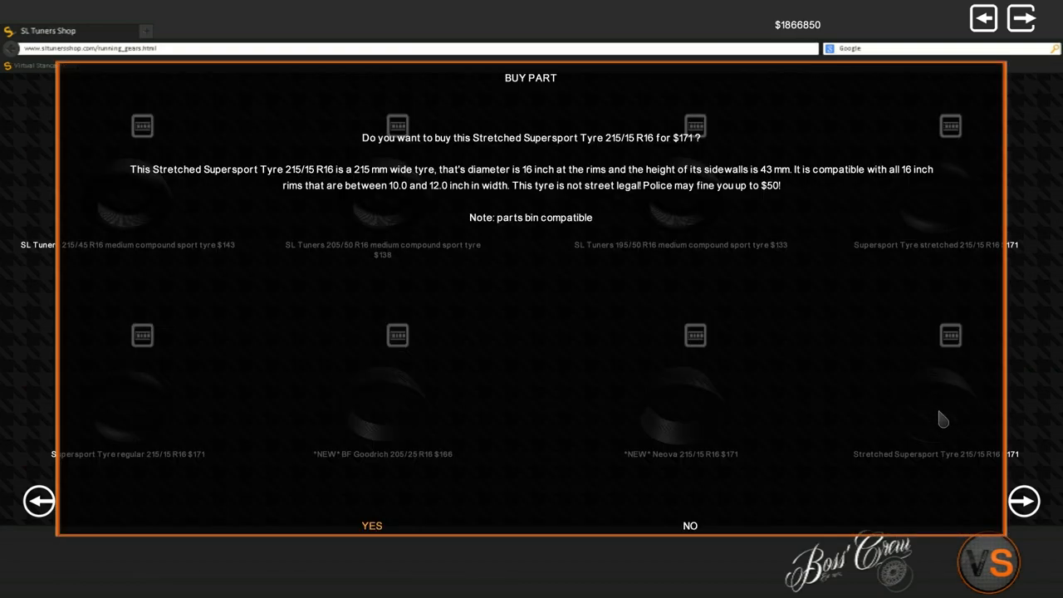
pyautogui.click(371, 524)
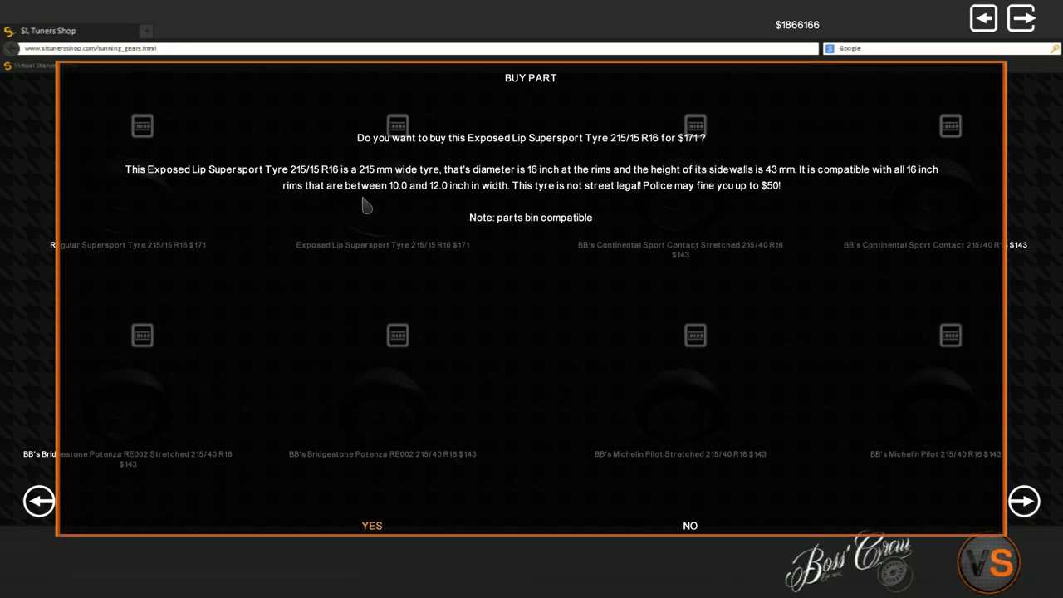
pyautogui.click(371, 525)
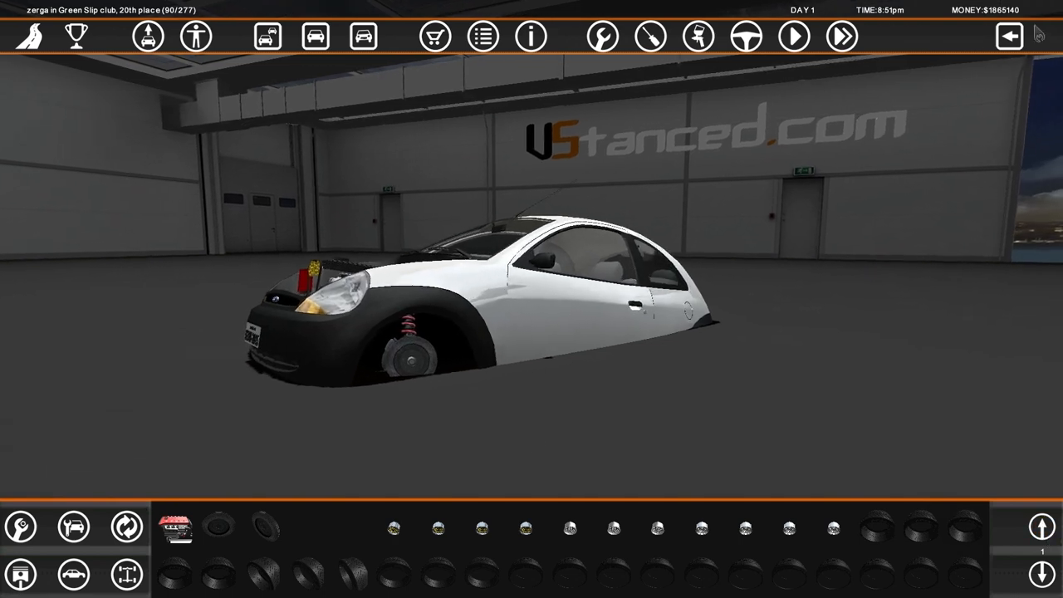
# Step: Exit to the main menu, acknowledge the autosave notice, and return to the garage
pyautogui.click(1008, 36)
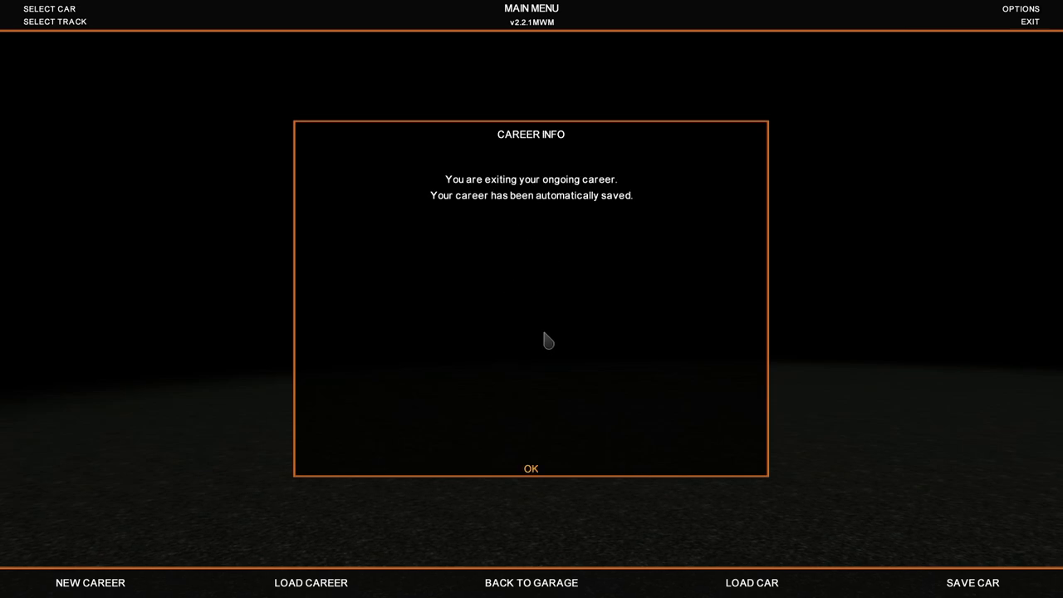
pyautogui.click(530, 469)
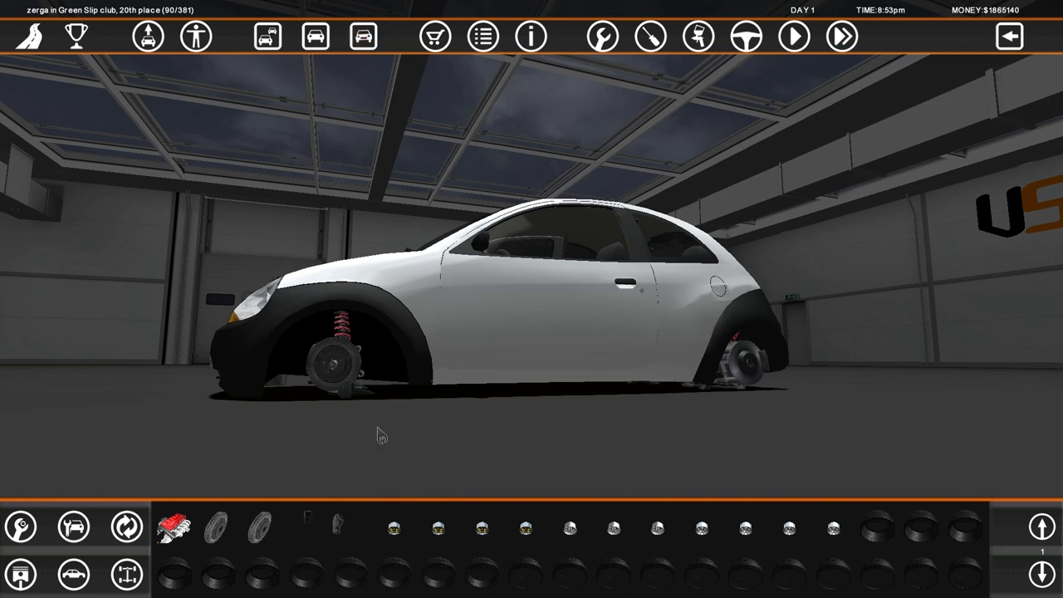
pyautogui.click(390, 527)
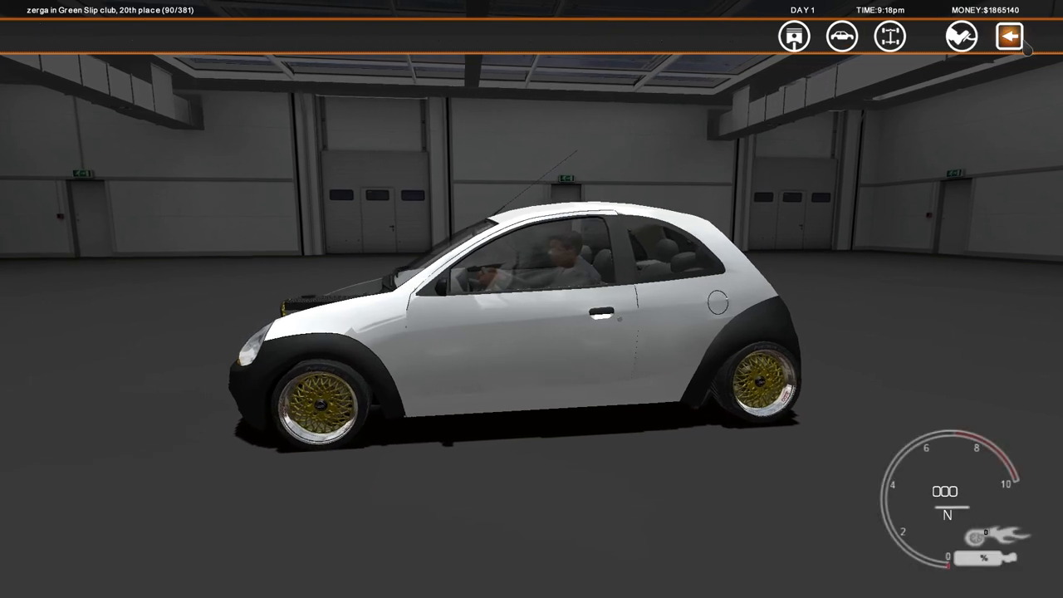
# Step: End the garage test and resume editing the car
pyautogui.click(1008, 35)
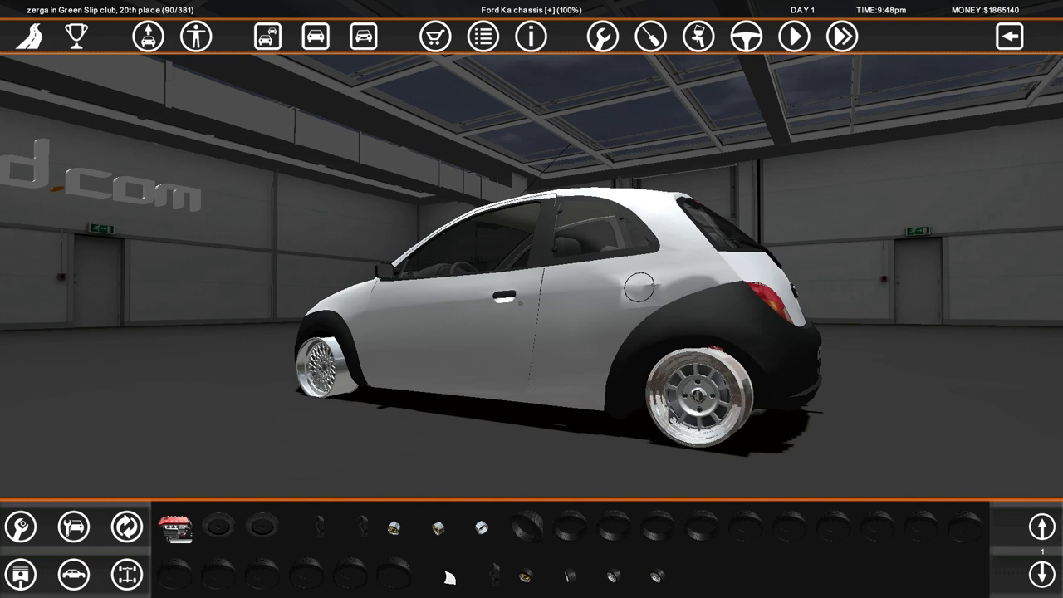
pyautogui.moveTo(689, 448)
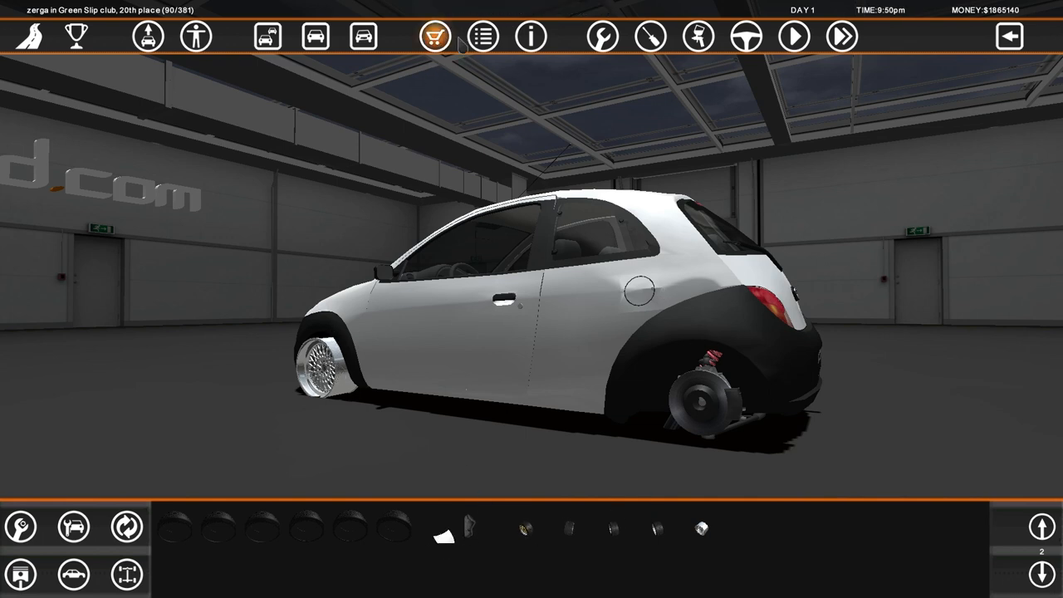
# Step: Browse the shop's Running Gear 16-inch rims through to the next page
pyautogui.click(433, 36)
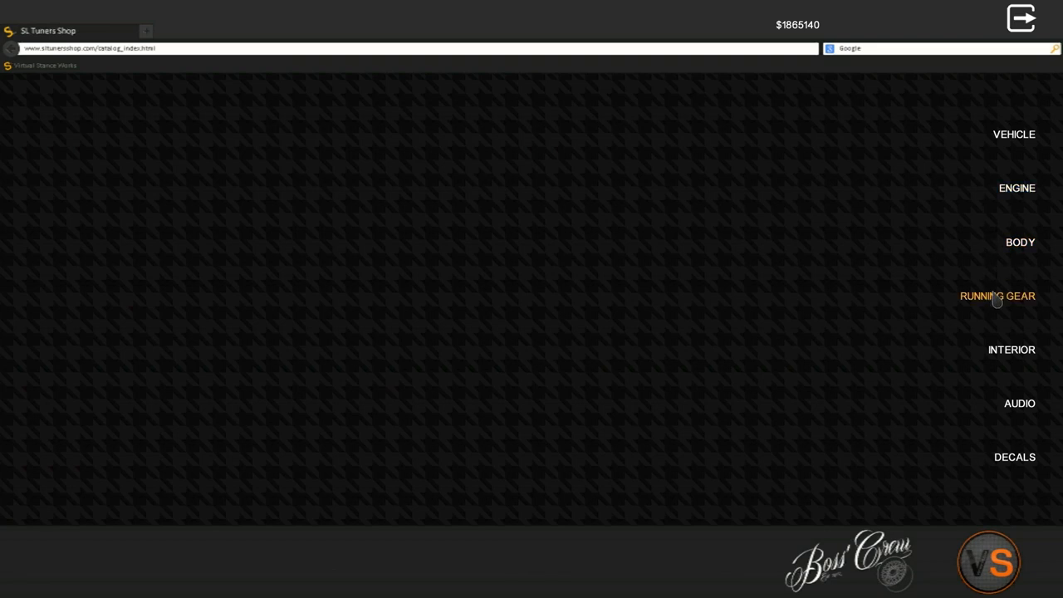
pyautogui.click(996, 296)
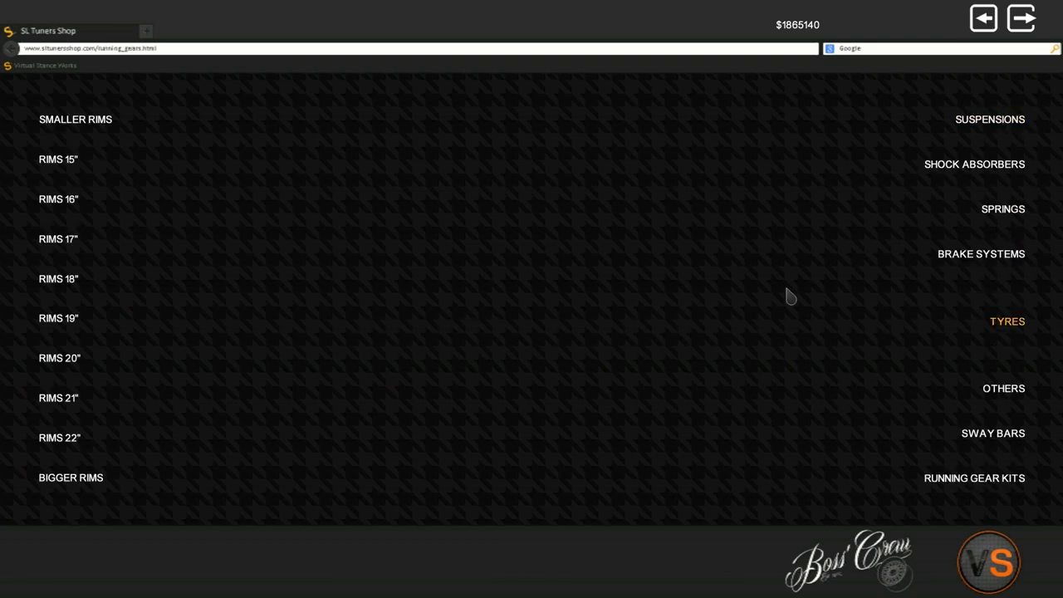
pyautogui.click(58, 199)
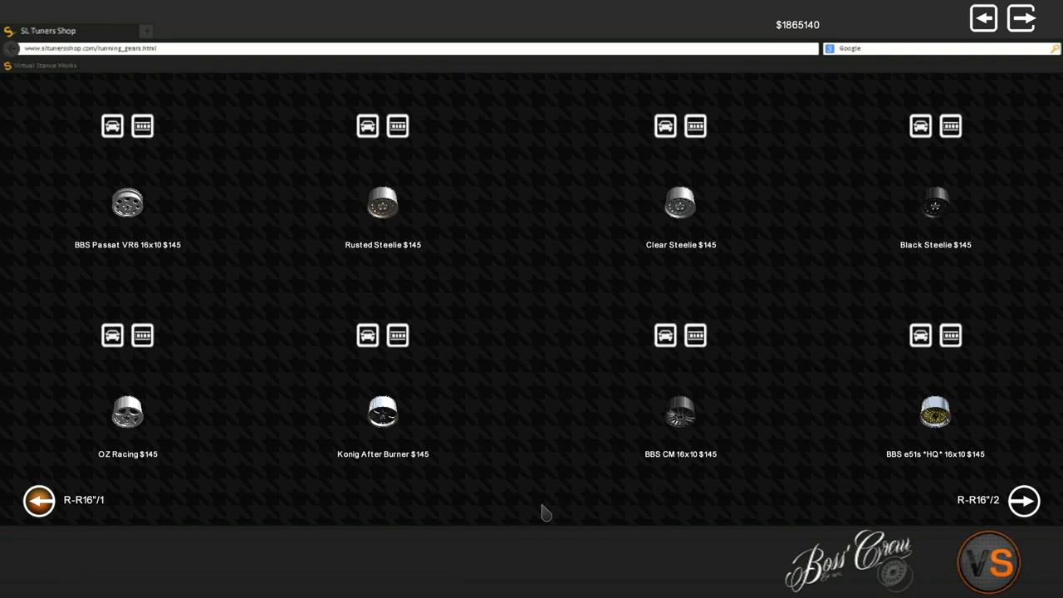
pyautogui.moveTo(368, 452)
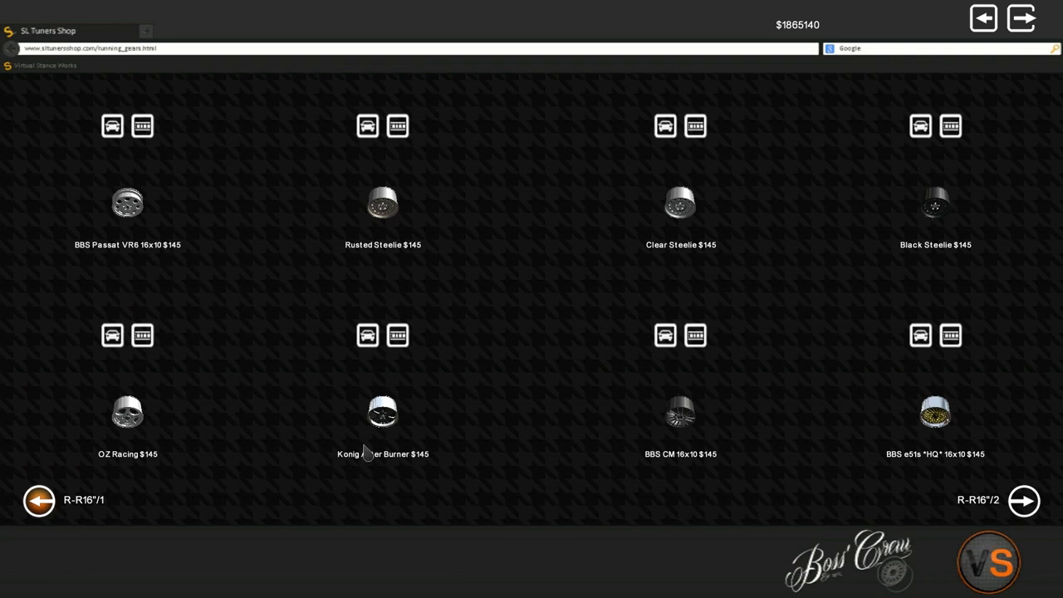
pyautogui.moveTo(1023, 500)
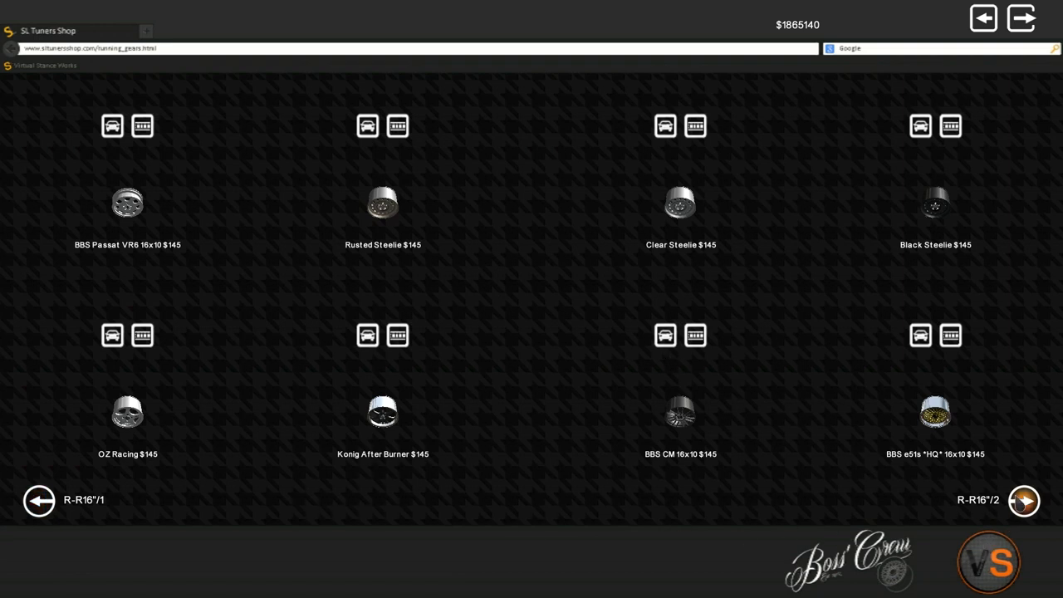
pyautogui.click(1024, 500)
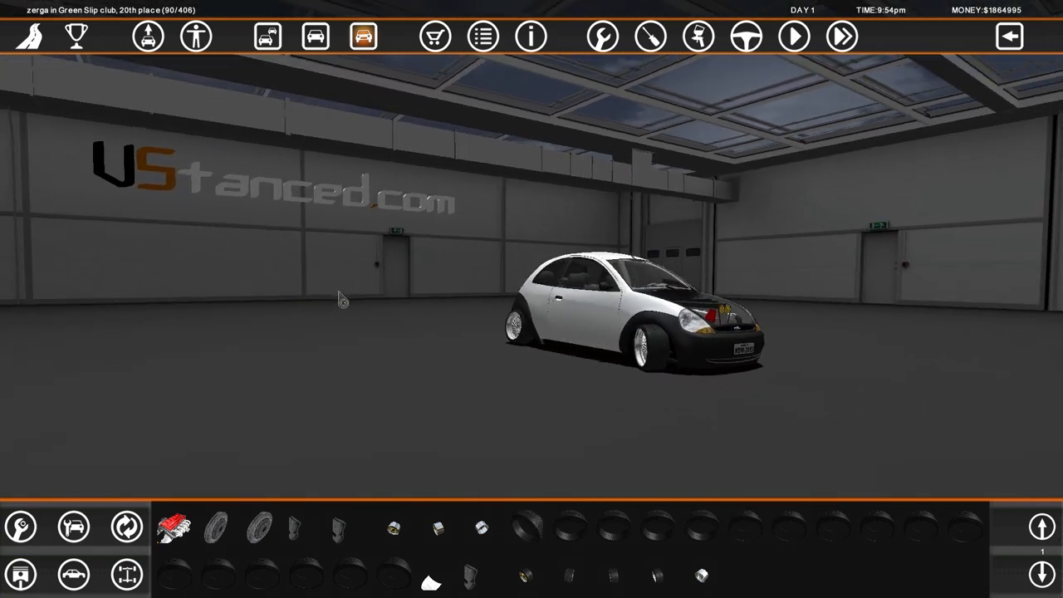
# Step: Try a garage test, dismiss the missing-tyre warning, then use the parts bin
pyautogui.click(793, 36)
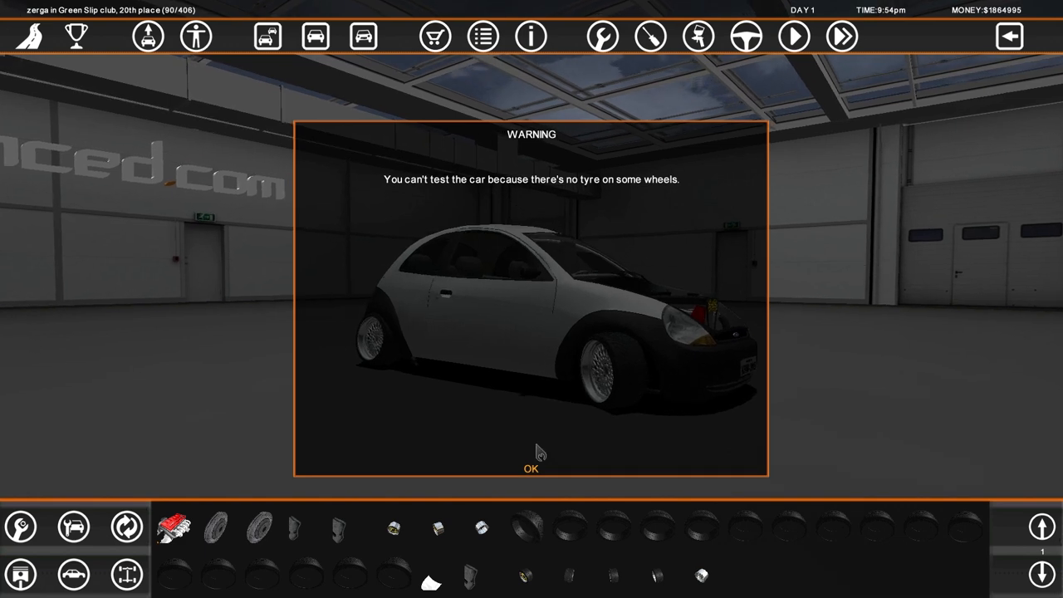
pyautogui.click(531, 469)
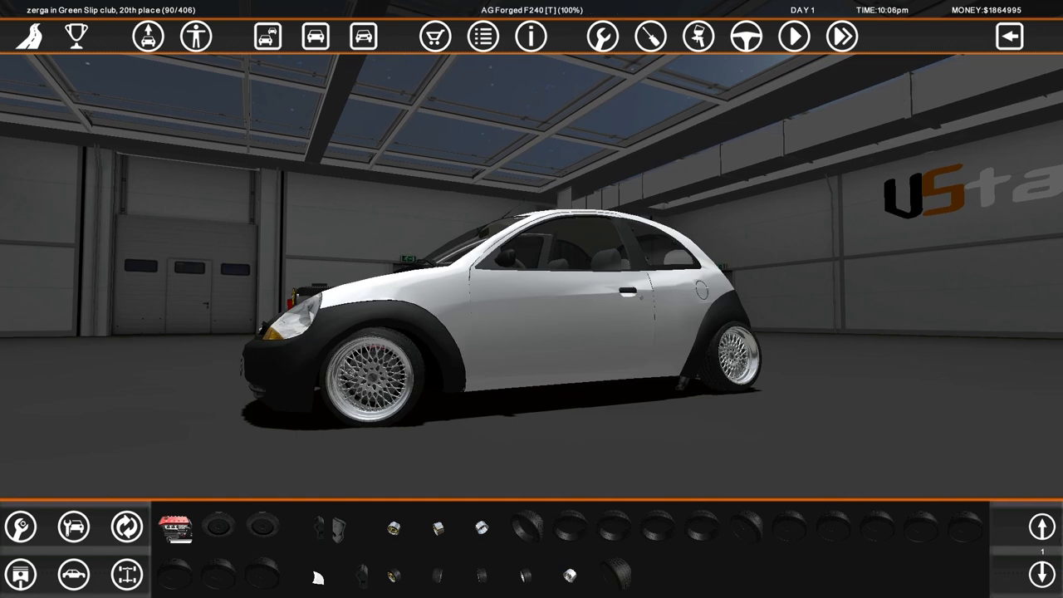
pyautogui.click(1041, 526)
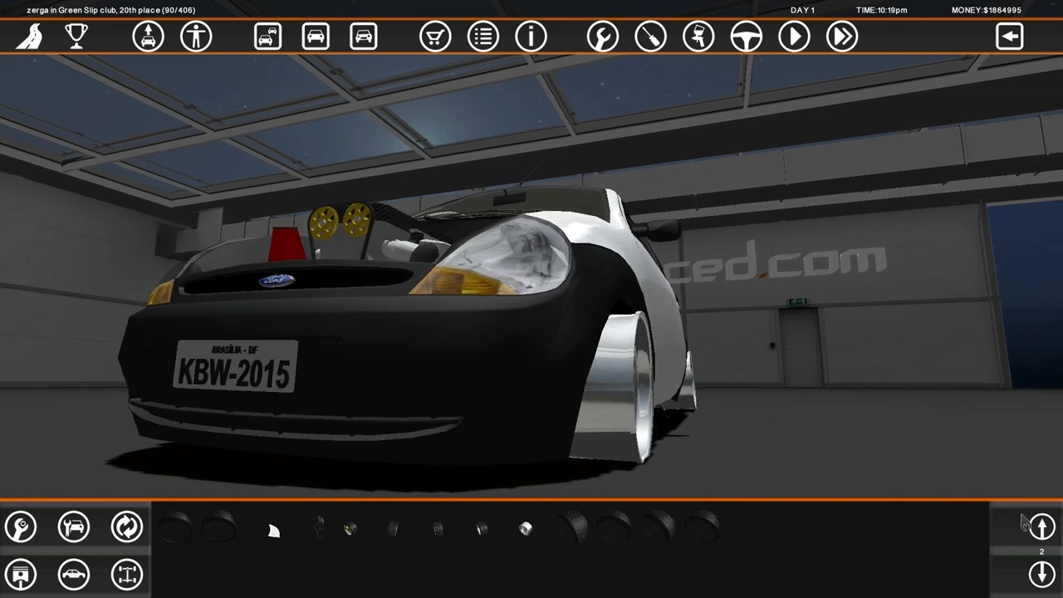
# Step: Open the suspension's Tune Part dialog showing 7.51-inch ride height
pyautogui.click(1044, 533)
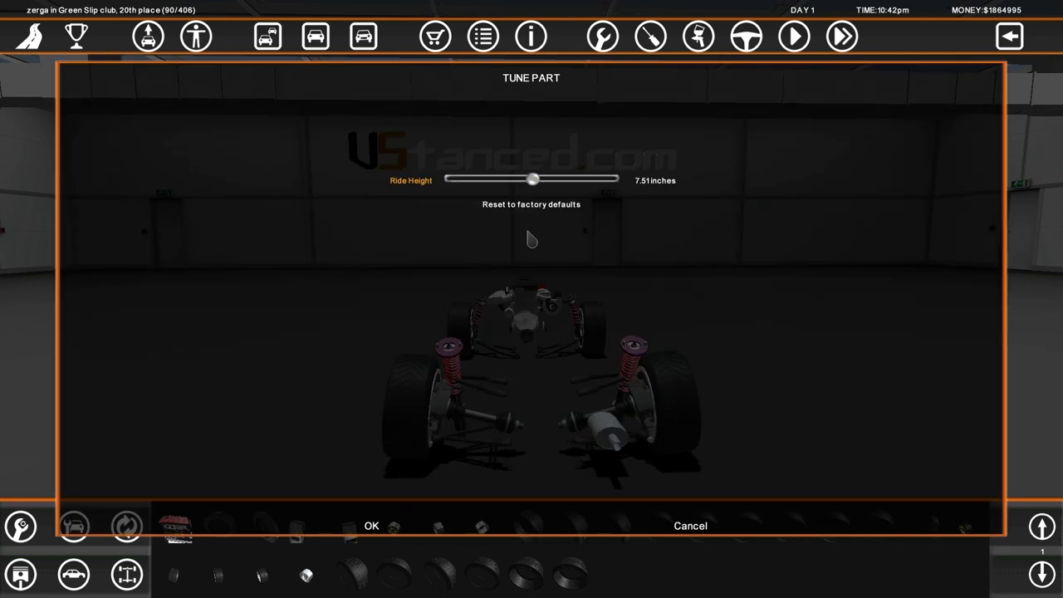
# Step: Drag the ride height to 8.00 inches and confirm it
pyautogui.moveTo(533, 178); pyautogui.dragTo(614, 178)
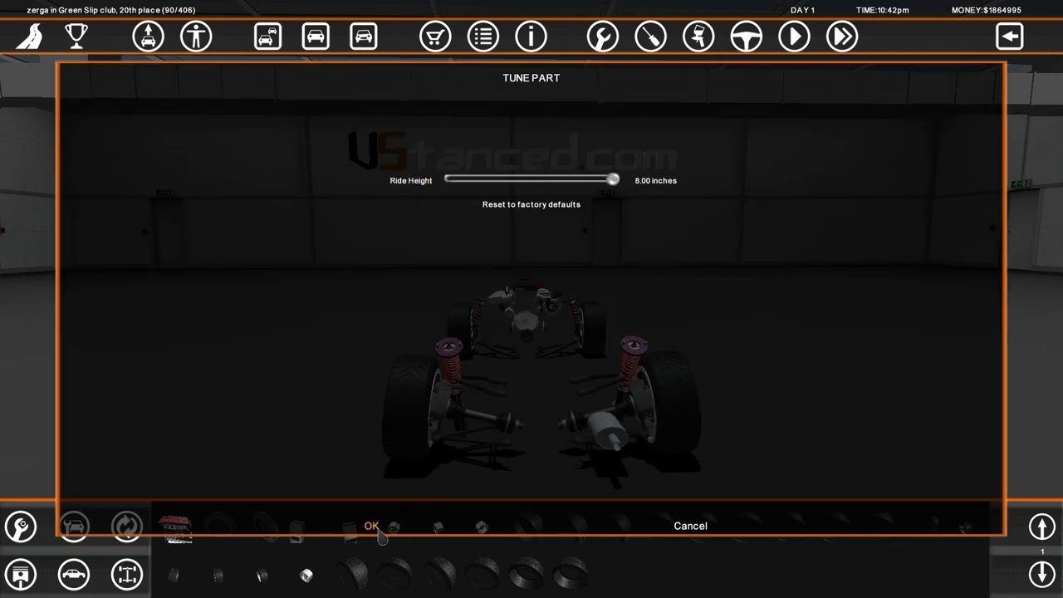
pyautogui.click(371, 526)
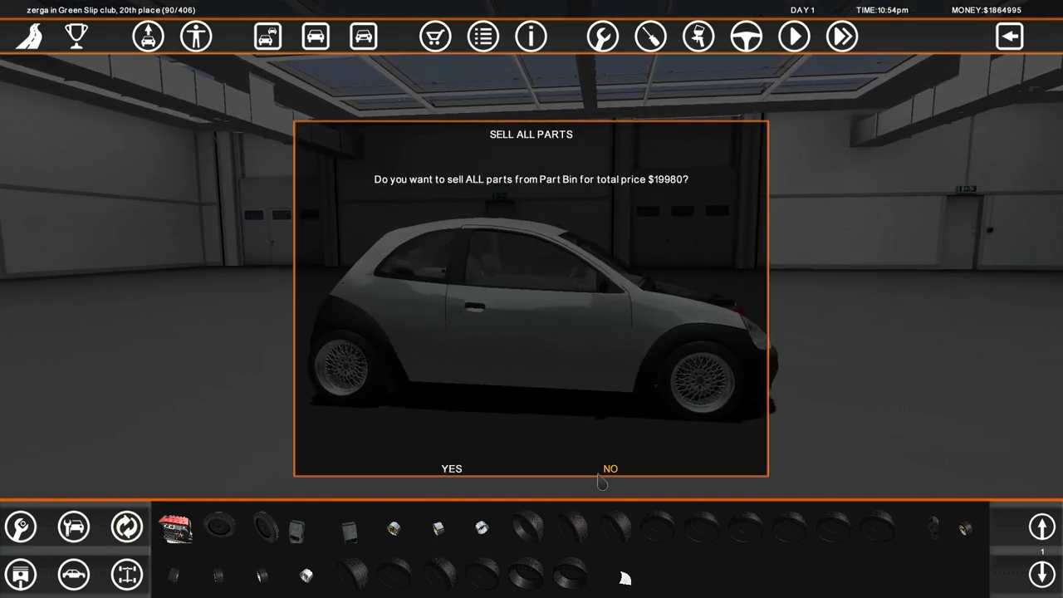
# Step: Sell all parts-bin items and set the intercooler to Y -0.080, Z -0.165
pyautogui.click(610, 468)
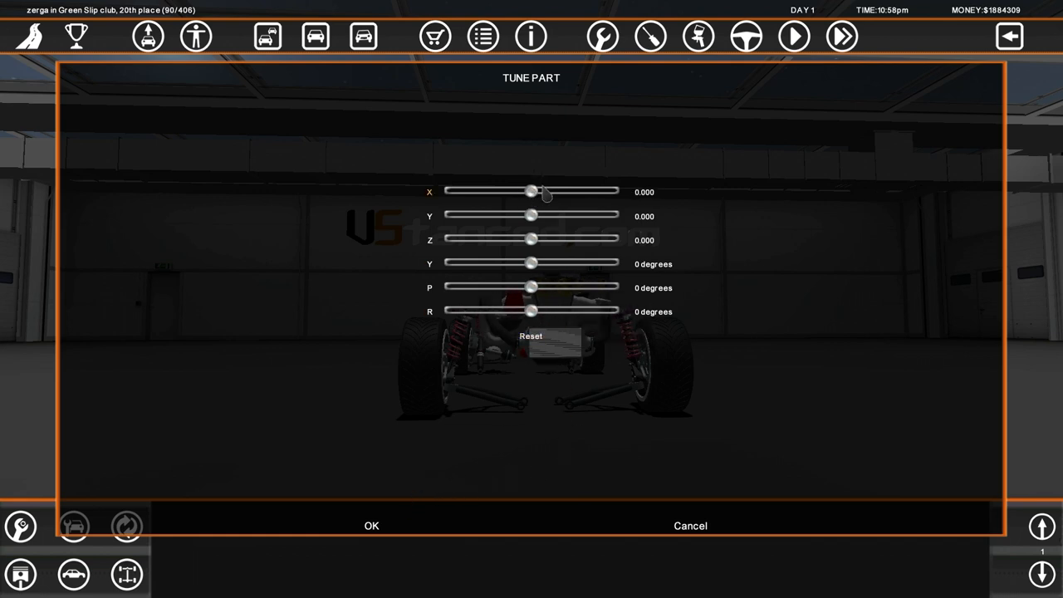
pyautogui.moveTo(532, 215); pyautogui.dragTo(523, 215)
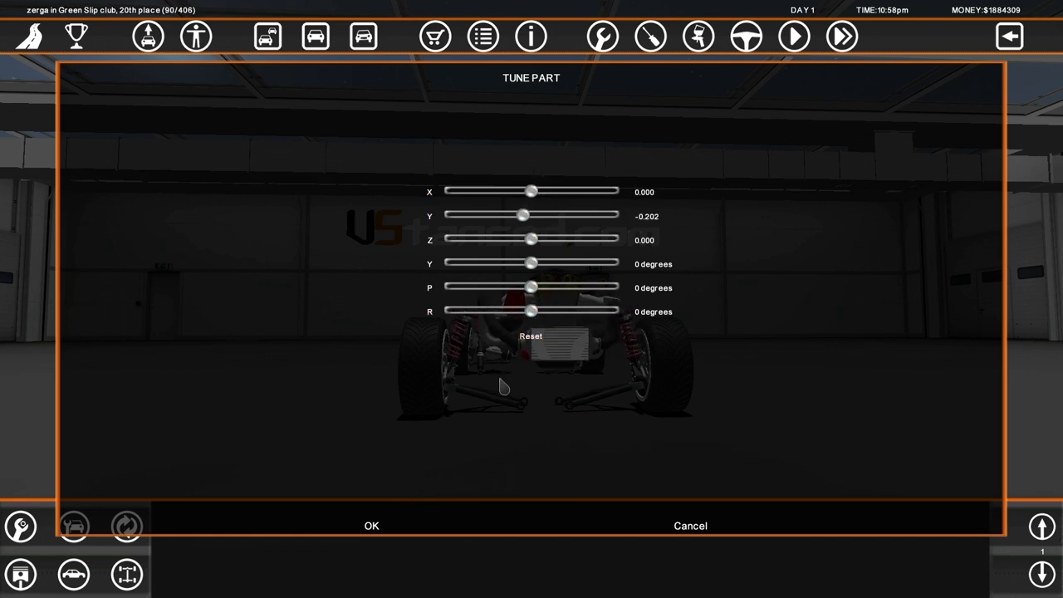
pyautogui.moveTo(531, 239); pyautogui.dragTo(523, 239)
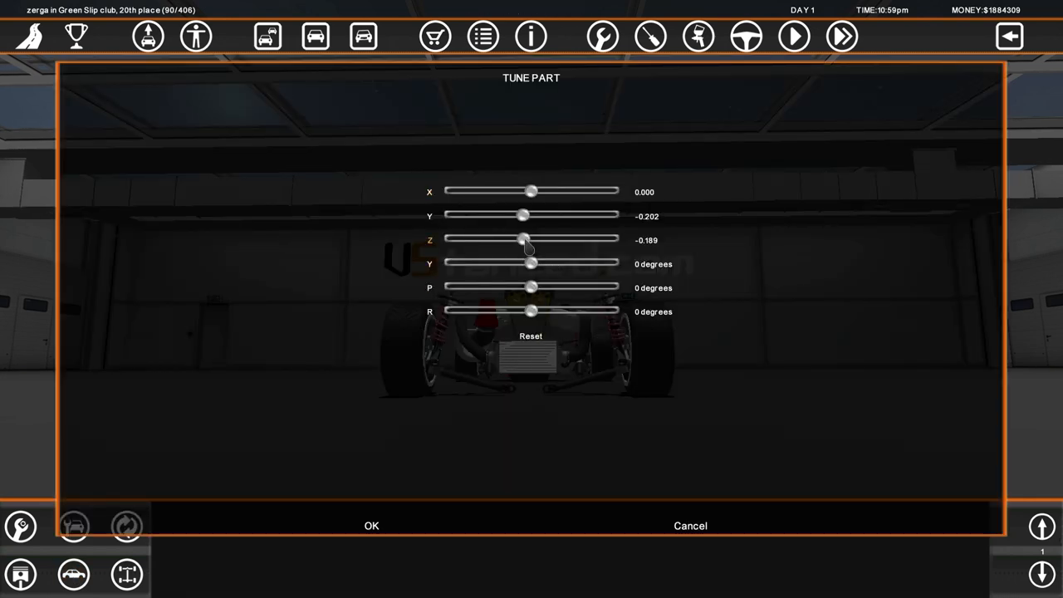
pyautogui.moveTo(523, 239); pyautogui.dragTo(533, 239)
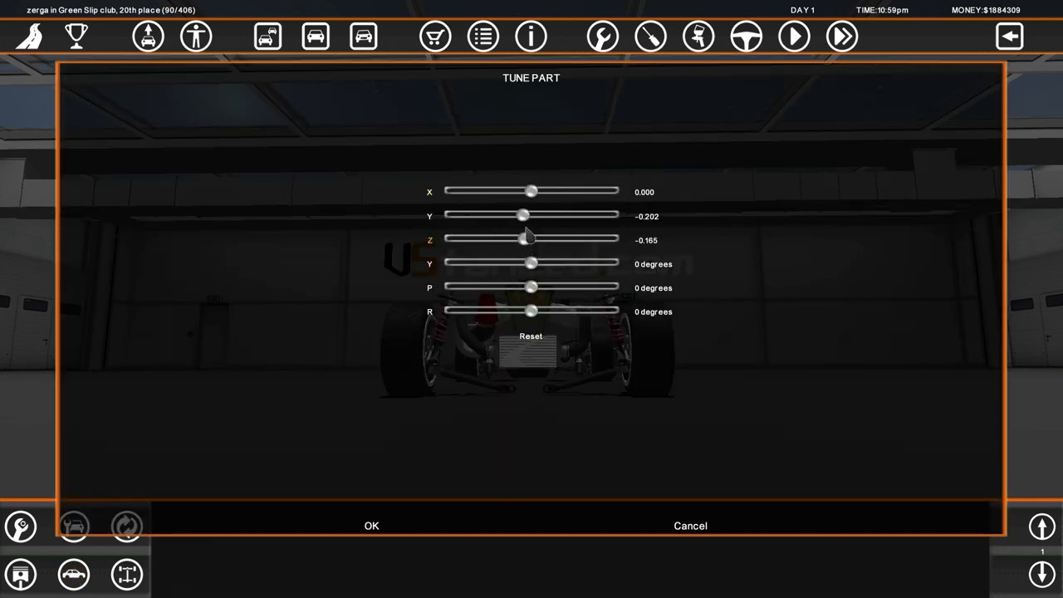
pyautogui.moveTo(522, 216); pyautogui.dragTo(531, 216)
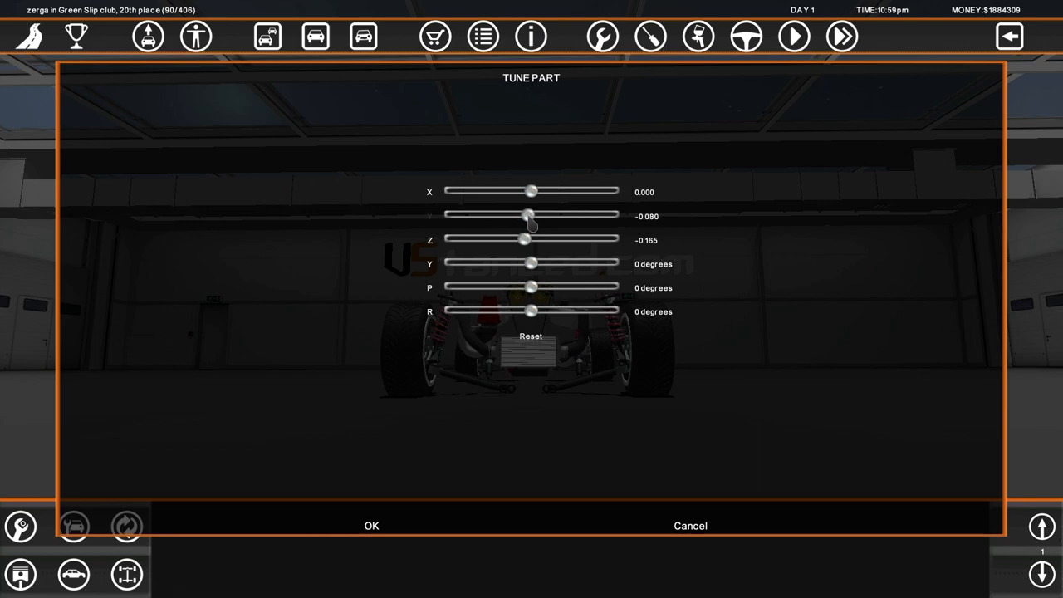
pyautogui.click(371, 525)
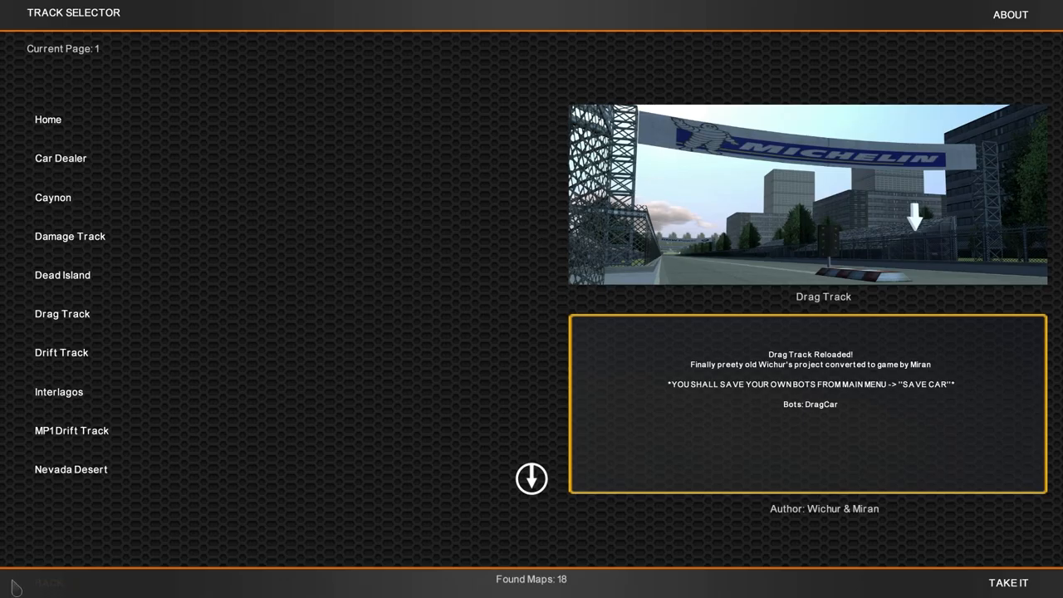
# Step: Take the white Ford Ka onto the Drag Track to start a timed run
pyautogui.click(1007, 582)
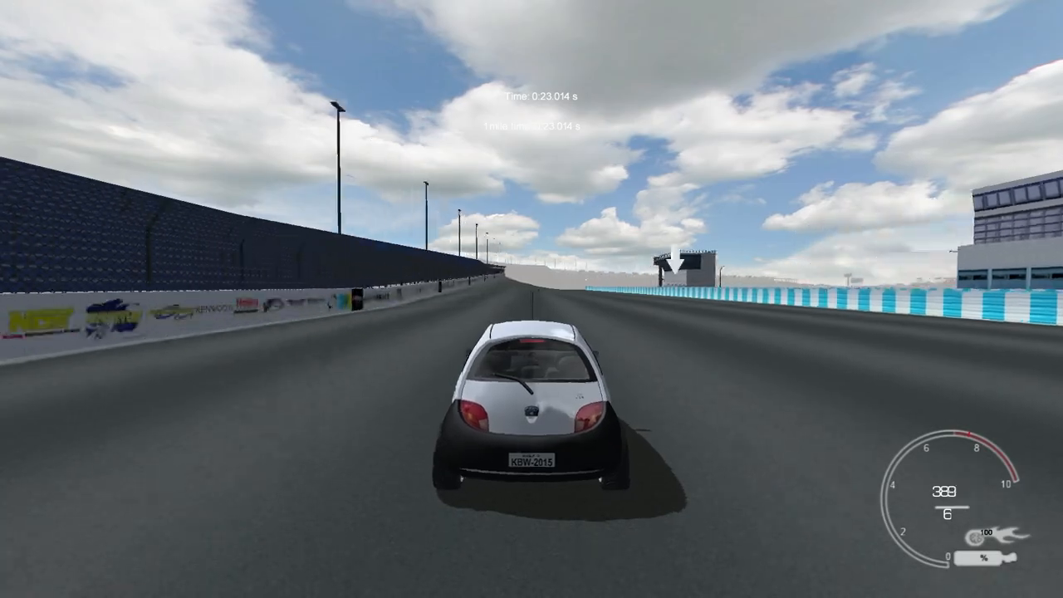